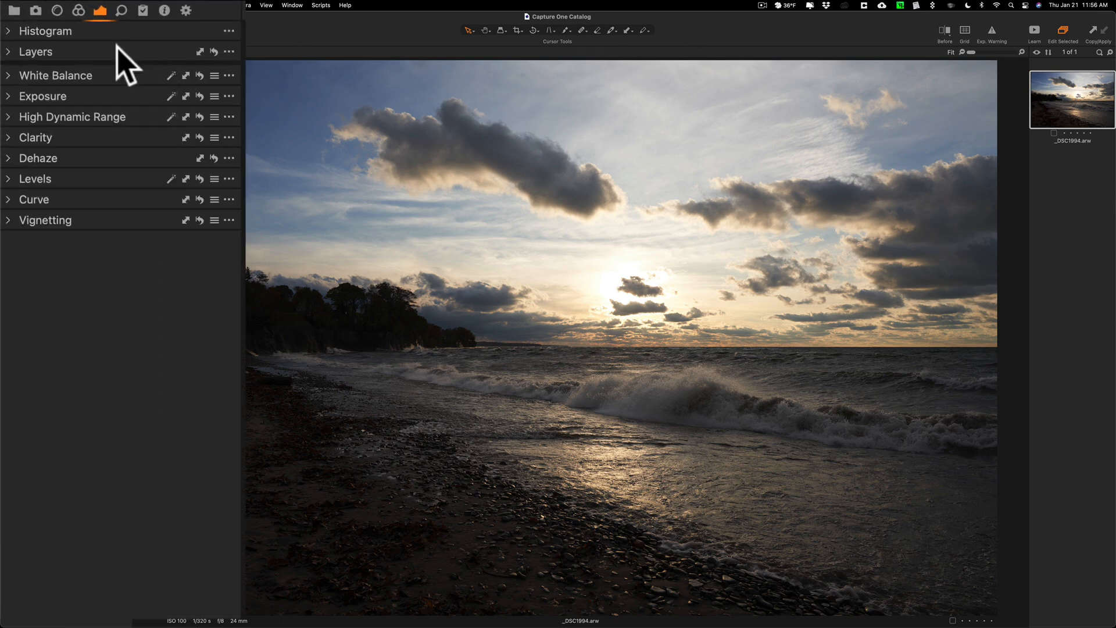
{"action": "mouse_move", "coordinate": [100, 13]}
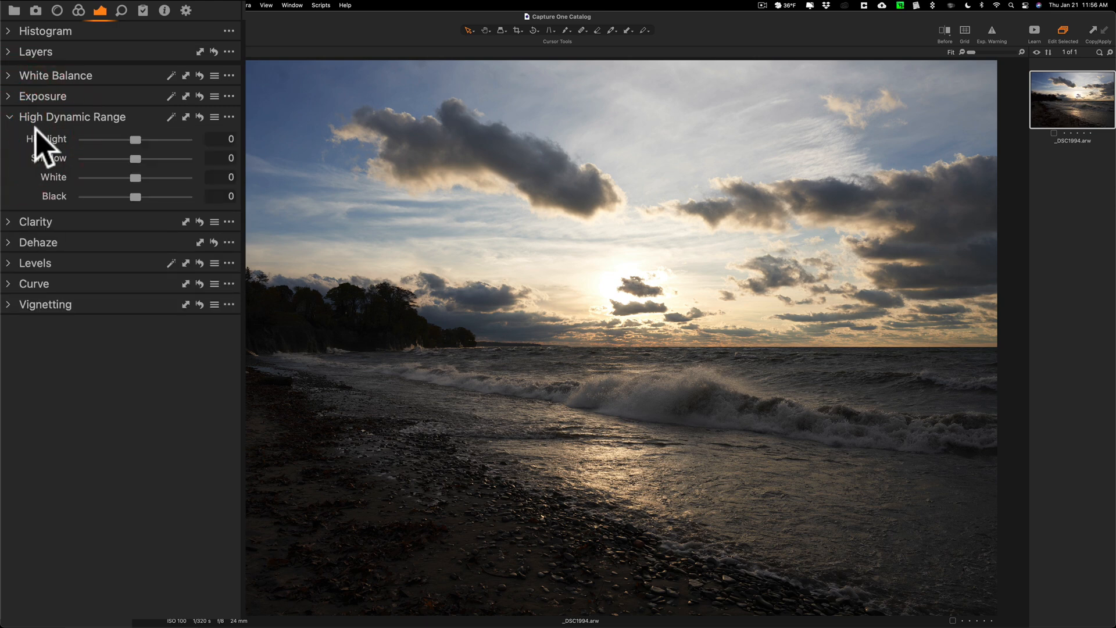
{"action": "mouse_move", "coordinate": [61, 210]}
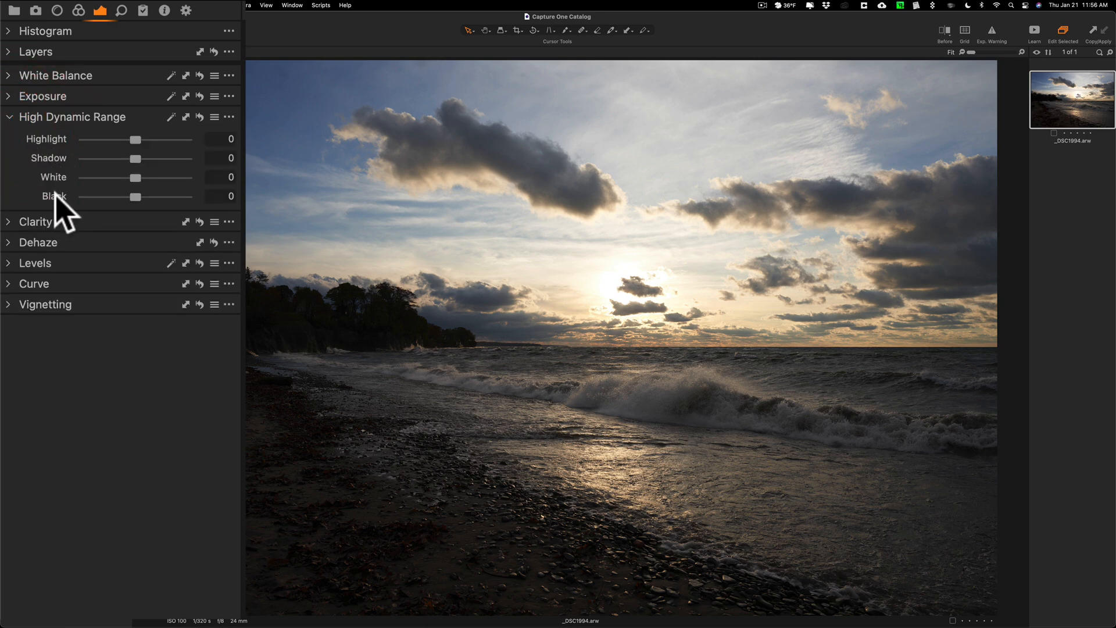
- Raise the HDR Shadow slider to 85 to brighten the beach and trees
{"action": "left_click_drag", "start_coordinate": [127, 158], "coordinate": [169, 158]}
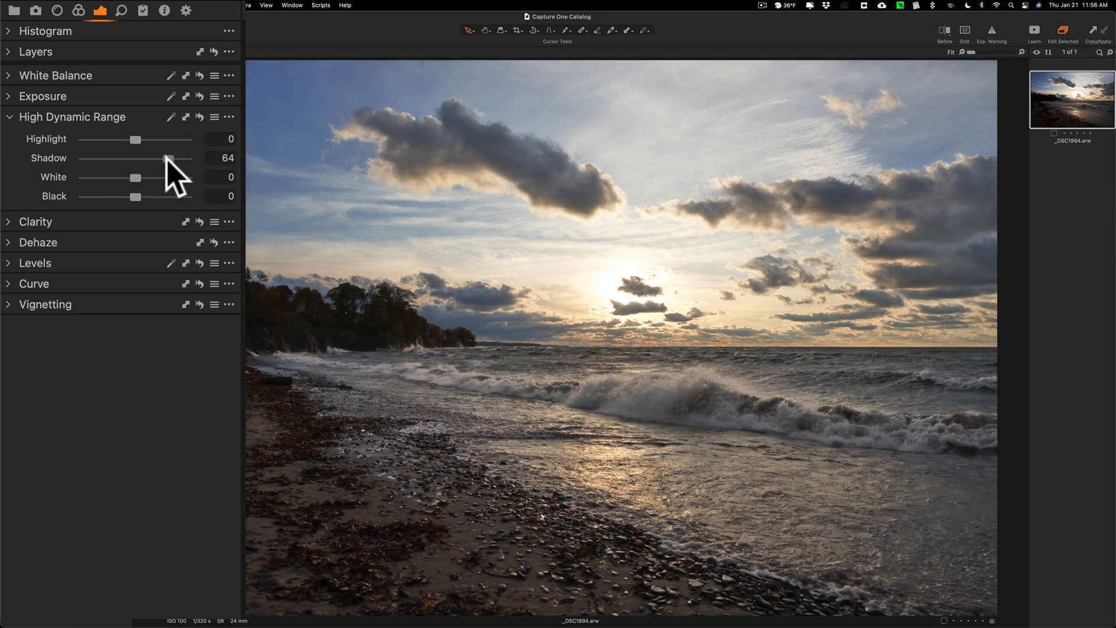
{"action": "left_click_drag", "start_coordinate": [168, 159], "coordinate": [175, 159]}
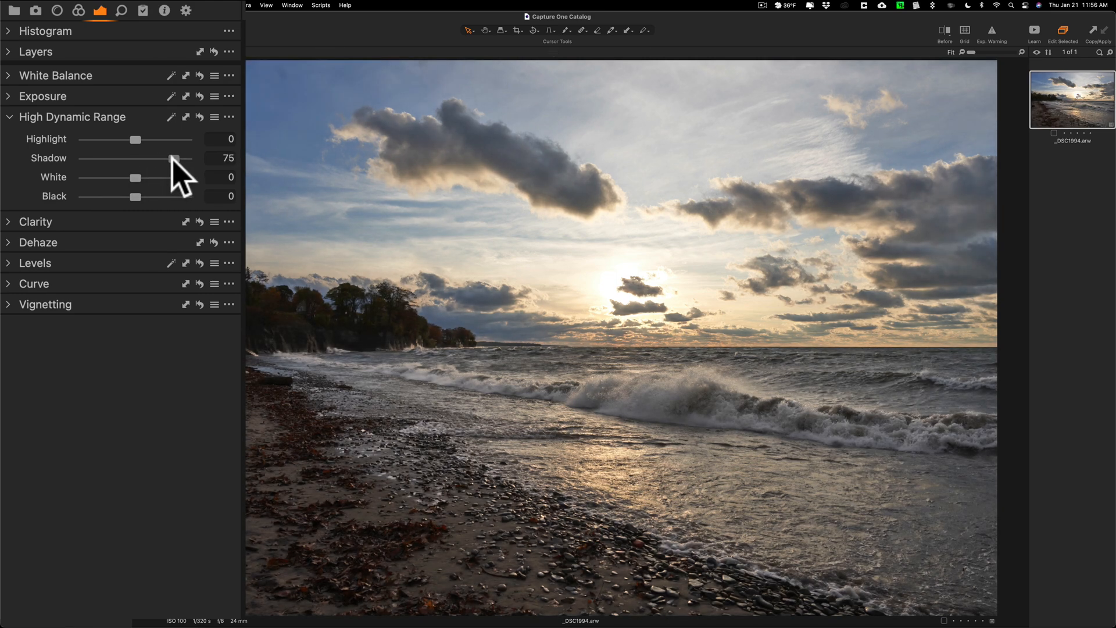
{"action": "left_click_drag", "start_coordinate": [175, 158], "coordinate": [184, 158]}
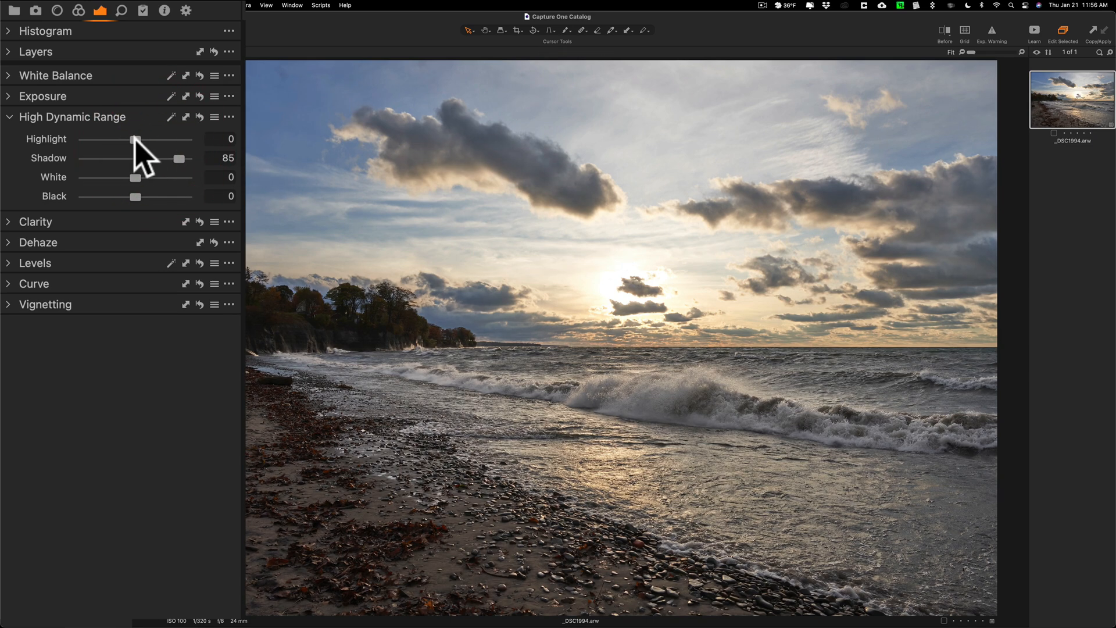
- Pull the HDR Highlight slider down to -100 to recover the bright sky
{"action": "left_click_drag", "start_coordinate": [136, 140], "coordinate": [125, 140]}
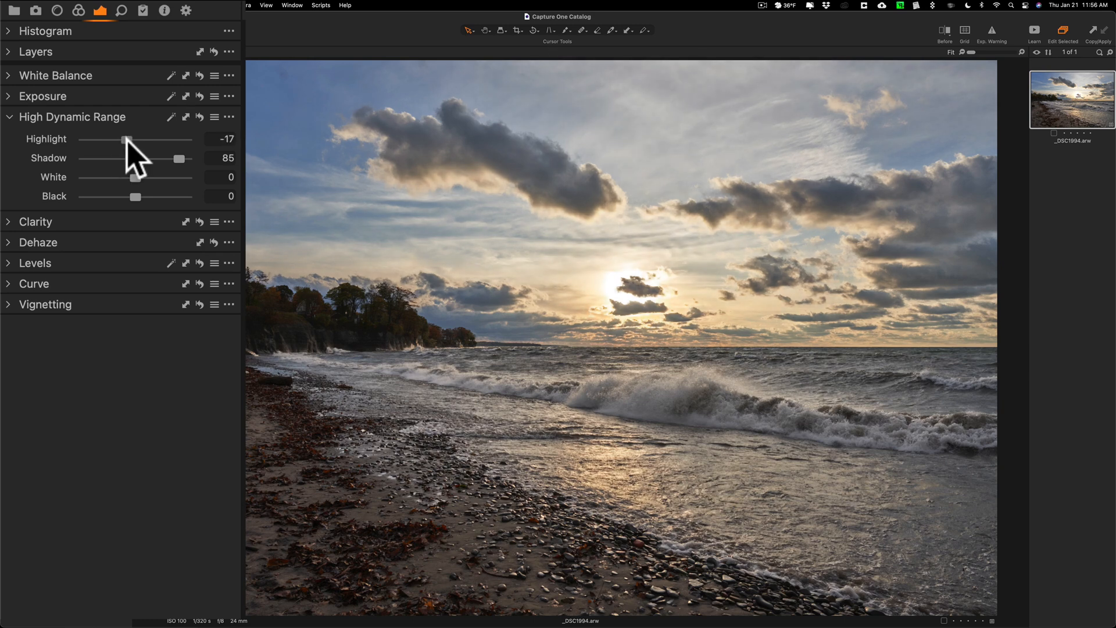
{"action": "left_click_drag", "start_coordinate": [128, 140], "coordinate": [87, 140]}
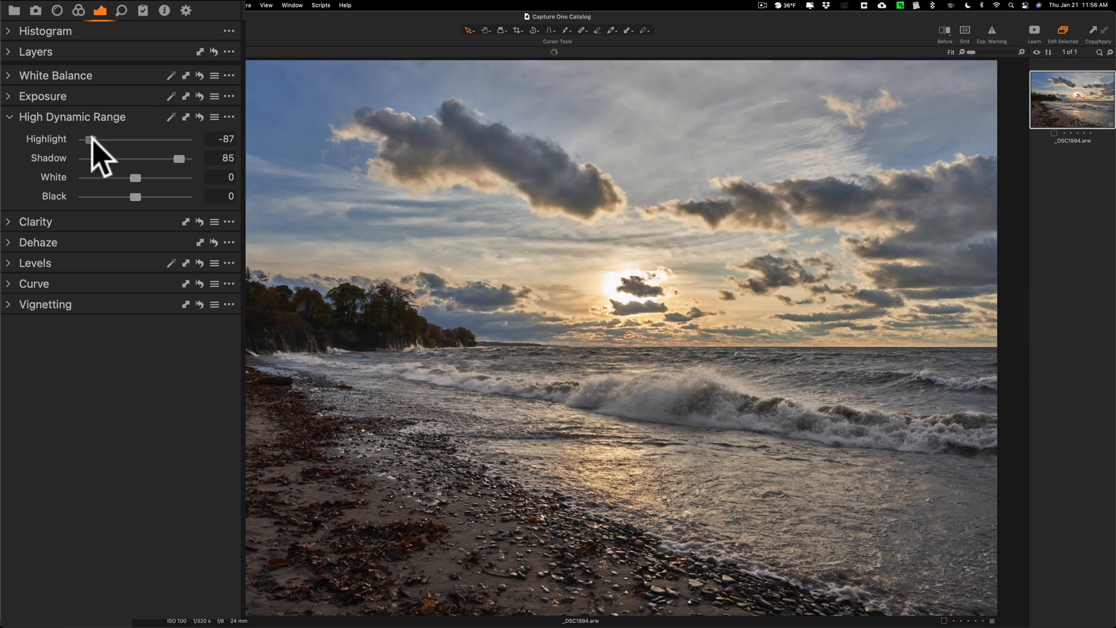
{"action": "left_click_drag", "start_coordinate": [88, 139], "coordinate": [85, 140]}
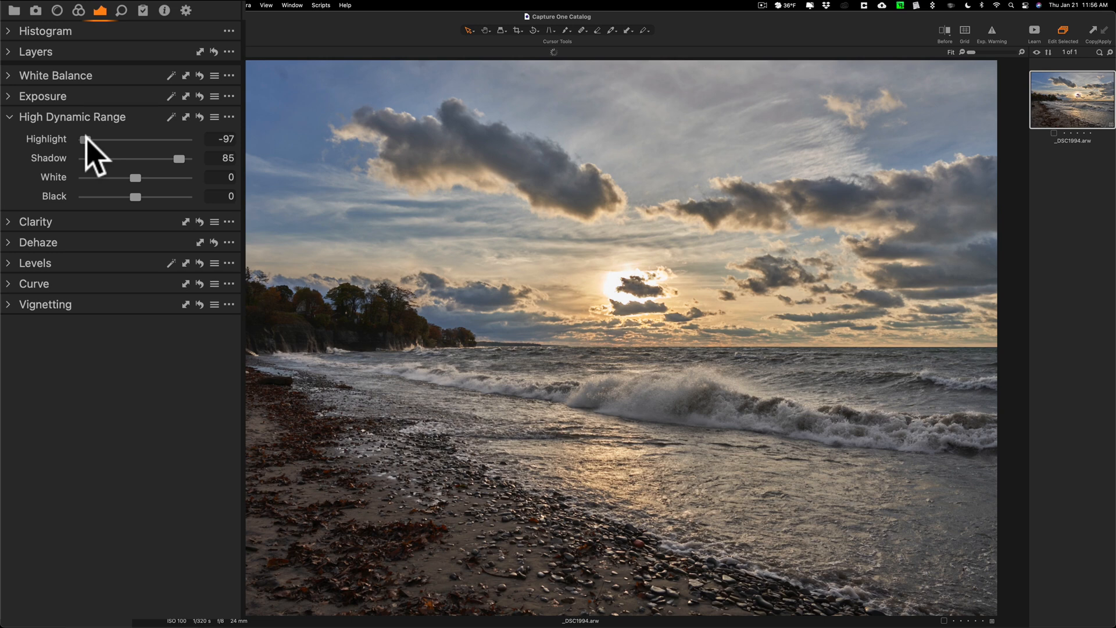
{"action": "left_click_drag", "start_coordinate": [85, 139], "coordinate": [80, 138]}
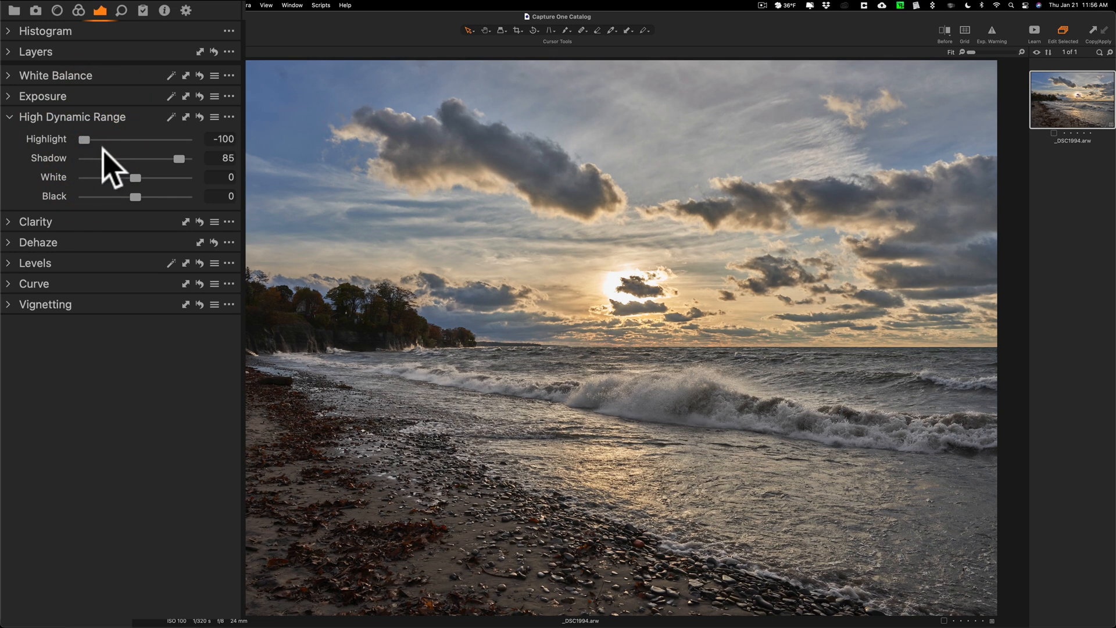
{"action": "mouse_move", "coordinate": [100, 202]}
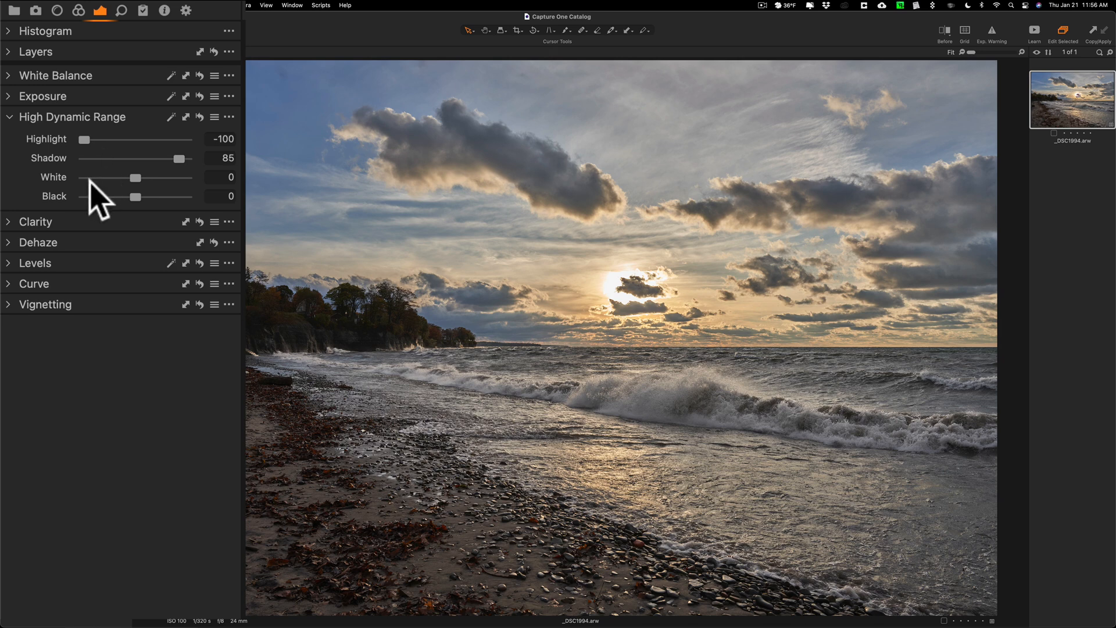
{"action": "mouse_move", "coordinate": [110, 202]}
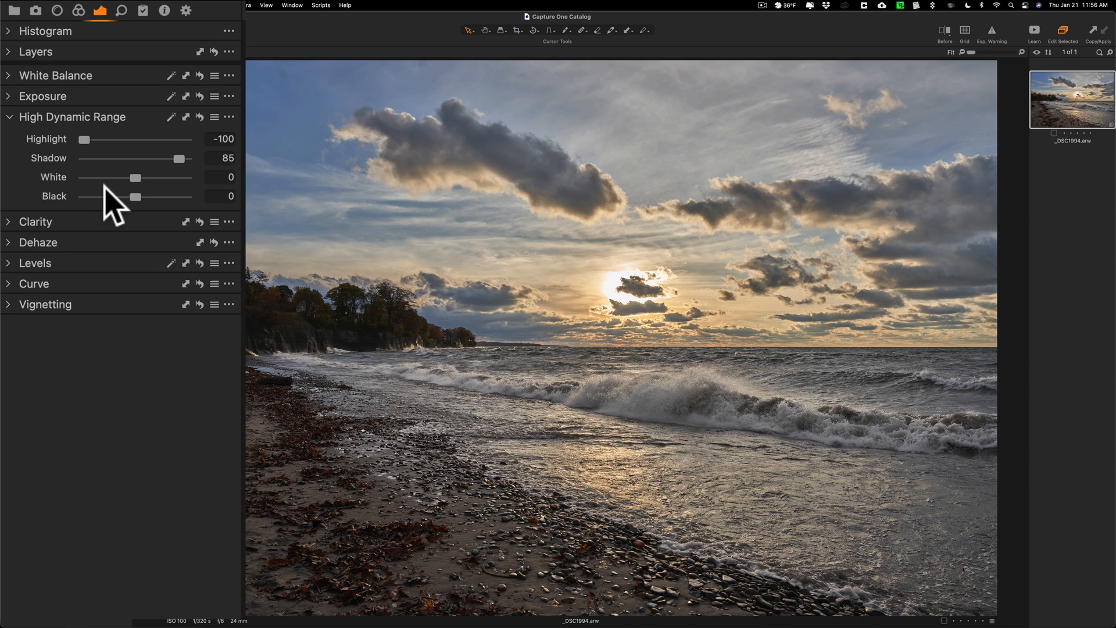
{"action": "mouse_move", "coordinate": [21, 271]}
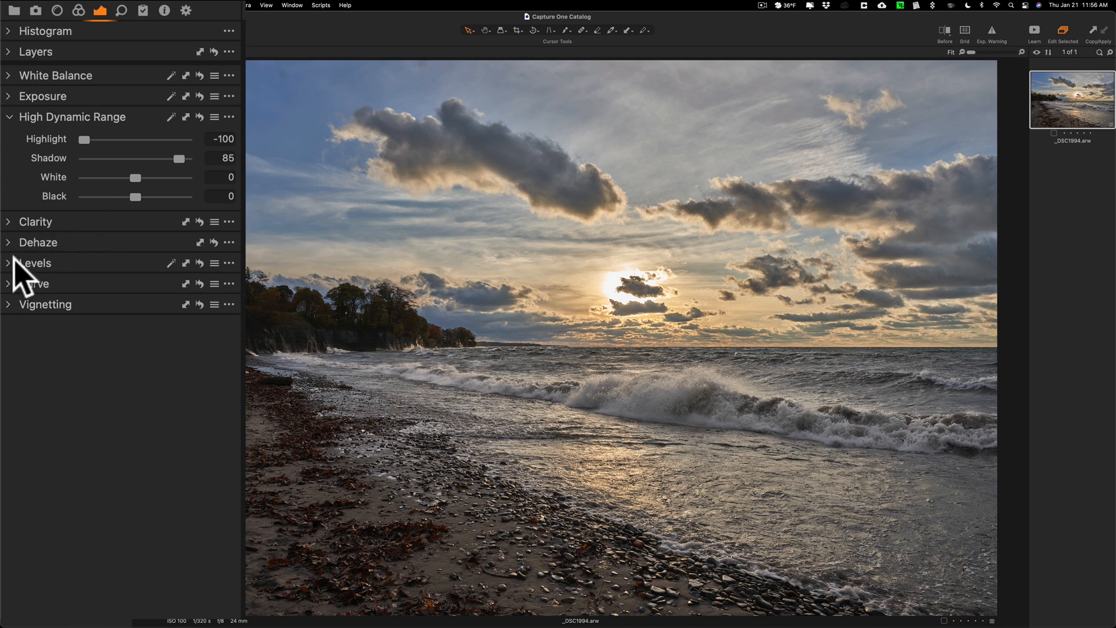
{"action": "mouse_move", "coordinate": [64, 211]}
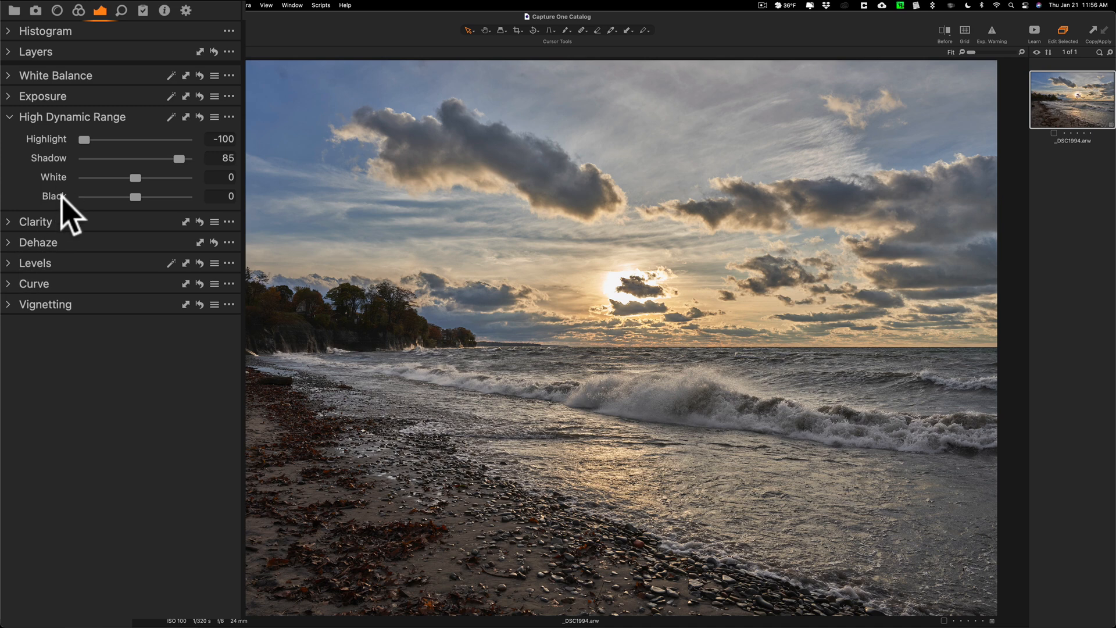
- Expand the Levels tool with its histogram and collapse the Curve tool
{"action": "left_click", "coordinate": [8, 262]}
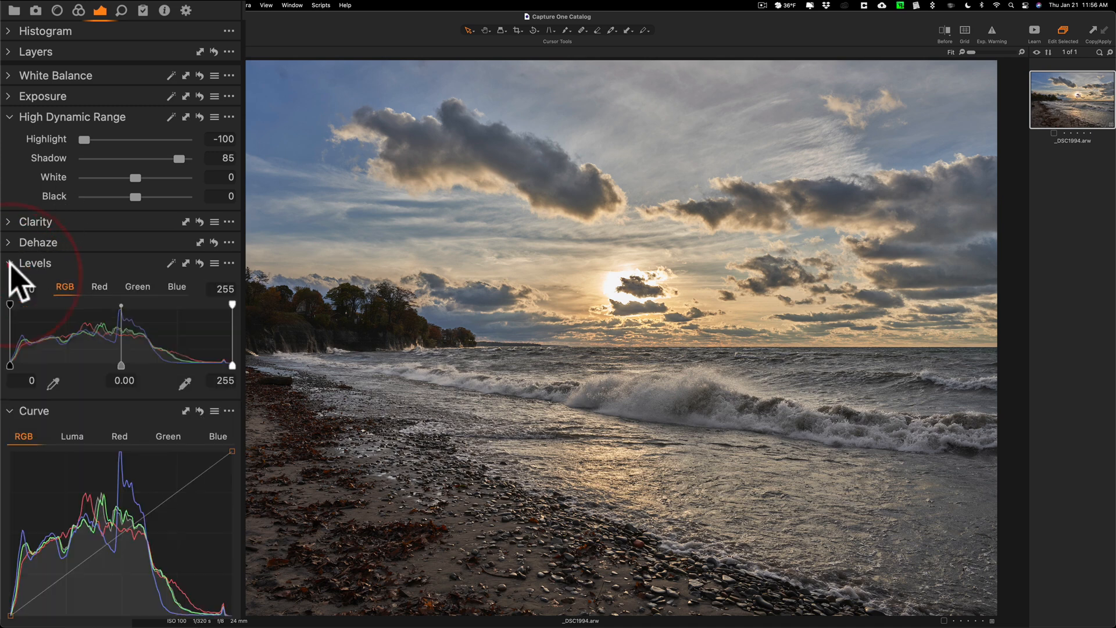
{"action": "left_click", "coordinate": [7, 411]}
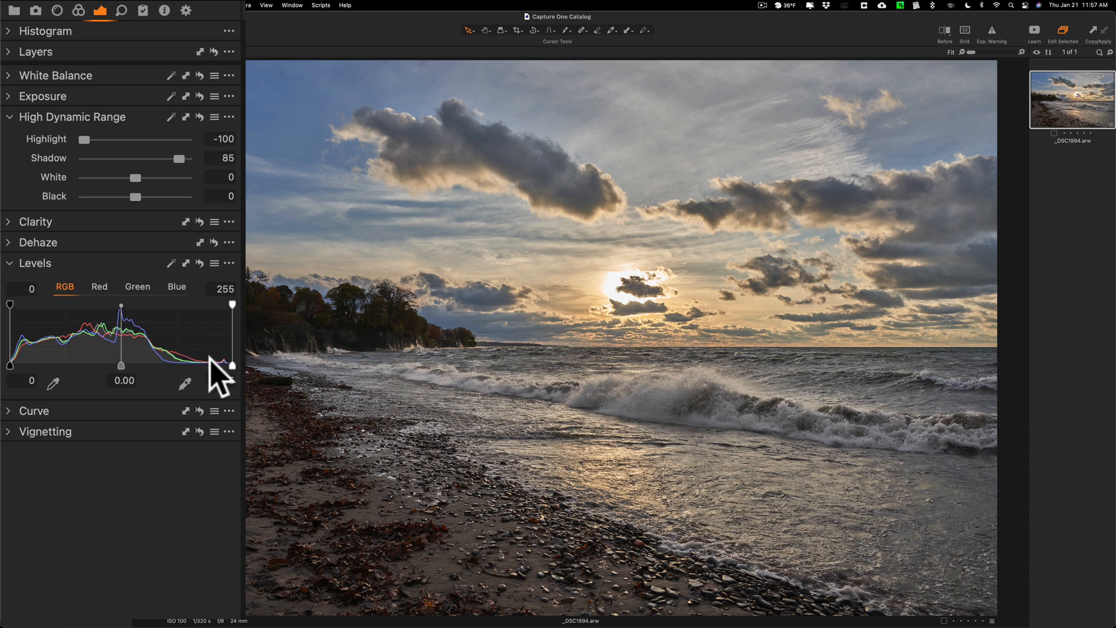
{"action": "mouse_move", "coordinate": [238, 385]}
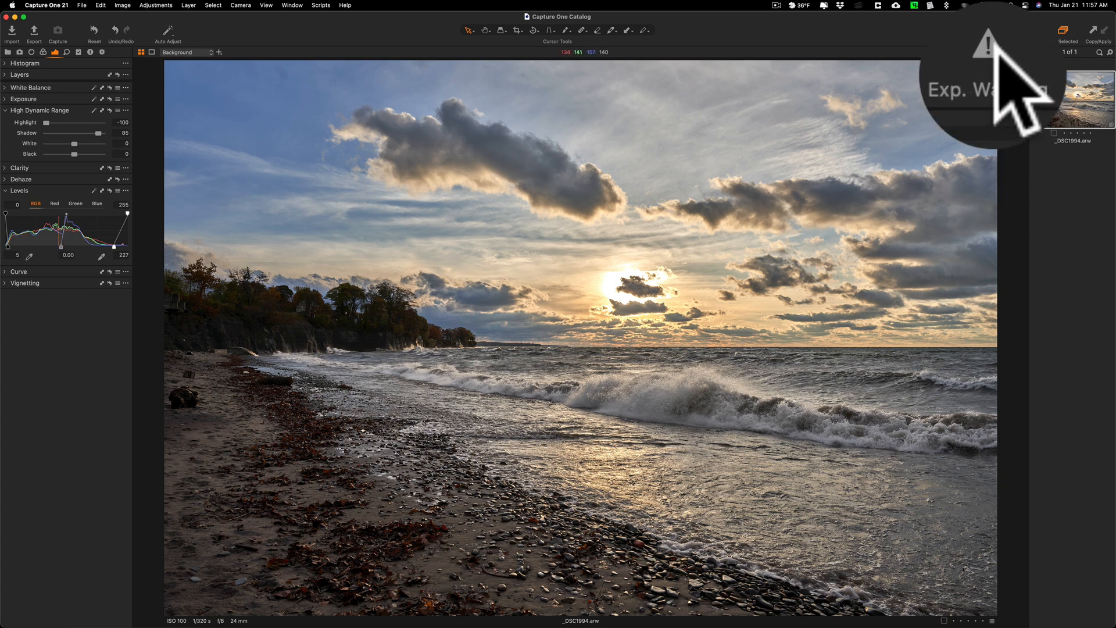
- Turn on the exposure warning over the blown sun and reset Exposure to zero
{"action": "left_click", "coordinate": [991, 30]}
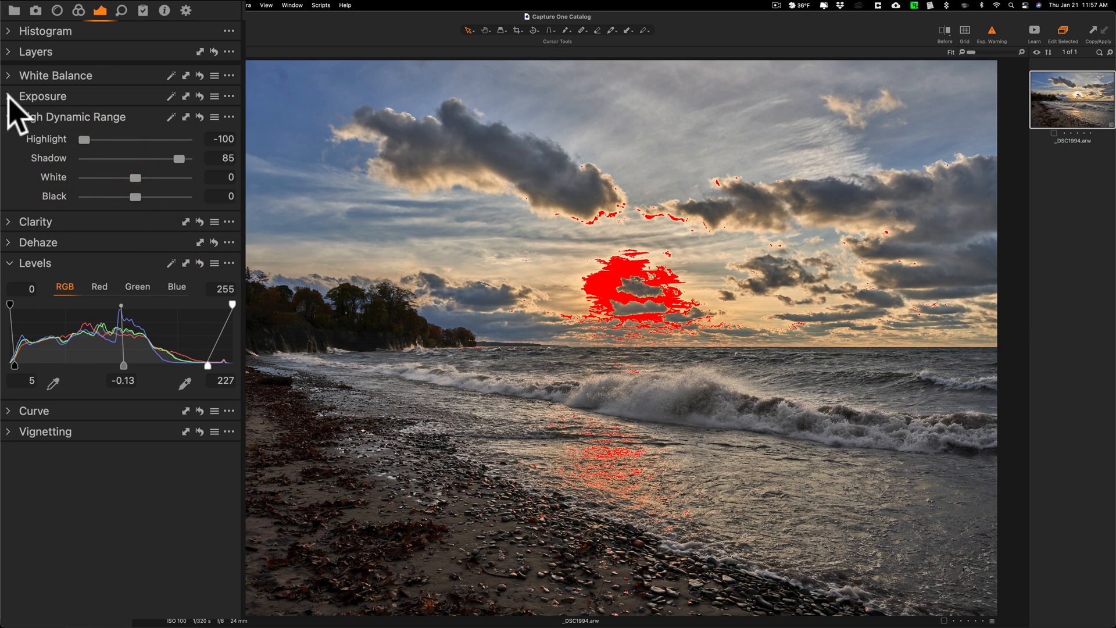
{"action": "left_click", "coordinate": [41, 97]}
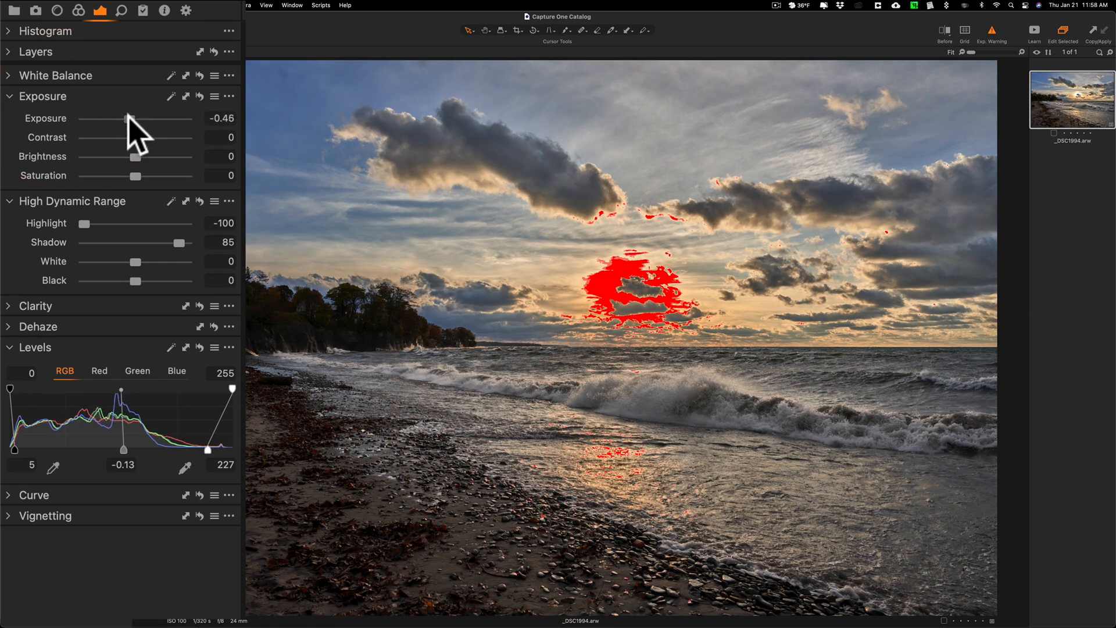
{"action": "double_click", "coordinate": [127, 119]}
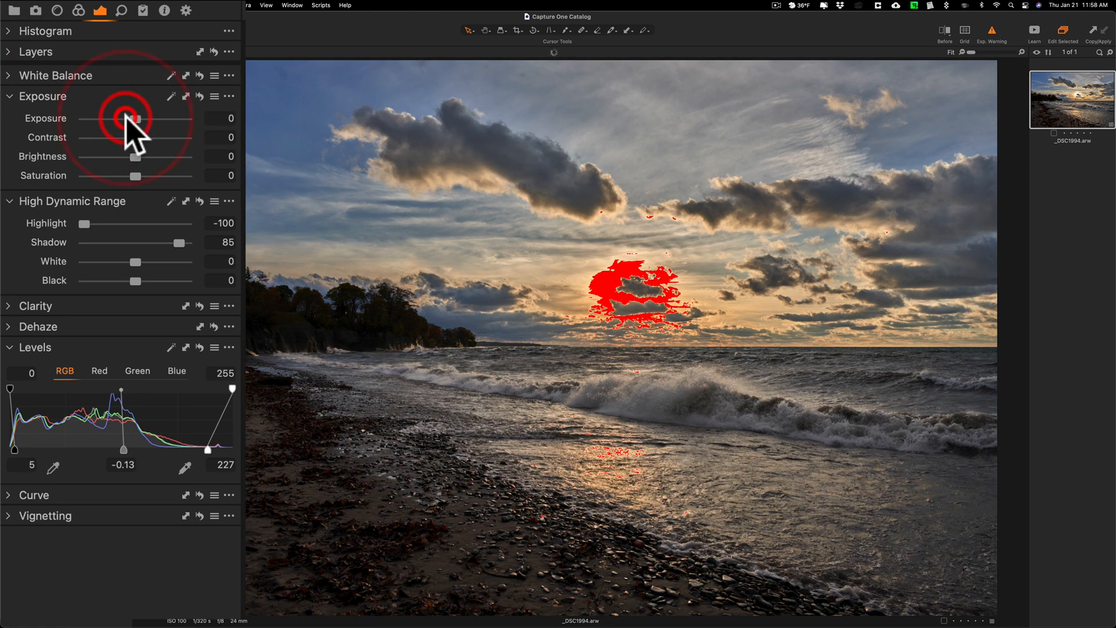
{"action": "left_click", "coordinate": [43, 97]}
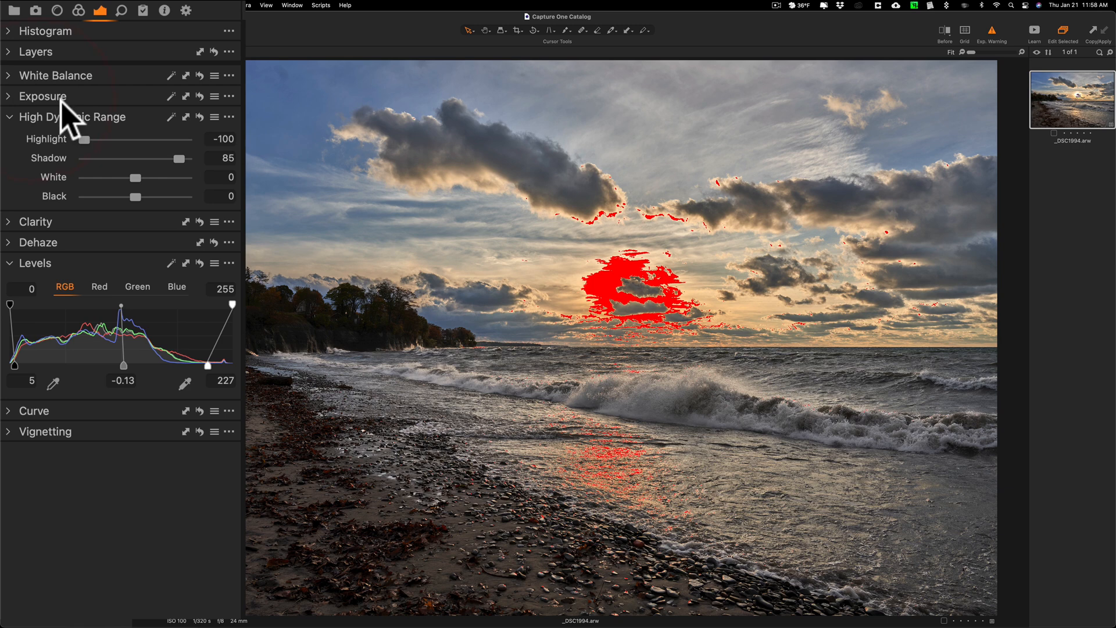
{"action": "mouse_move", "coordinate": [135, 199]}
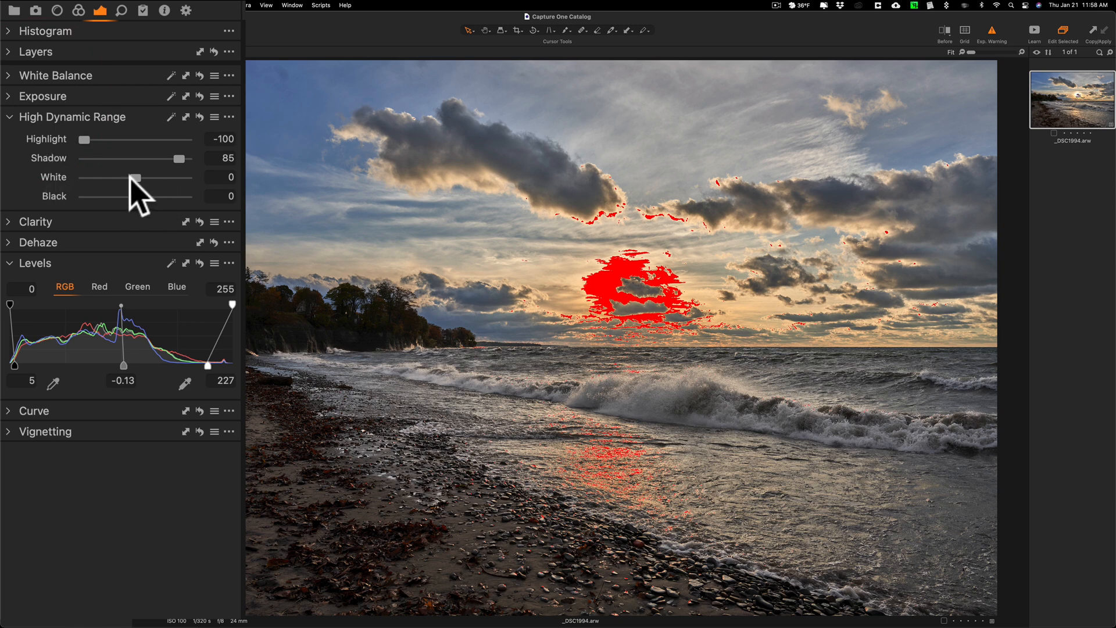
- Try lowering the White slider, then return it to 0
{"action": "left_click_drag", "start_coordinate": [135, 176], "coordinate": [107, 177]}
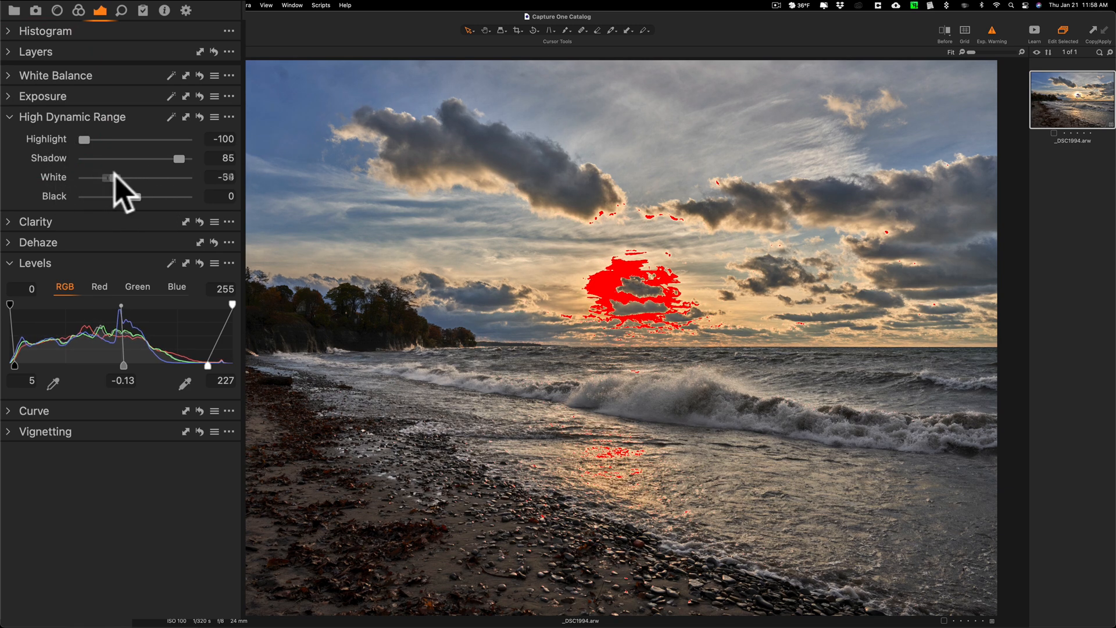
{"action": "left_click_drag", "start_coordinate": [107, 176], "coordinate": [135, 176]}
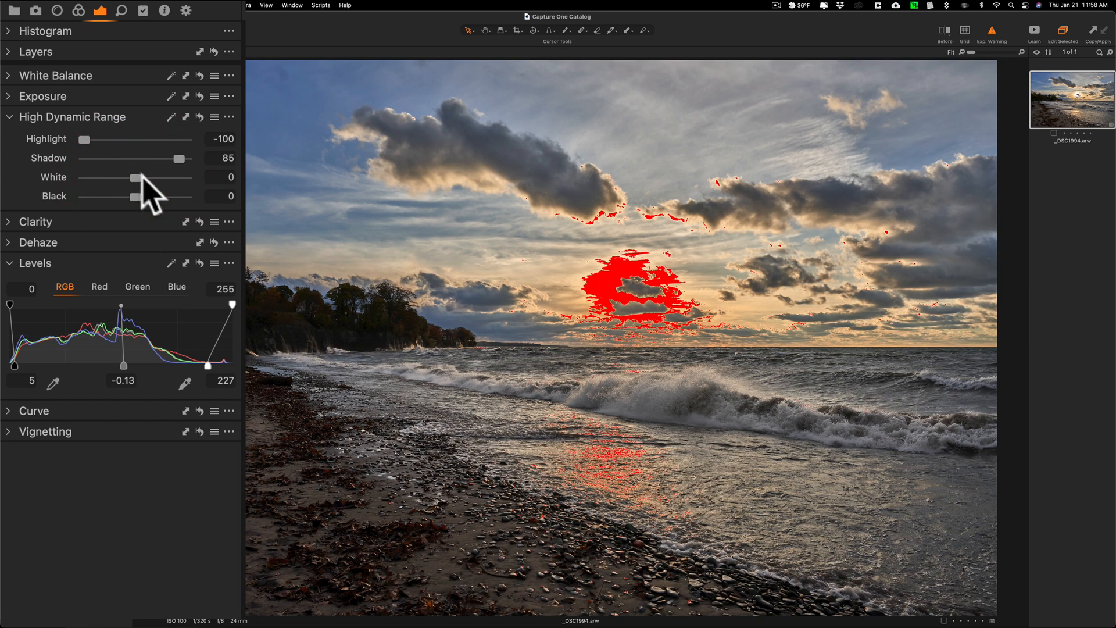
{"action": "mouse_move", "coordinate": [413, 205]}
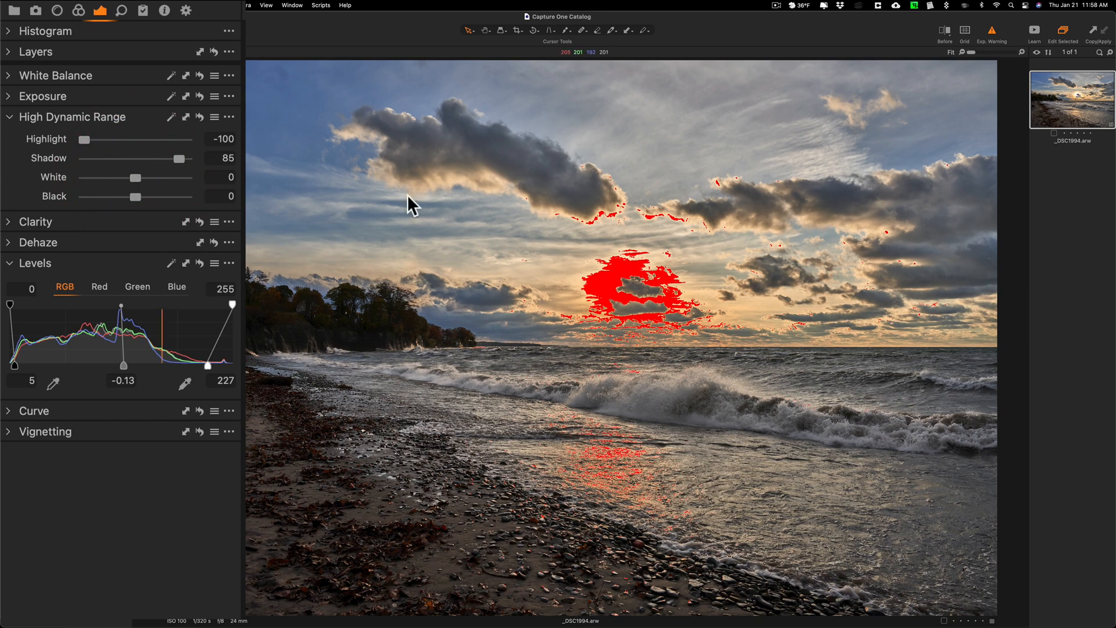
{"action": "mouse_move", "coordinate": [626, 278]}
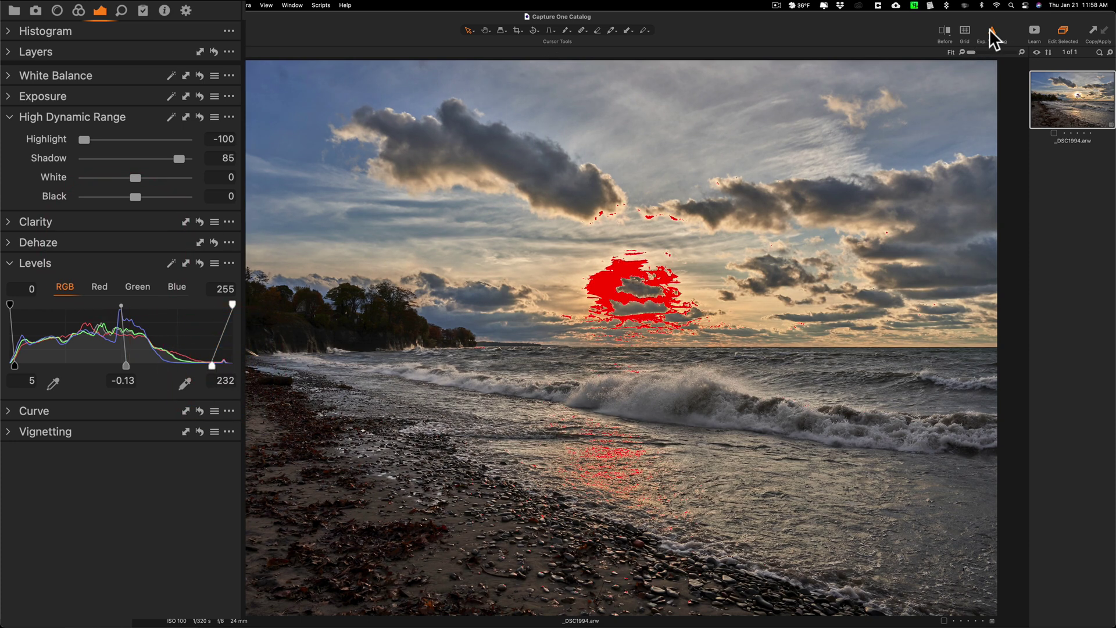
{"action": "mouse_move", "coordinate": [993, 32]}
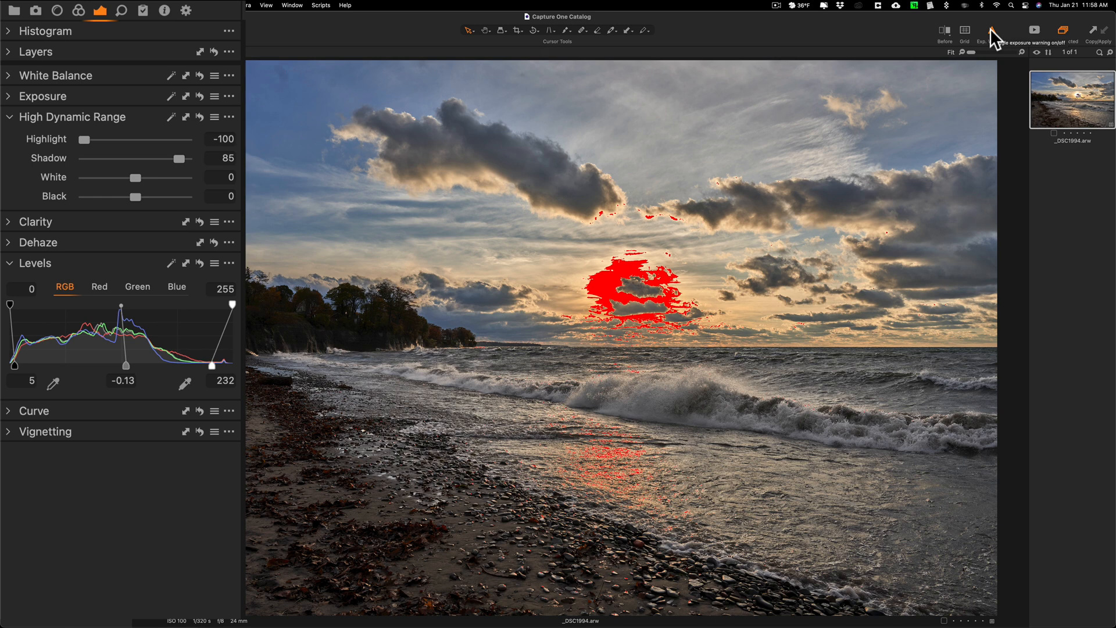
{"action": "left_click", "coordinate": [996, 30]}
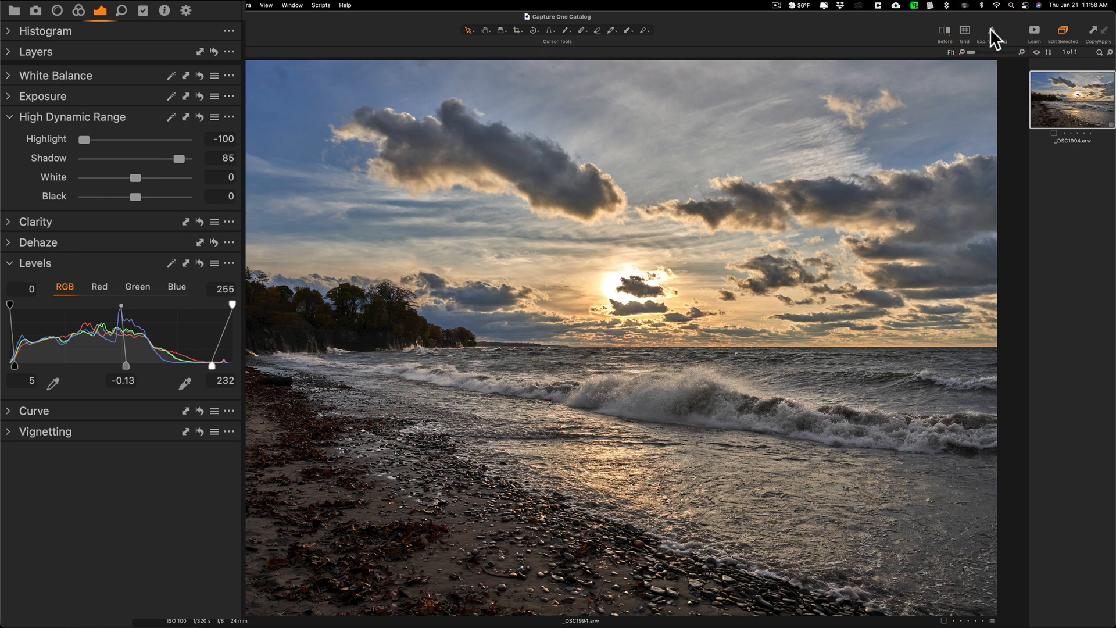
{"action": "mouse_move", "coordinate": [544, 217]}
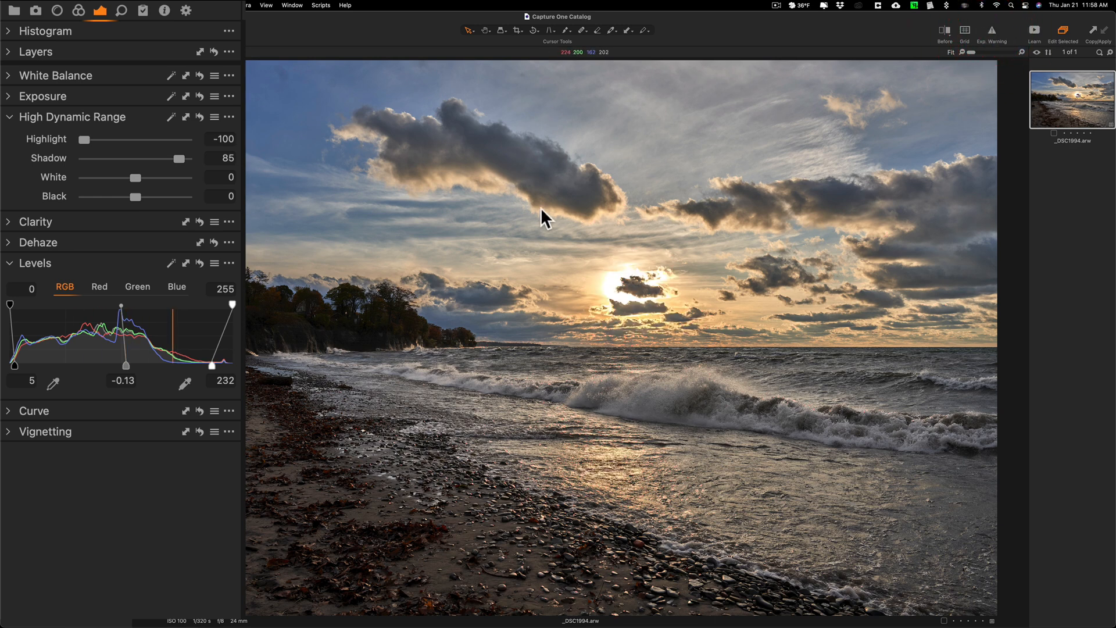
{"action": "mouse_move", "coordinate": [342, 220]}
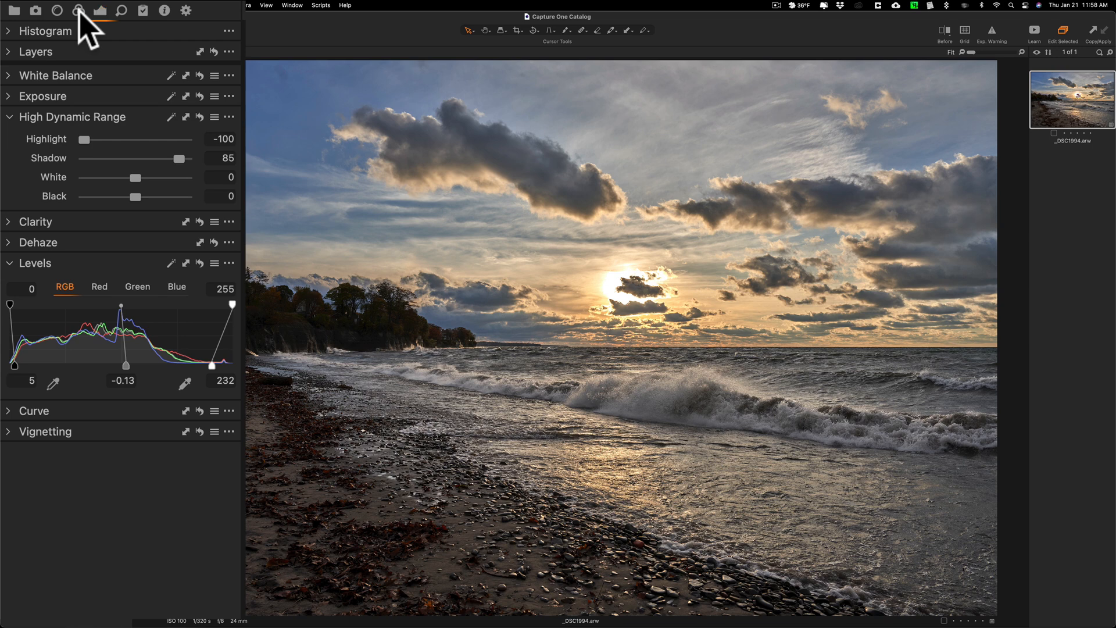
- In Color Editor Basic, raise saturation and lower lightness for the orange and yellow tones
{"action": "left_click", "coordinate": [78, 11]}
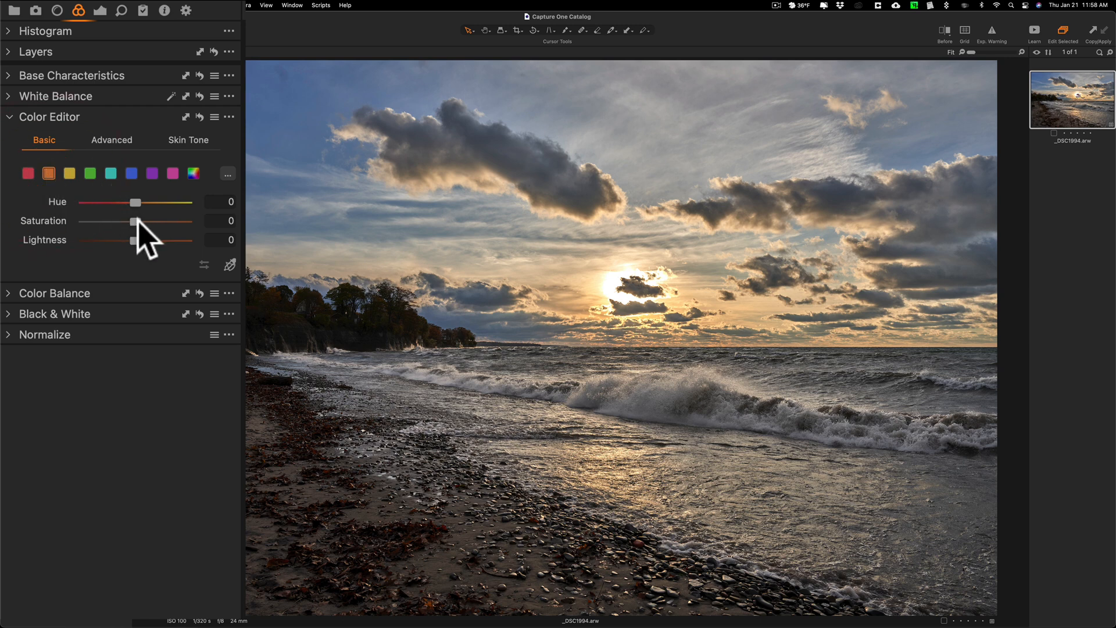
{"action": "left_click_drag", "start_coordinate": [128, 220], "coordinate": [147, 221]}
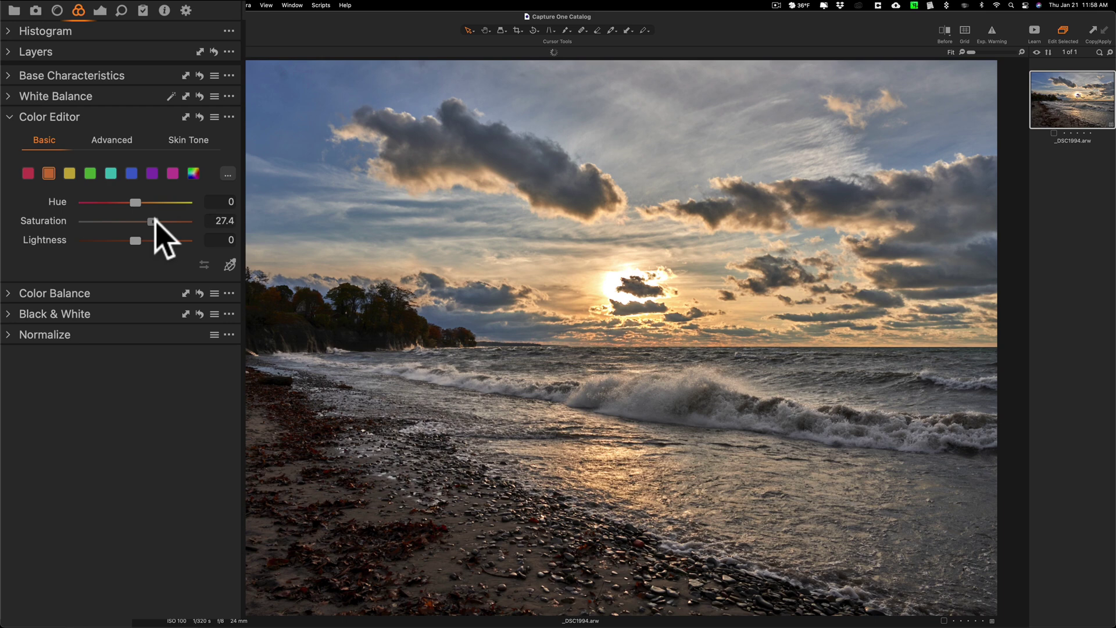
{"action": "left_click_drag", "start_coordinate": [135, 240], "coordinate": [130, 239]}
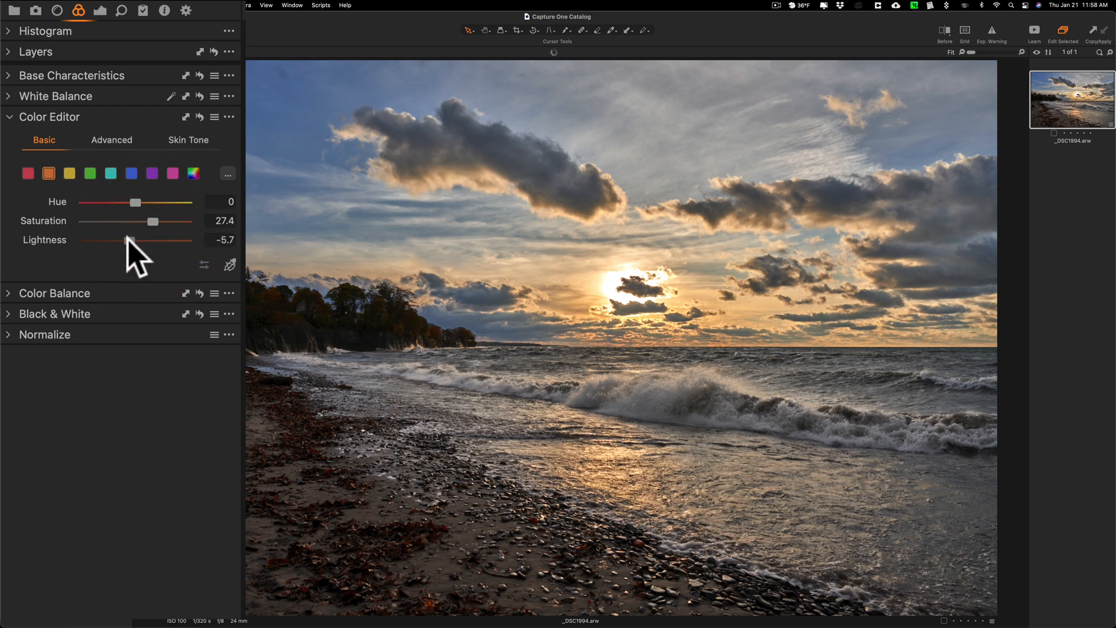
{"action": "left_click_drag", "start_coordinate": [153, 221], "coordinate": [135, 221]}
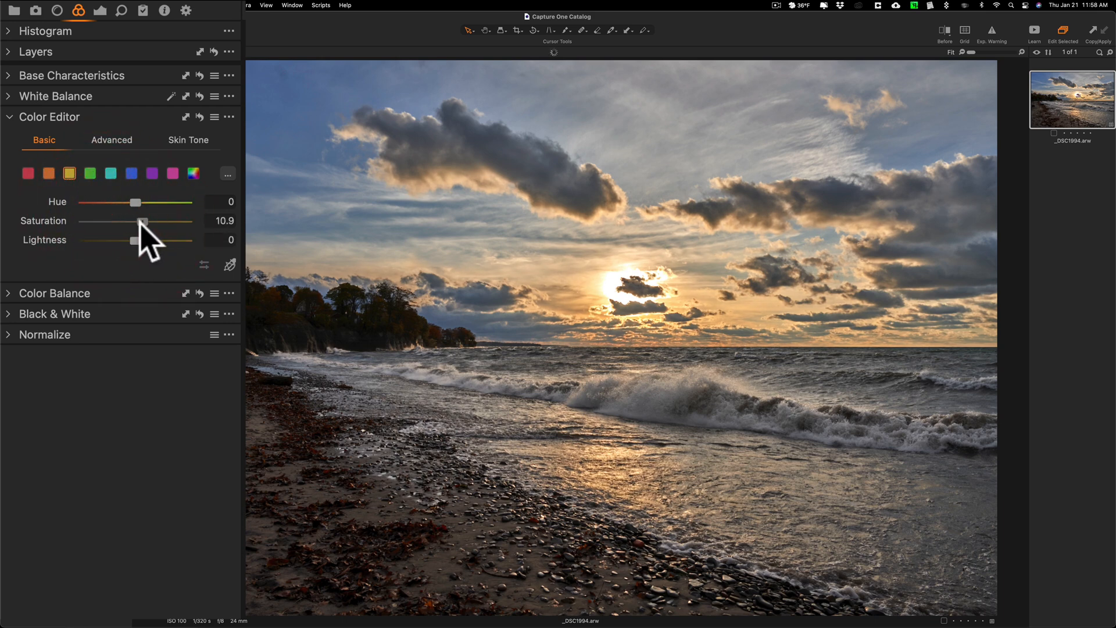
{"action": "left_click_drag", "start_coordinate": [135, 221], "coordinate": [148, 221]}
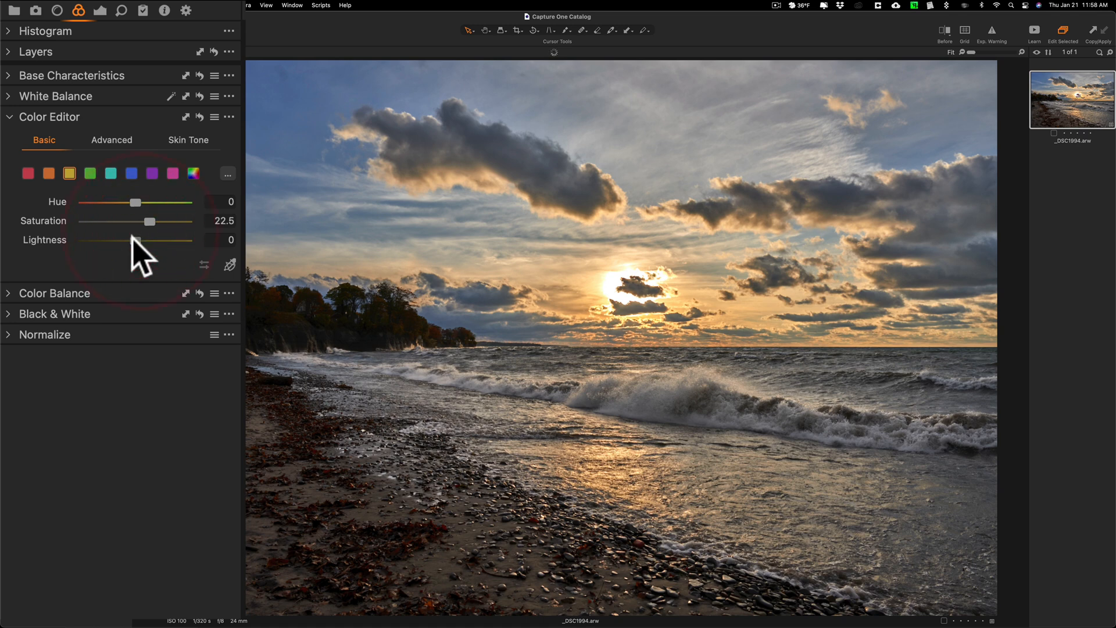
{"action": "left_click_drag", "start_coordinate": [136, 239], "coordinate": [121, 240]}
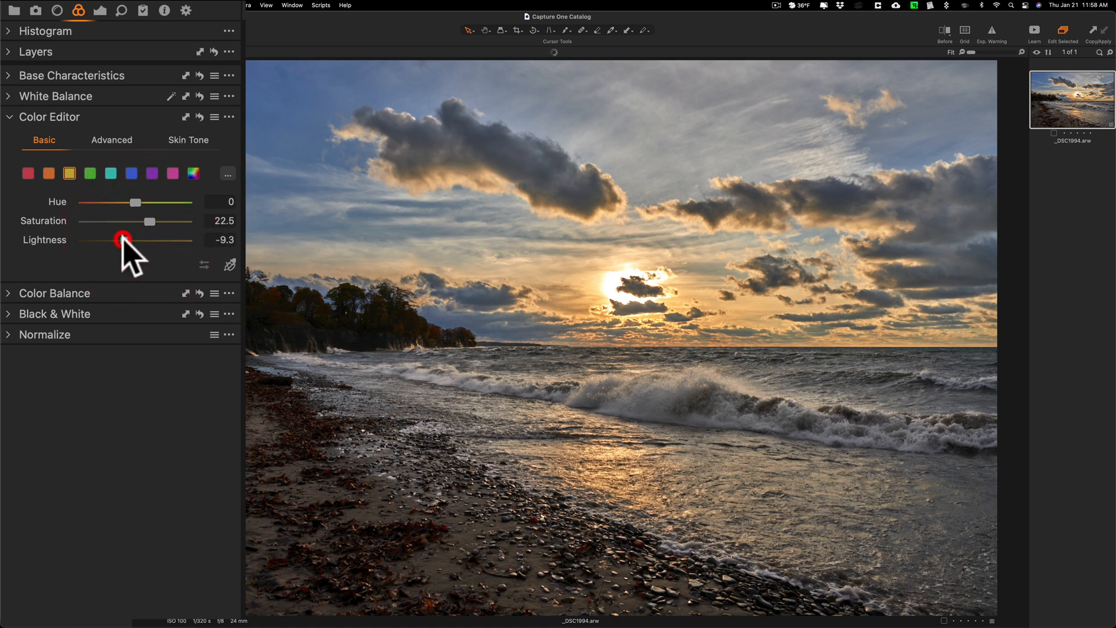
{"action": "mouse_move", "coordinate": [996, 36]}
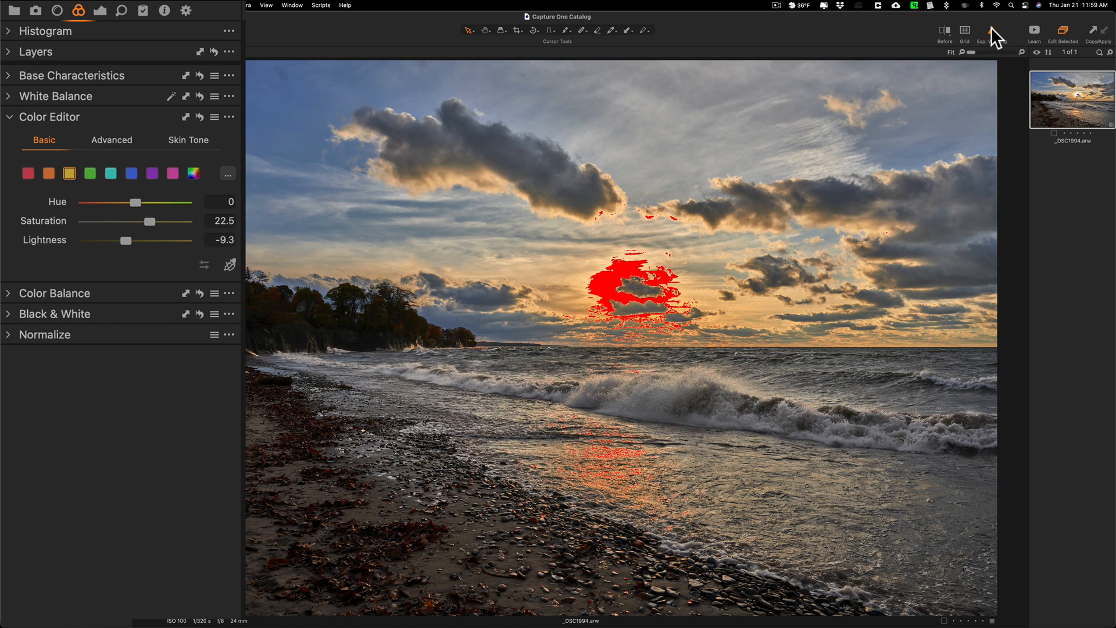
- Turn off the clipping warning and lower the lightness of the blue tones
{"action": "left_click", "coordinate": [992, 31]}
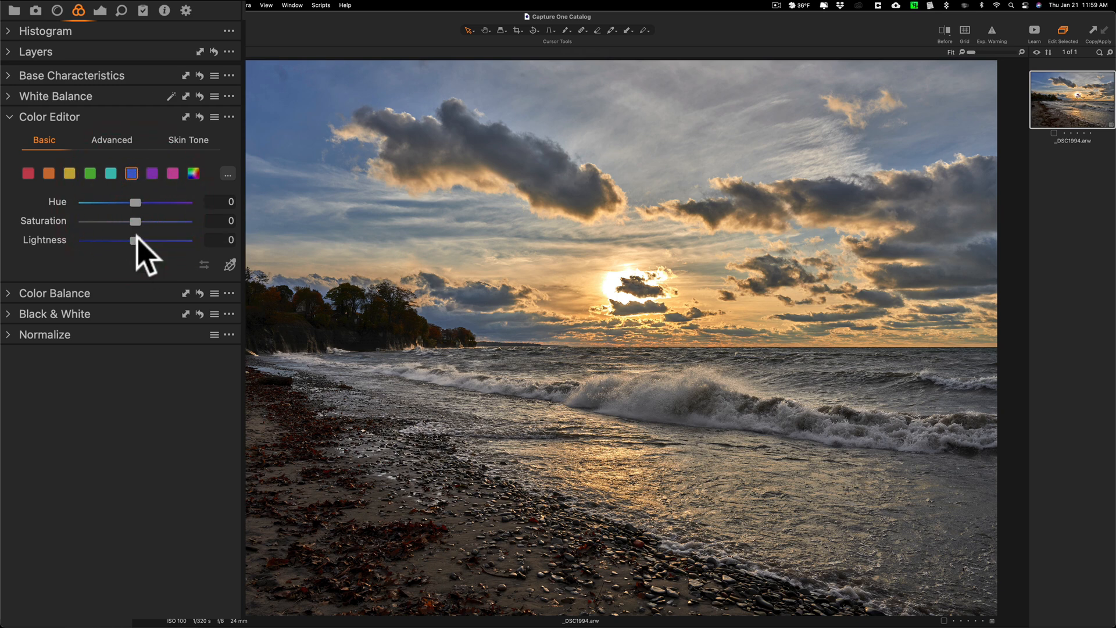
{"action": "left_click_drag", "start_coordinate": [131, 240], "coordinate": [124, 239]}
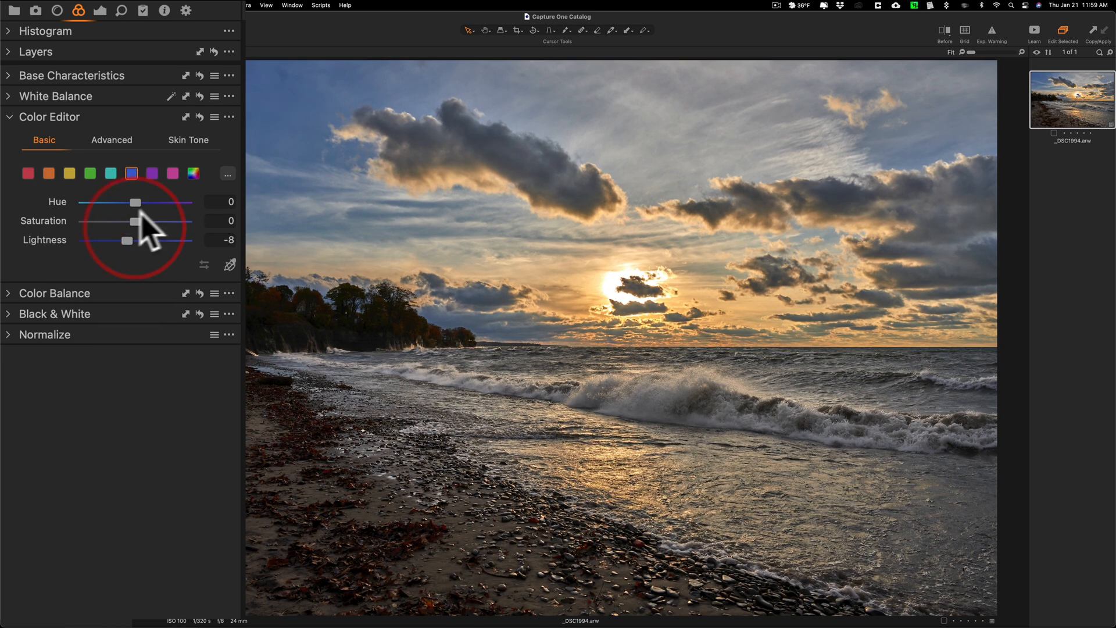
{"action": "left_click", "coordinate": [7, 117]}
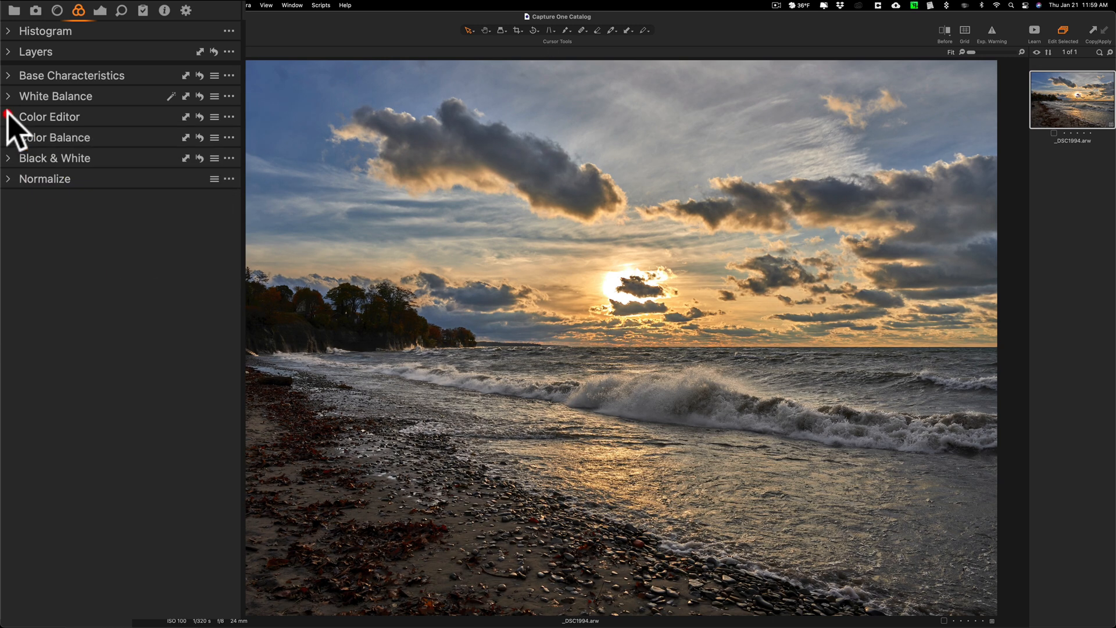
{"action": "mouse_move", "coordinate": [107, 21]}
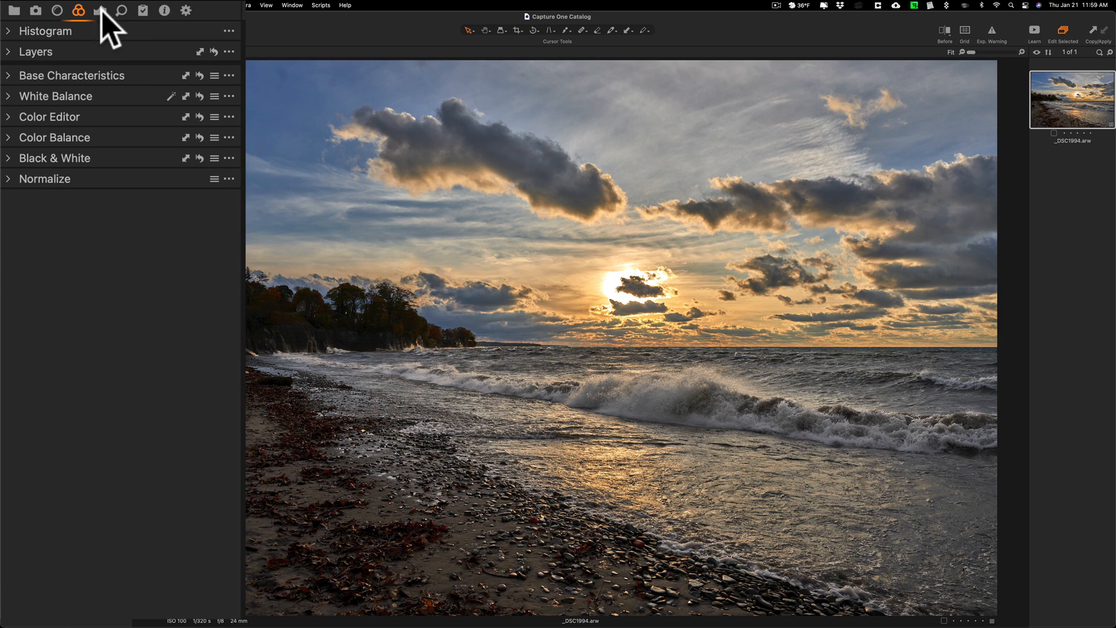
{"action": "left_click", "coordinate": [100, 11]}
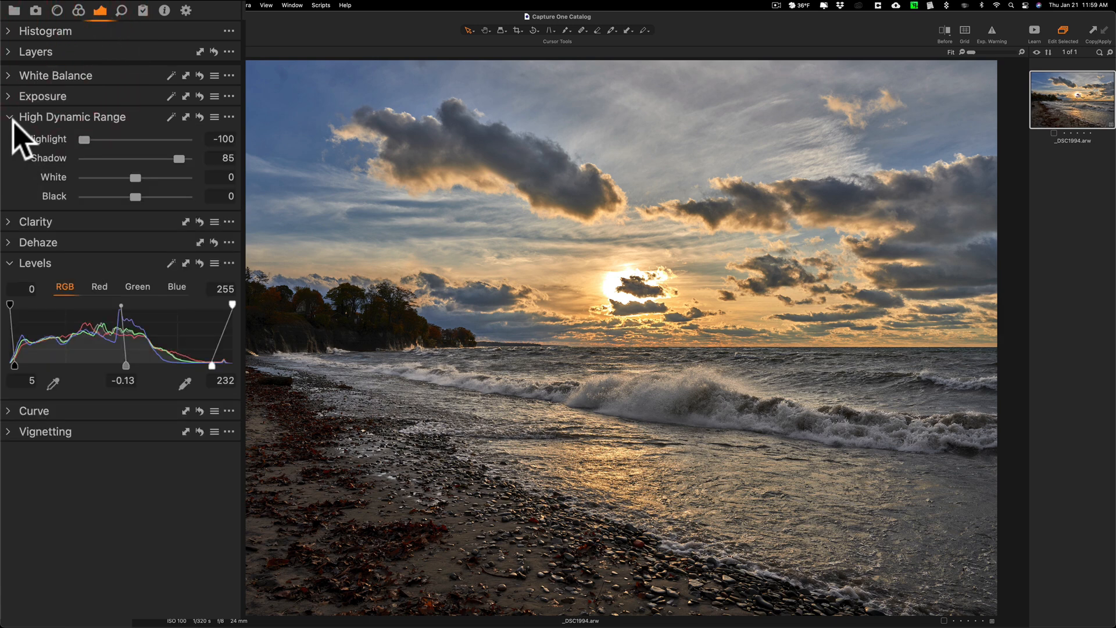
{"action": "left_click", "coordinate": [9, 117]}
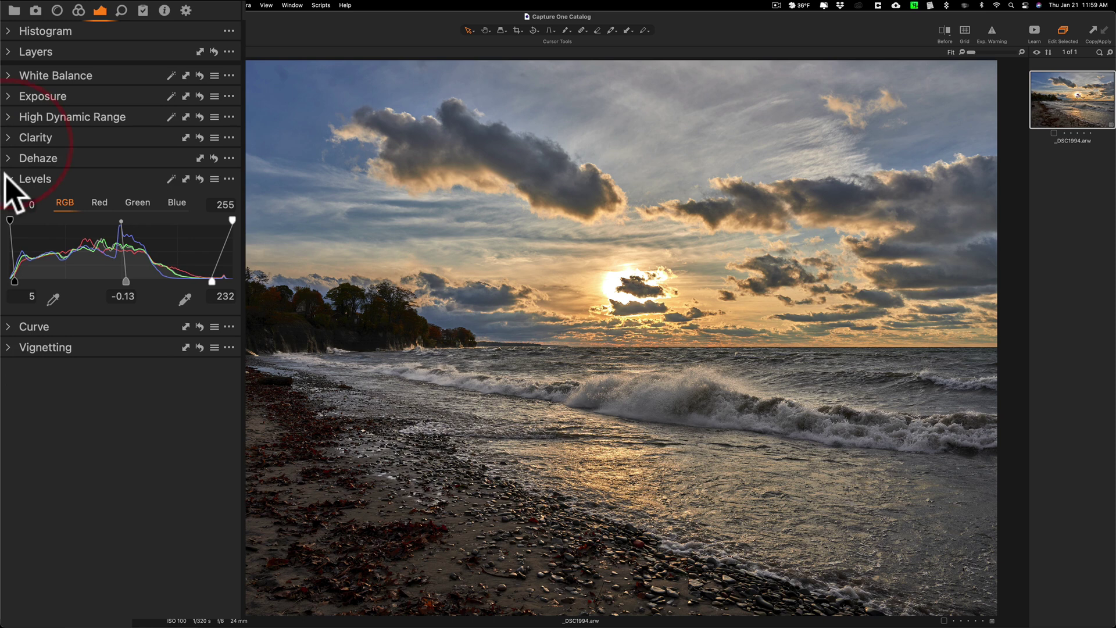
{"action": "left_click", "coordinate": [34, 137]}
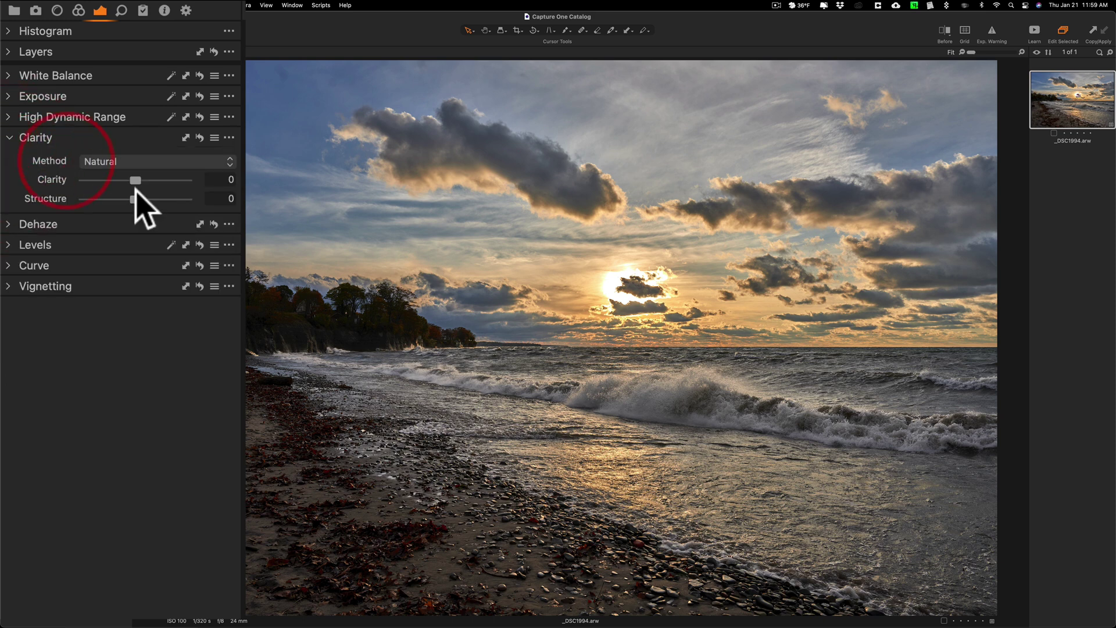
{"action": "left_click", "coordinate": [153, 160]}
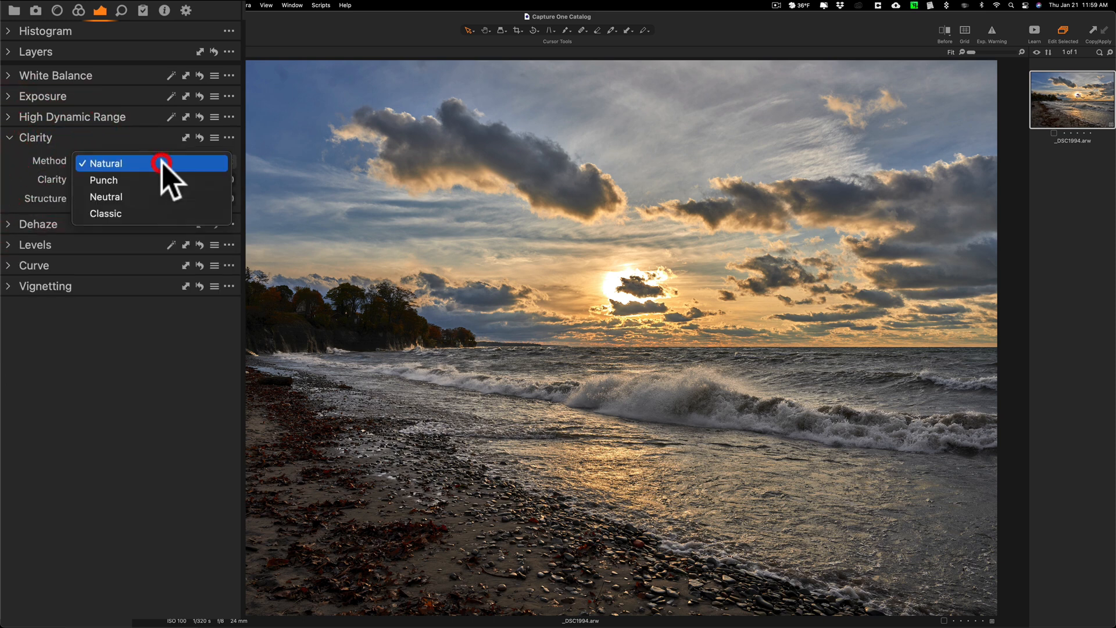
{"action": "mouse_move", "coordinate": [188, 174]}
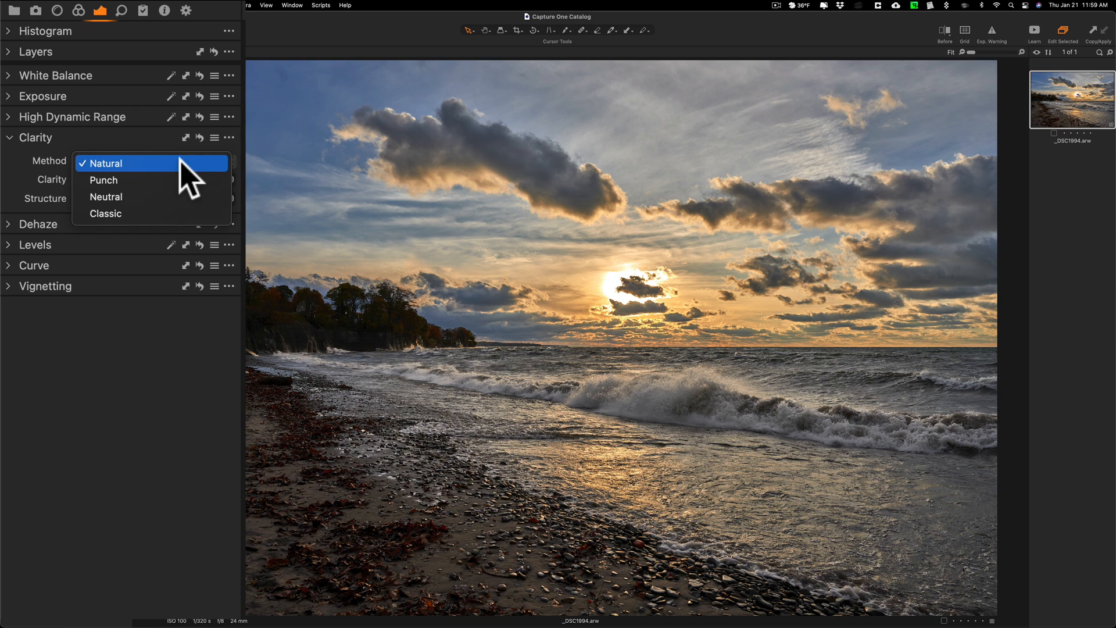
{"action": "left_click", "coordinate": [105, 163]}
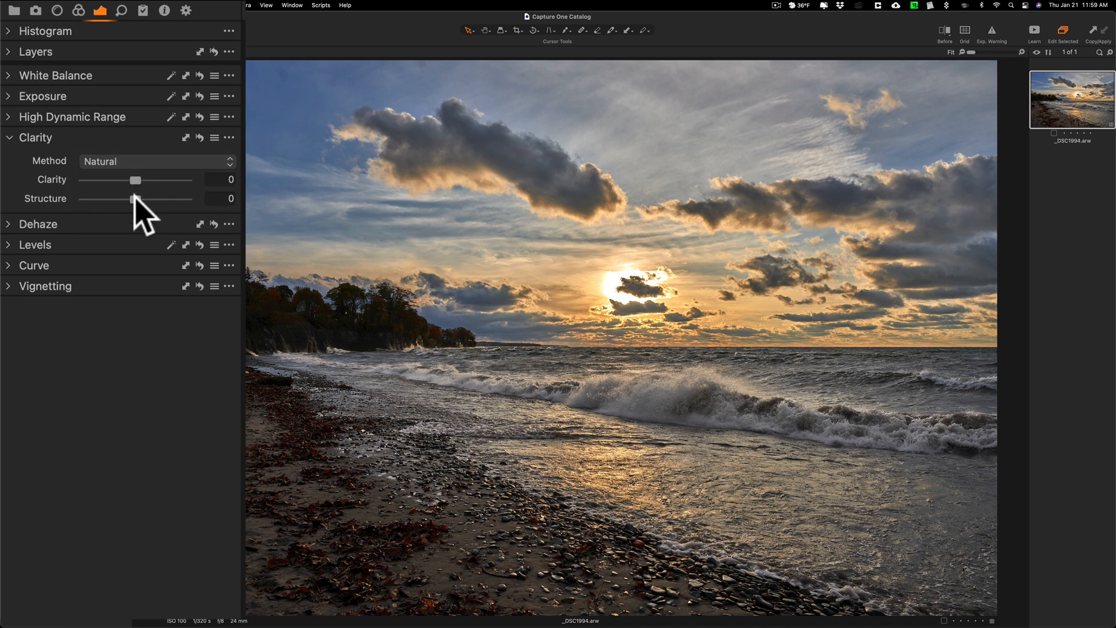
{"action": "left_click_drag", "start_coordinate": [132, 199], "coordinate": [138, 199]}
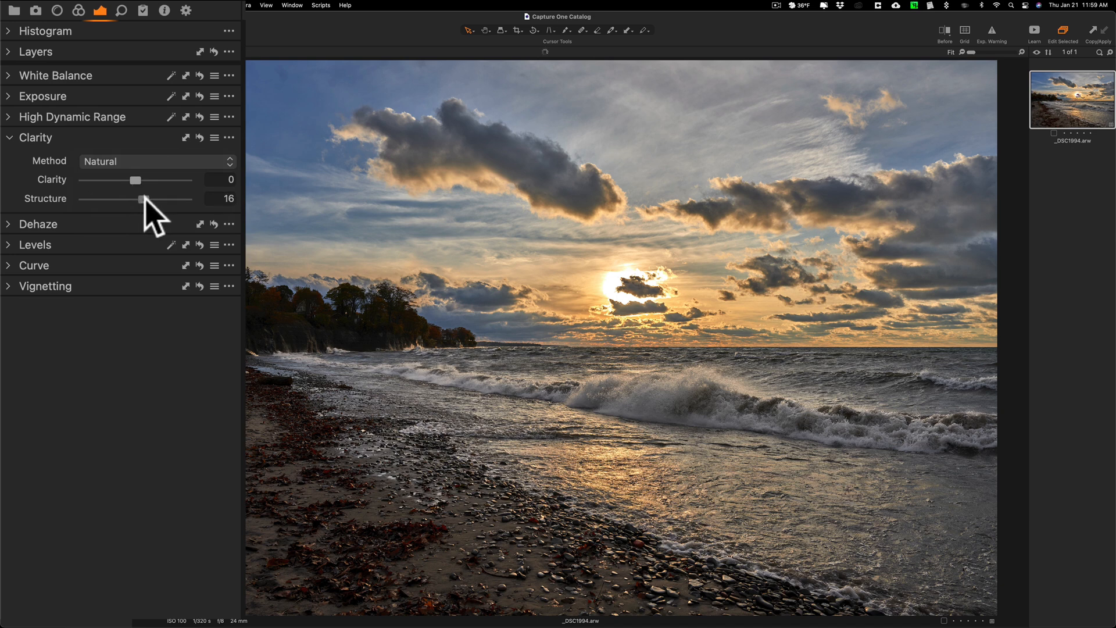
{"action": "left_click_drag", "start_coordinate": [142, 198], "coordinate": [127, 199]}
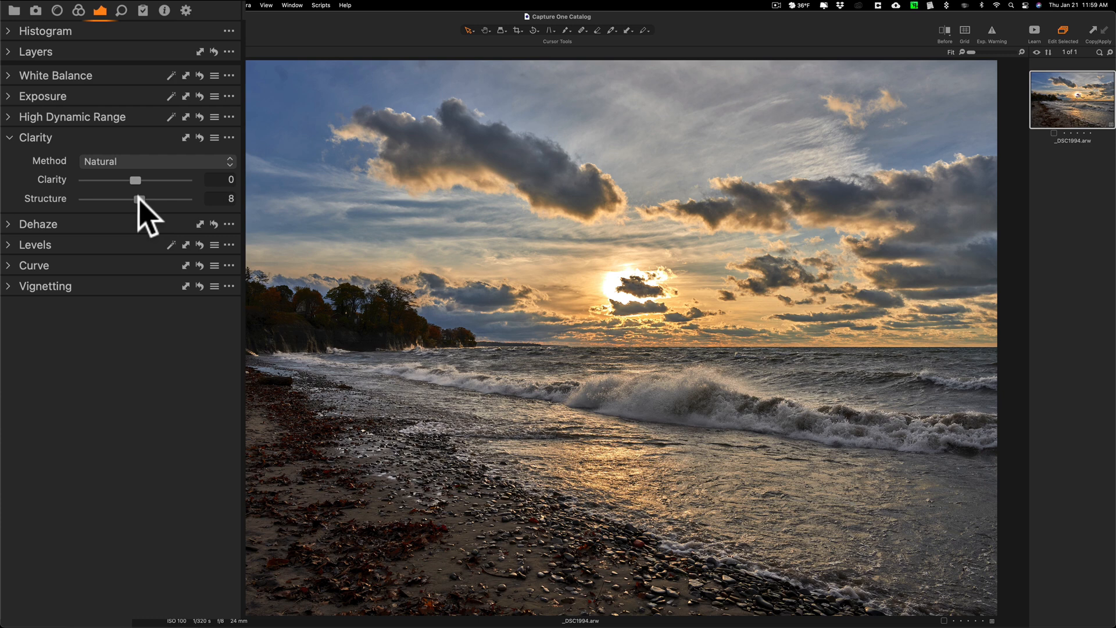
{"action": "left_click_drag", "start_coordinate": [141, 200], "coordinate": [150, 199]}
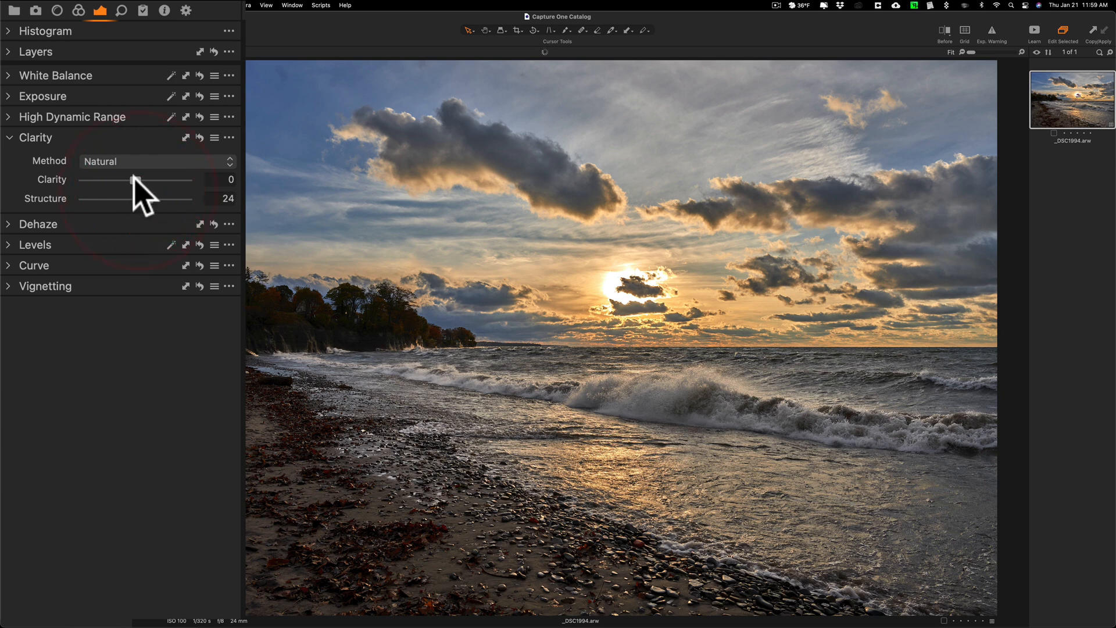
{"action": "left_click_drag", "start_coordinate": [135, 179], "coordinate": [142, 179]}
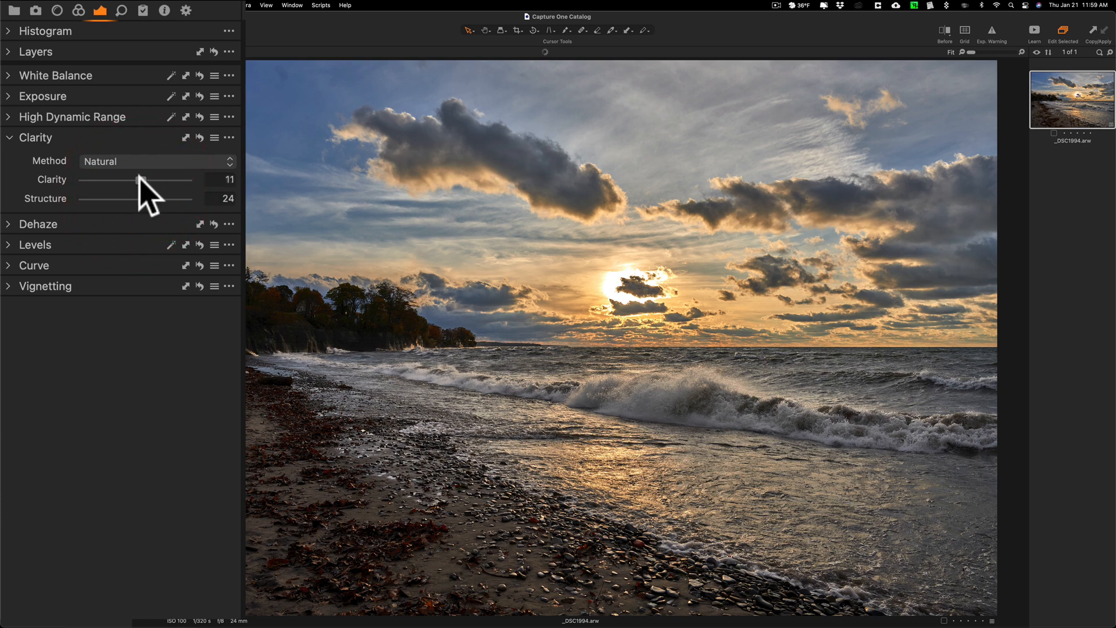
{"action": "left_click_drag", "start_coordinate": [137, 179], "coordinate": [142, 179]}
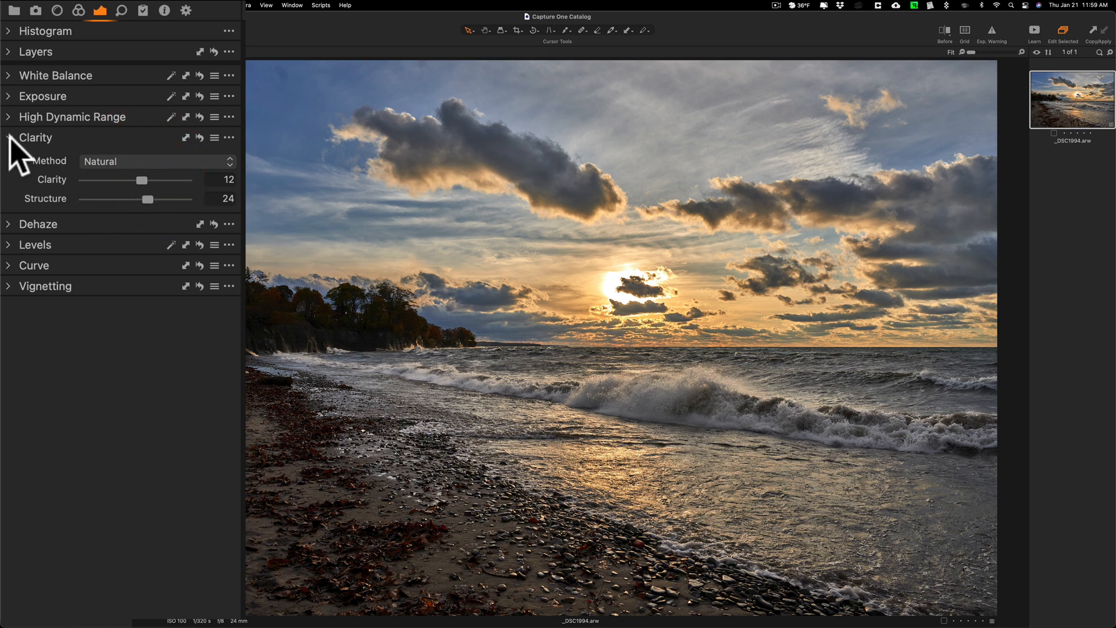
{"action": "mouse_move", "coordinate": [36, 137]}
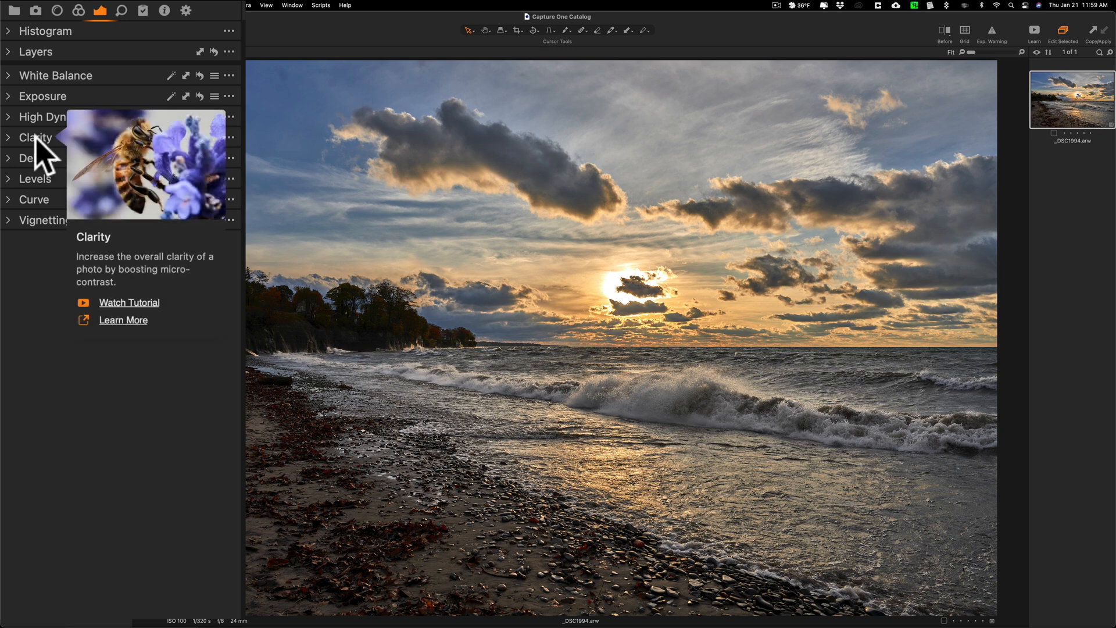
{"action": "mouse_move", "coordinate": [564, 244]}
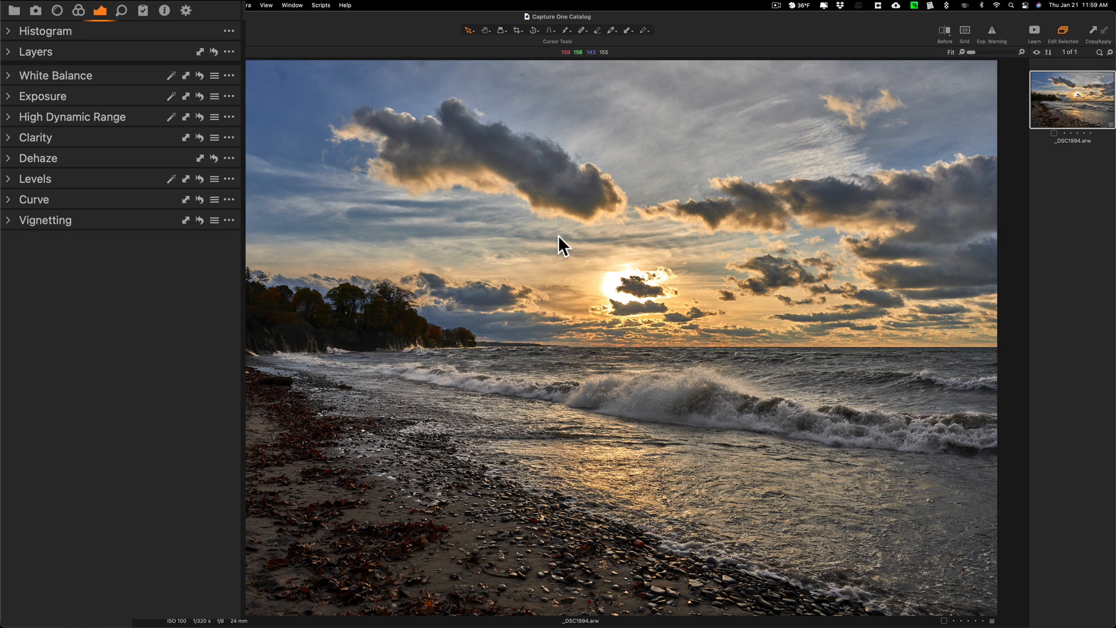
{"action": "mouse_move", "coordinate": [373, 241]}
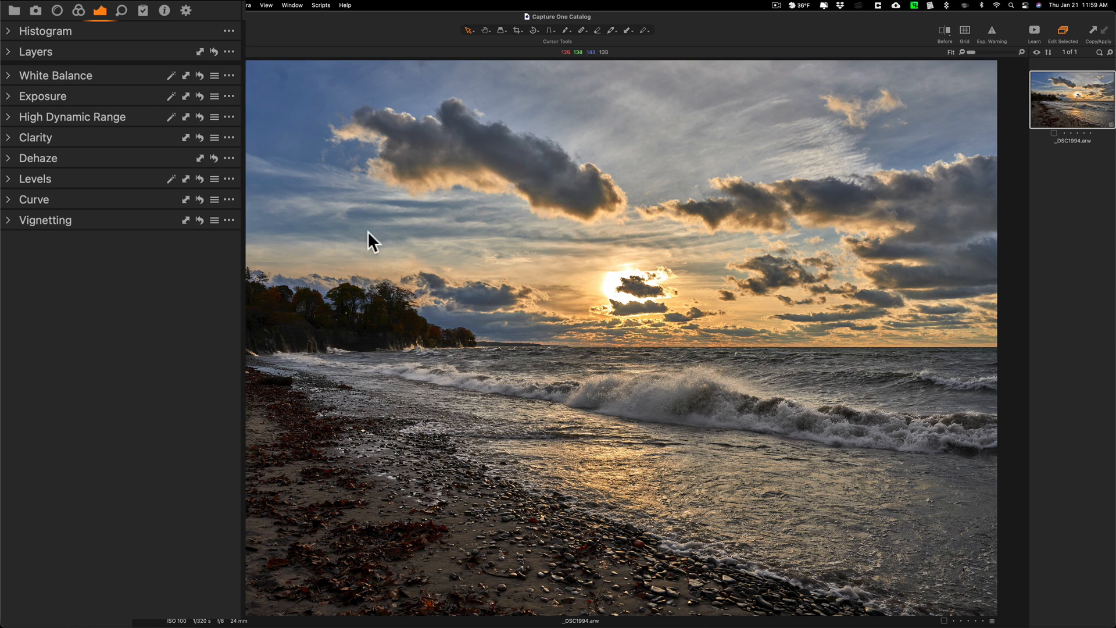
{"action": "mouse_move", "coordinate": [487, 231]}
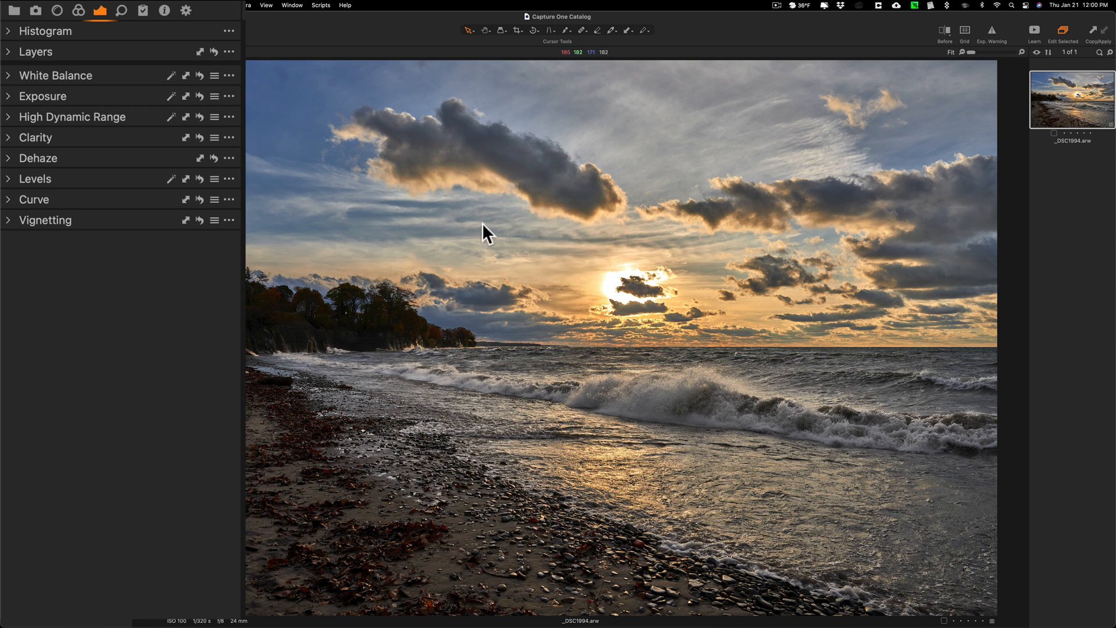
{"action": "mouse_move", "coordinate": [142, 192]}
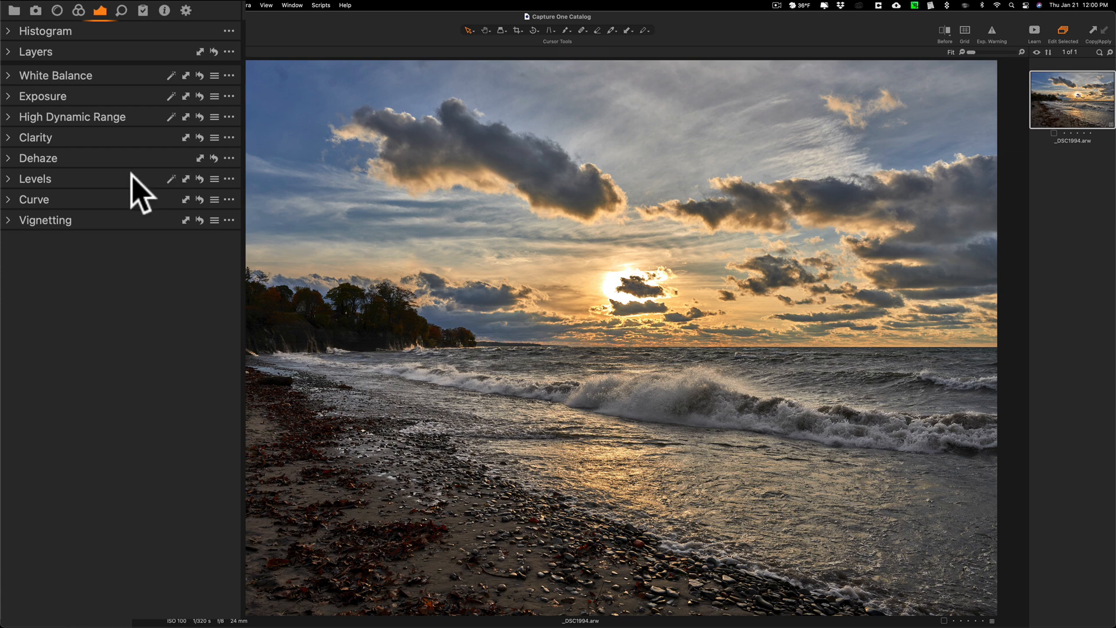
{"action": "mouse_move", "coordinate": [128, 21]}
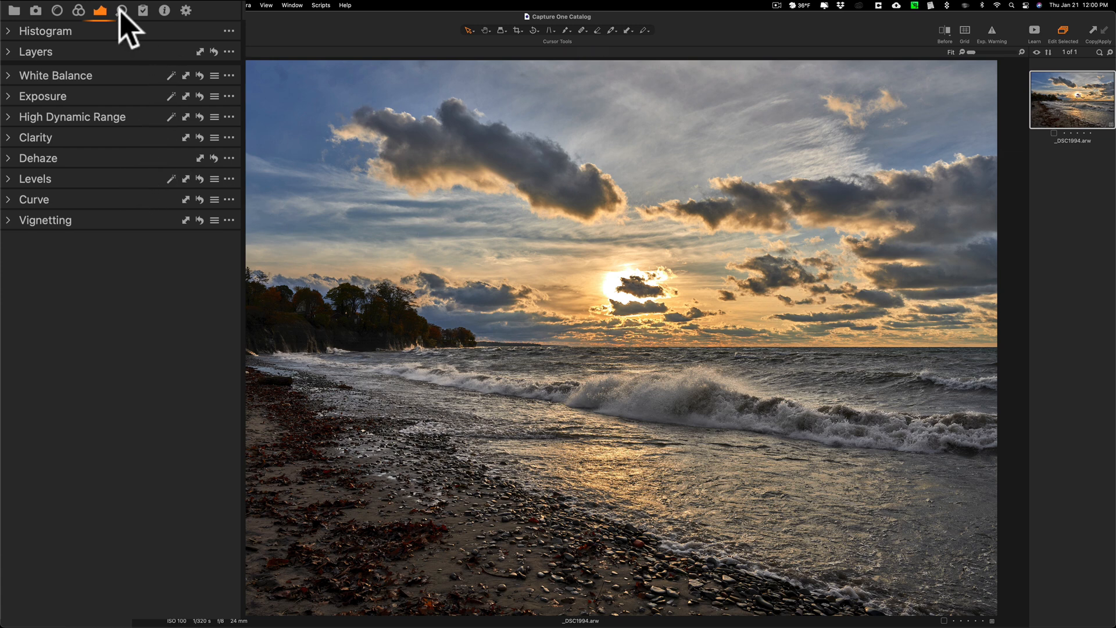
- Switch to the Details tool tab and collapse the Sharpening tool
{"action": "left_click", "coordinate": [121, 11]}
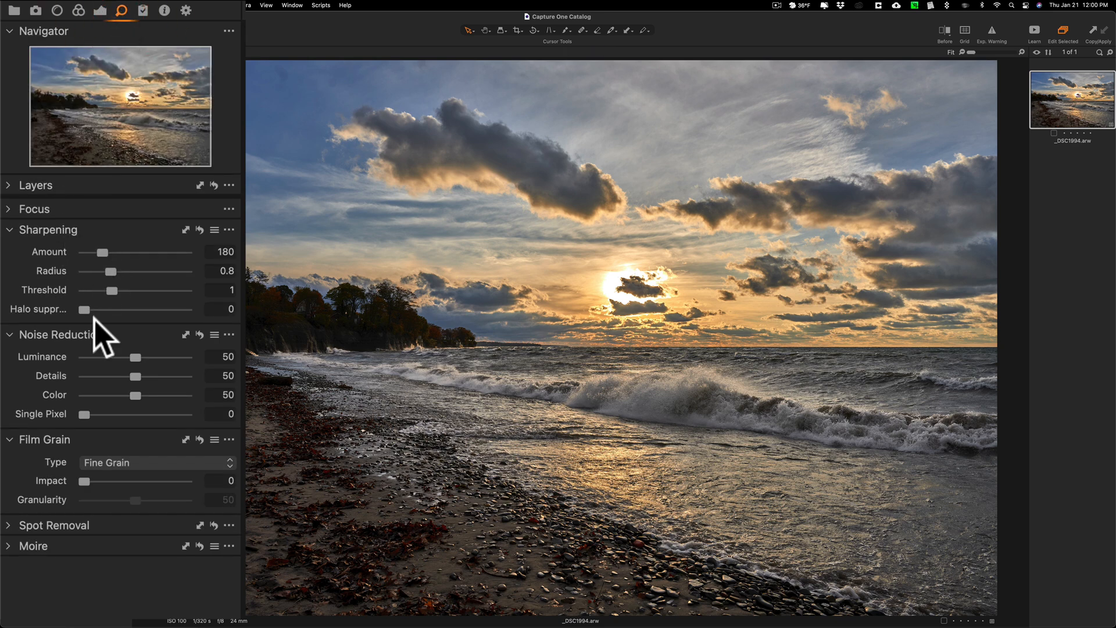
{"action": "mouse_move", "coordinate": [120, 426]}
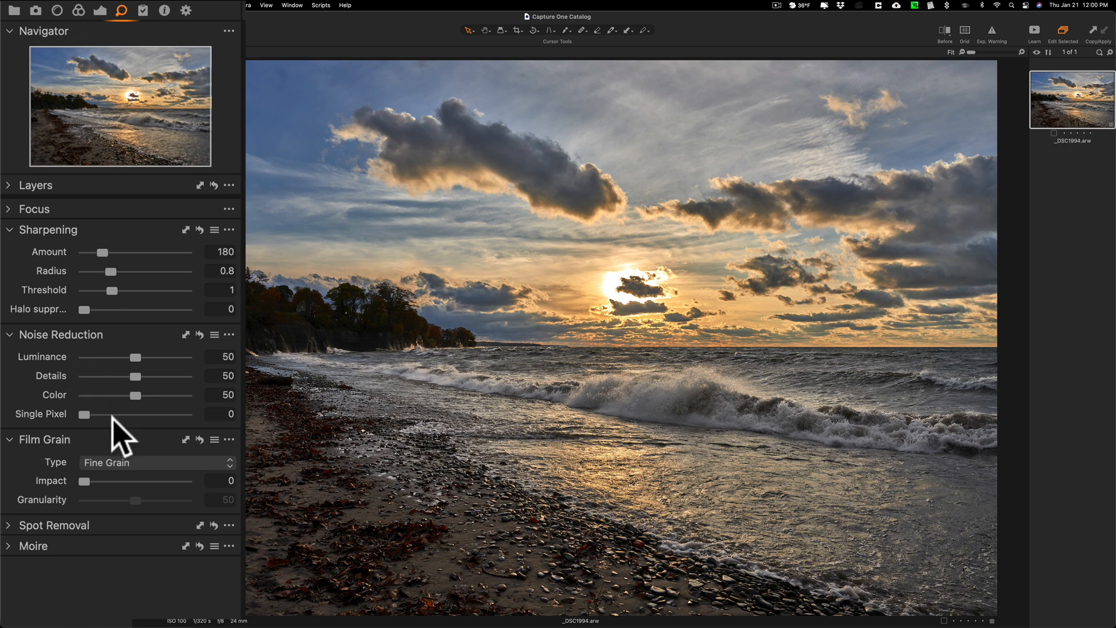
{"action": "mouse_move", "coordinate": [120, 432]}
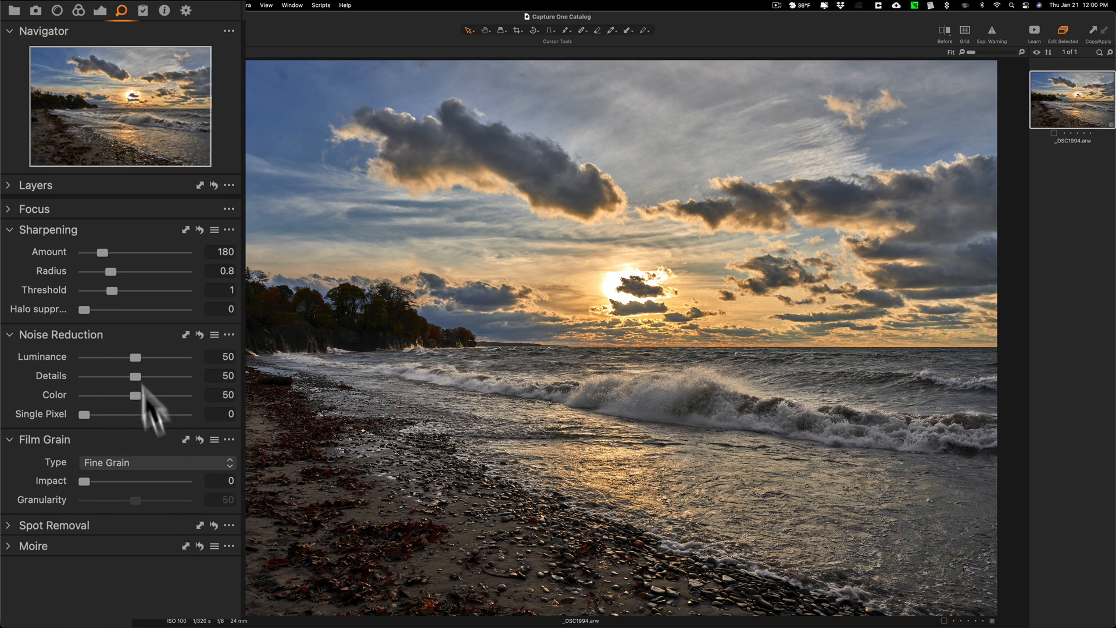
{"action": "mouse_move", "coordinate": [141, 252]}
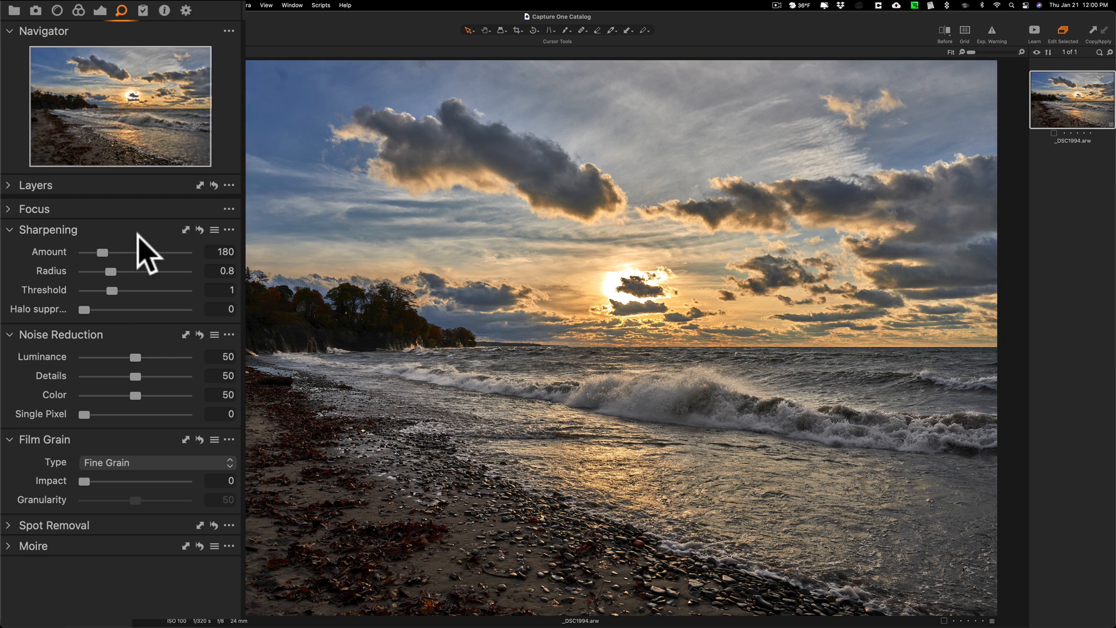
{"action": "mouse_move", "coordinate": [47, 249]}
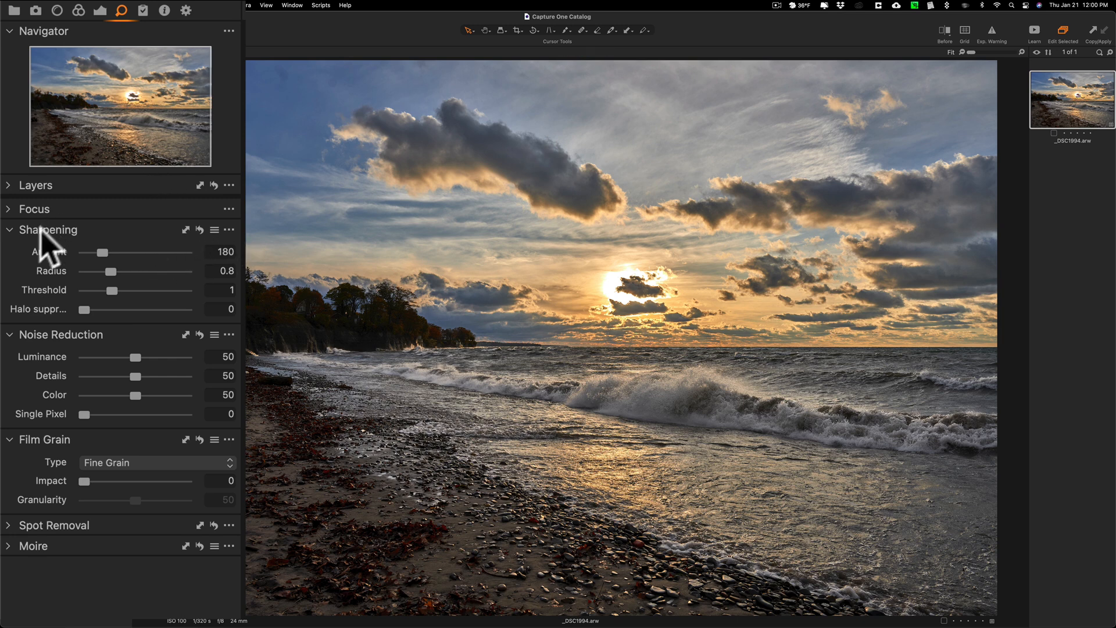
{"action": "left_click", "coordinate": [47, 229]}
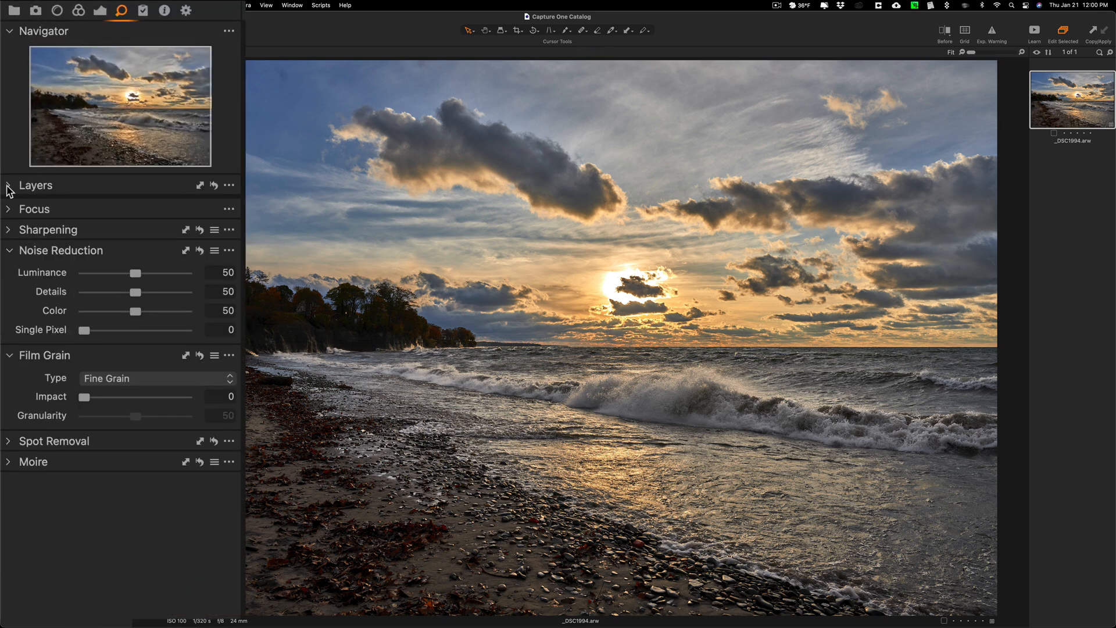
- Add a New Empty Adjustment Layer above the Background layer from the Layers tool
{"action": "left_click", "coordinate": [7, 185]}
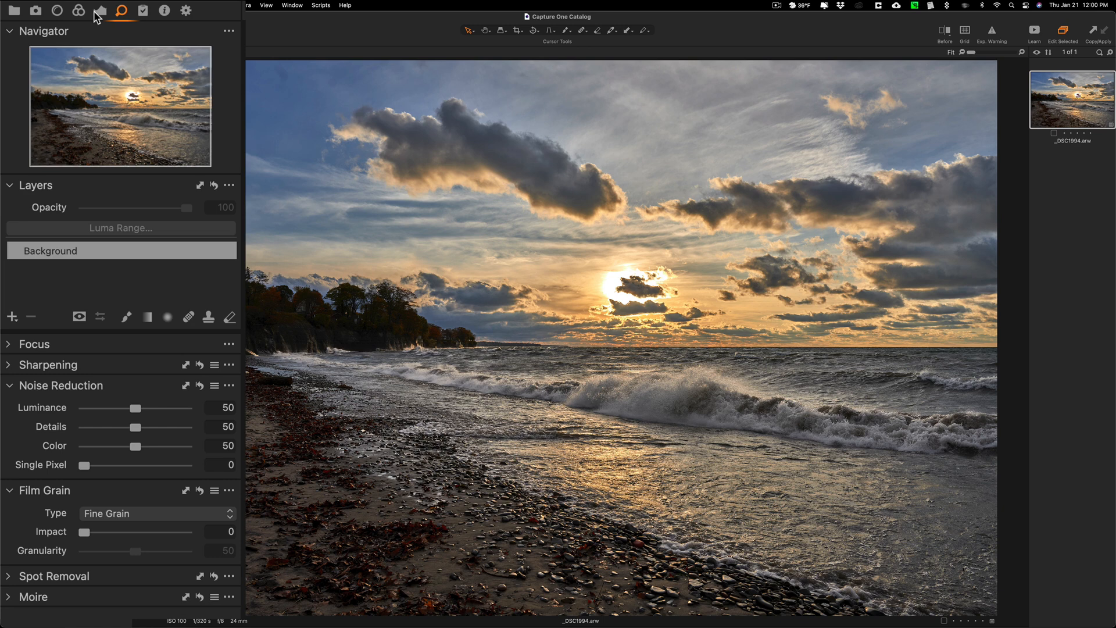
{"action": "left_click", "coordinate": [100, 10]}
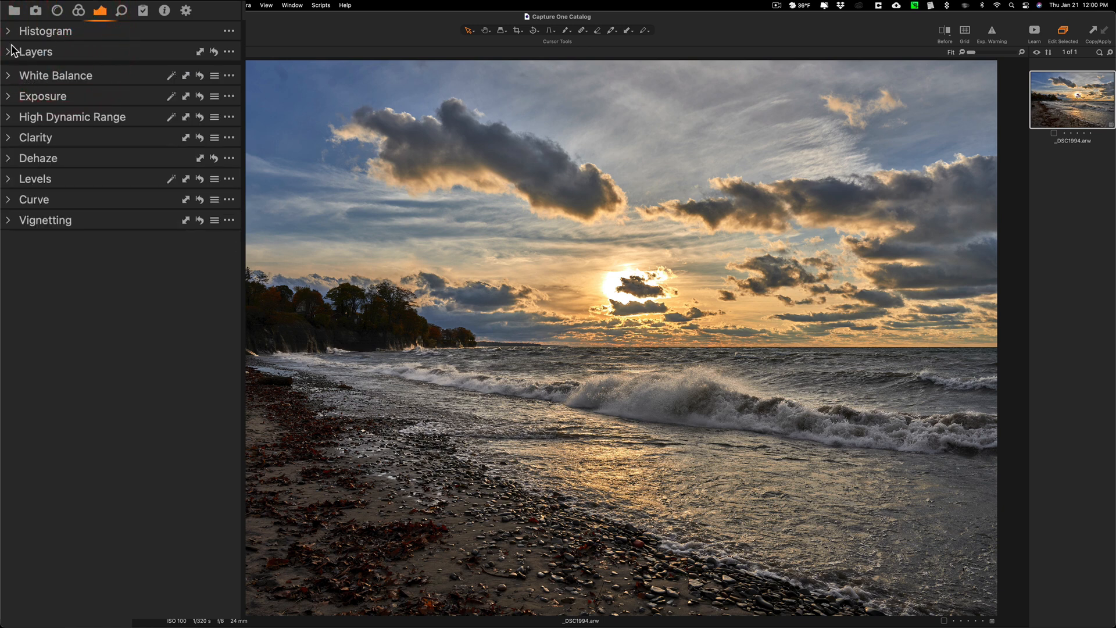
{"action": "left_click", "coordinate": [35, 51]}
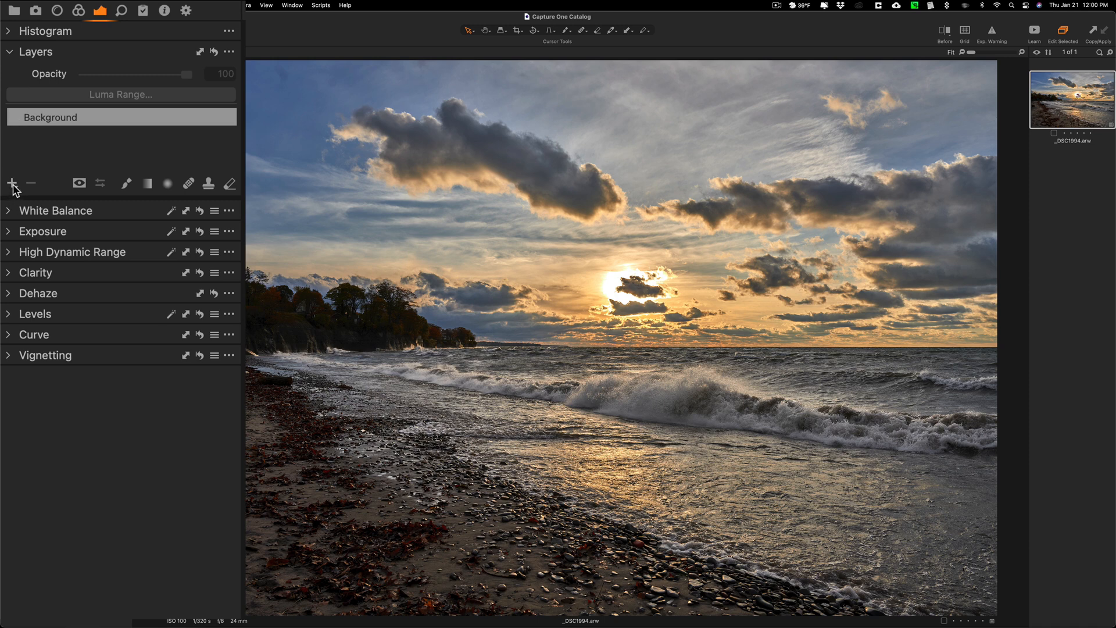
{"action": "left_click", "coordinate": [11, 183]}
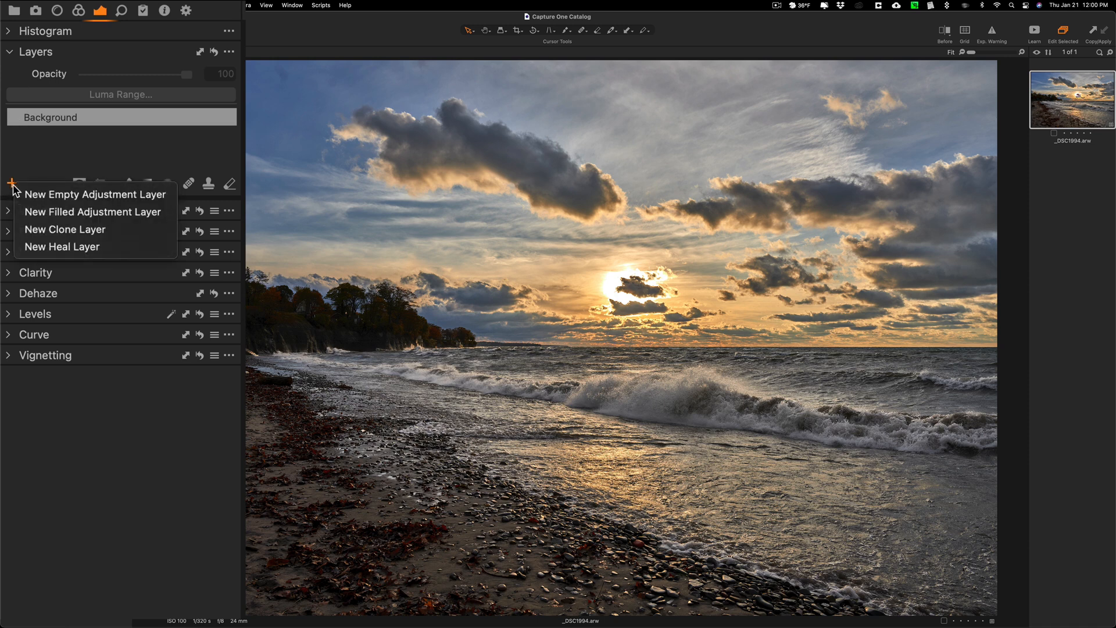
{"action": "mouse_move", "coordinate": [94, 194]}
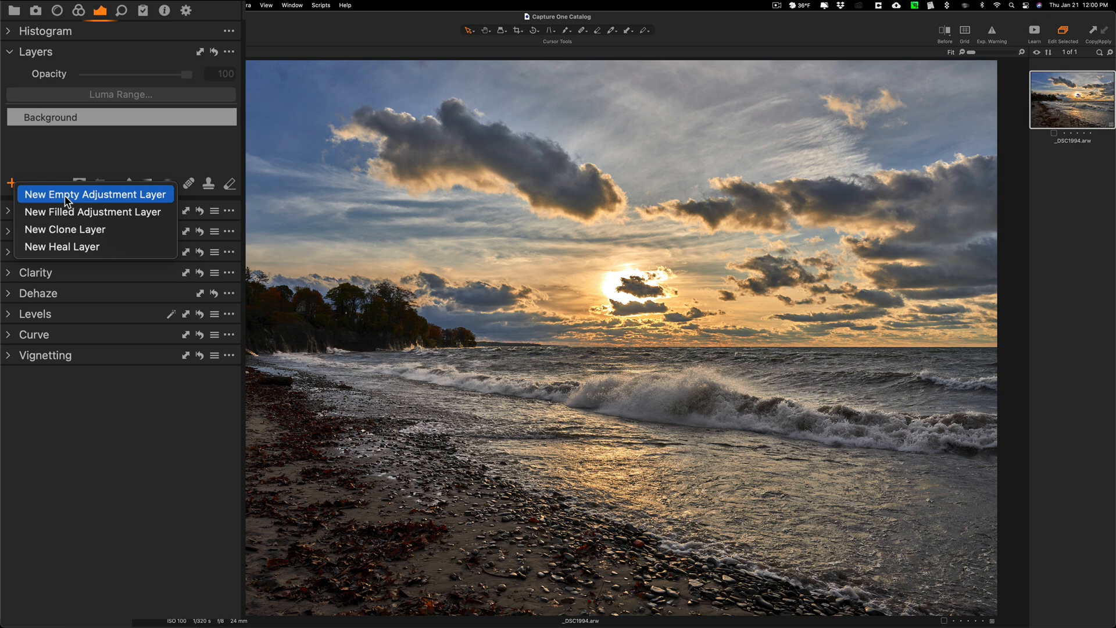
{"action": "left_click", "coordinate": [94, 194]}
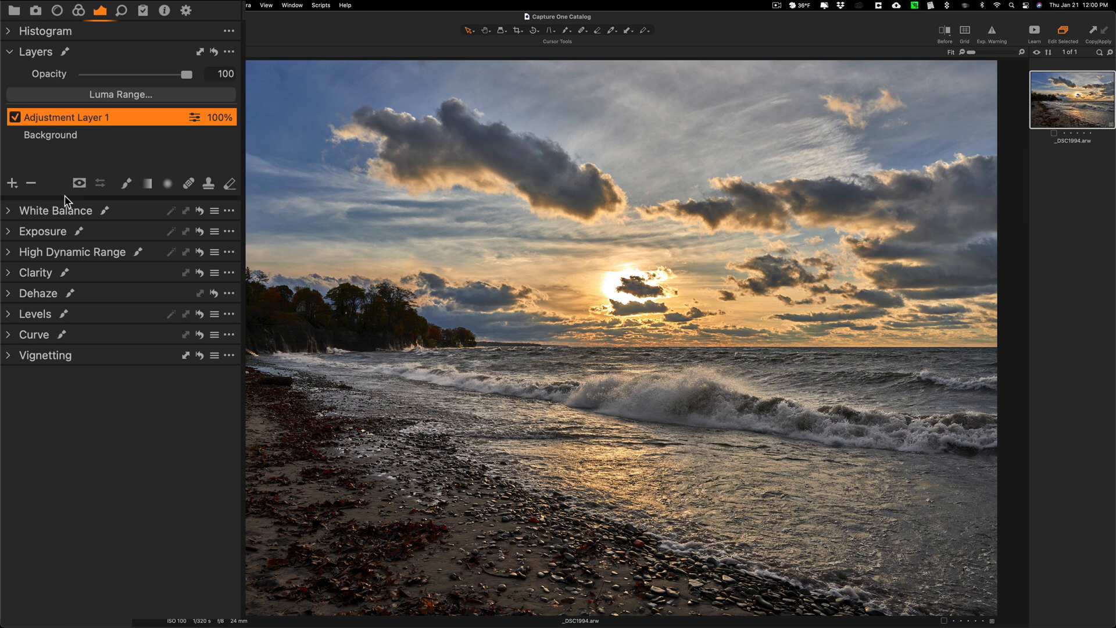
{"action": "mouse_move", "coordinate": [13, 230]}
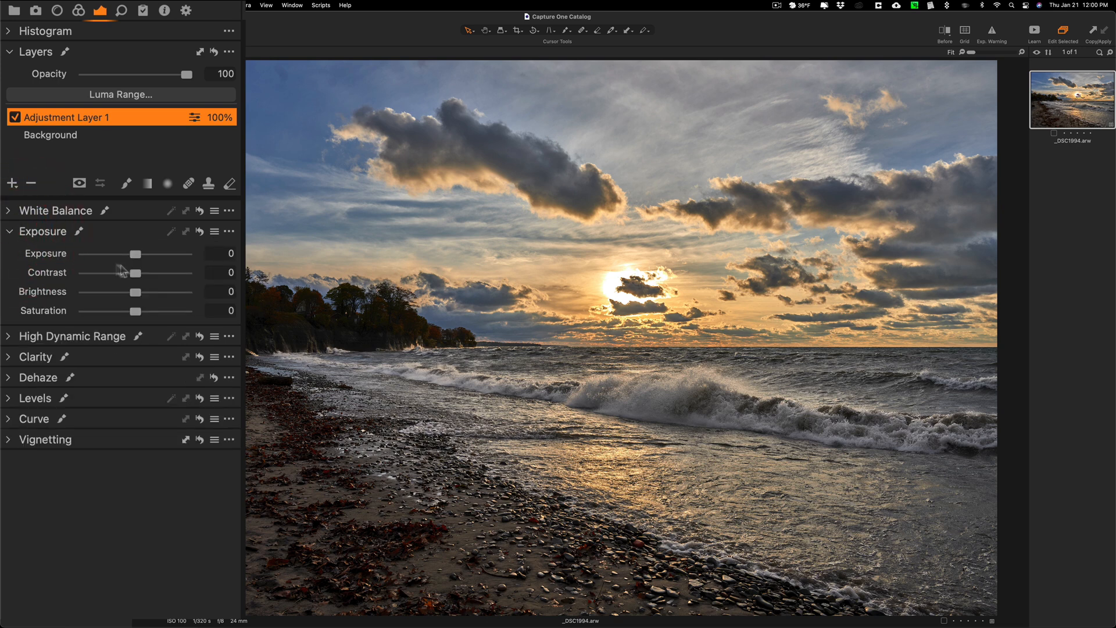
- Test the layer's exposure up to 4 and back to zero, then bring up brush settings
{"action": "left_click_drag", "start_coordinate": [129, 254], "coordinate": [188, 253]}
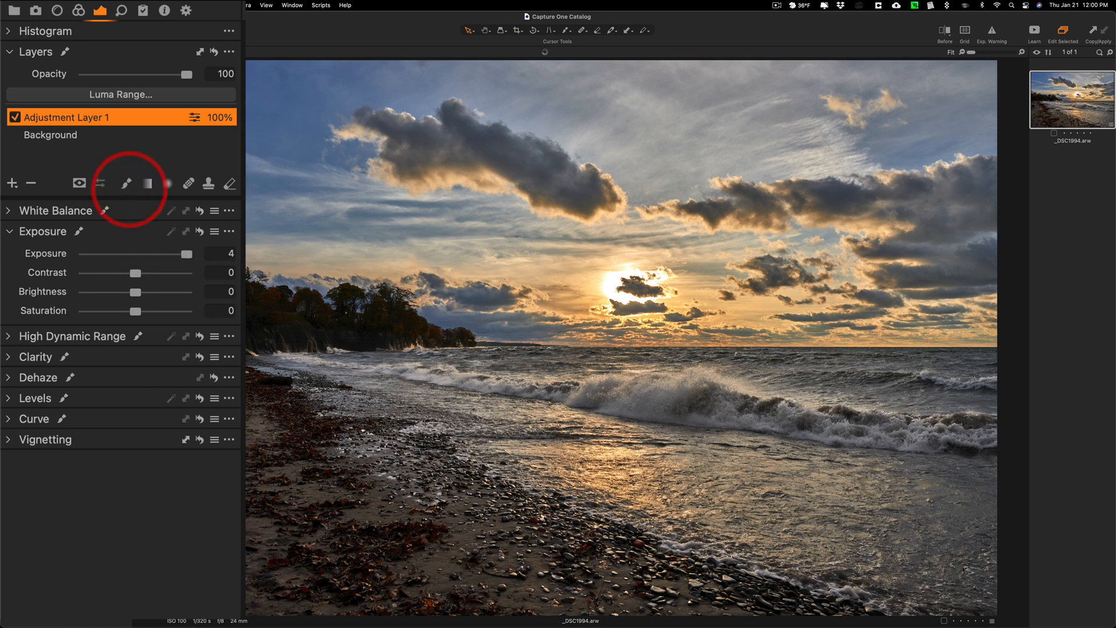
{"action": "left_click_drag", "start_coordinate": [187, 253], "coordinate": [83, 253]}
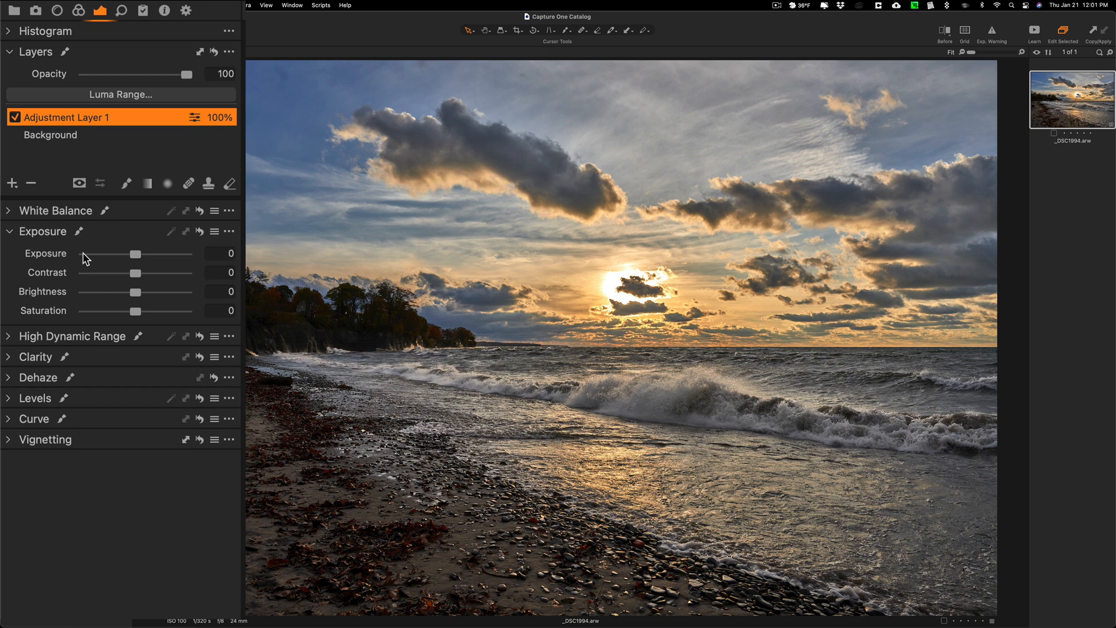
{"action": "mouse_move", "coordinate": [127, 186]}
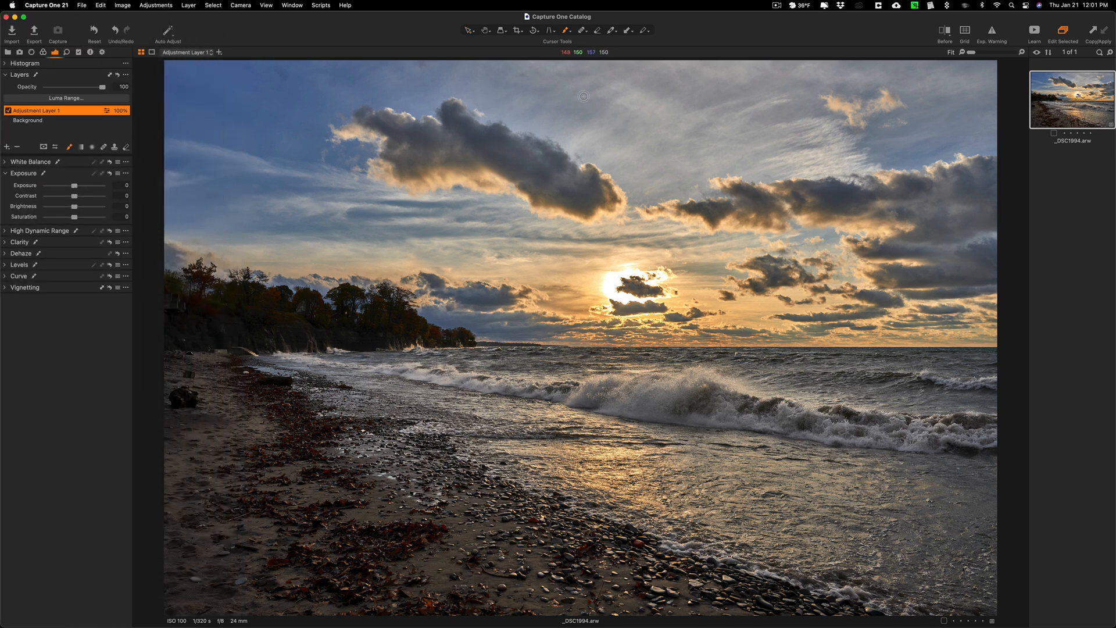
{"action": "left_click", "coordinate": [568, 30]}
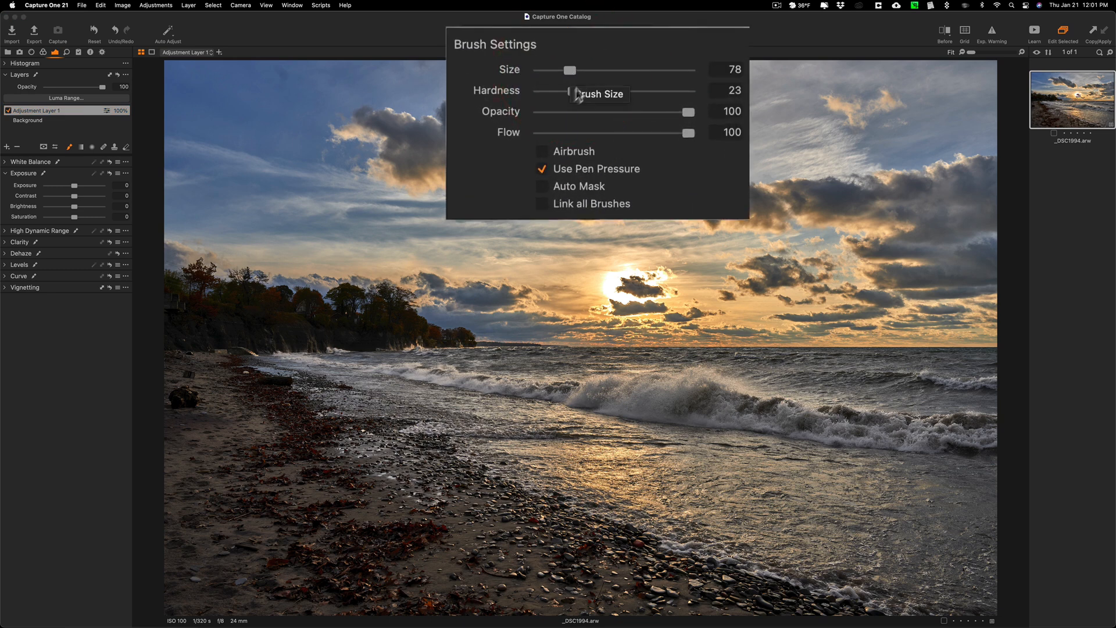
{"action": "mouse_move", "coordinate": [573, 90]}
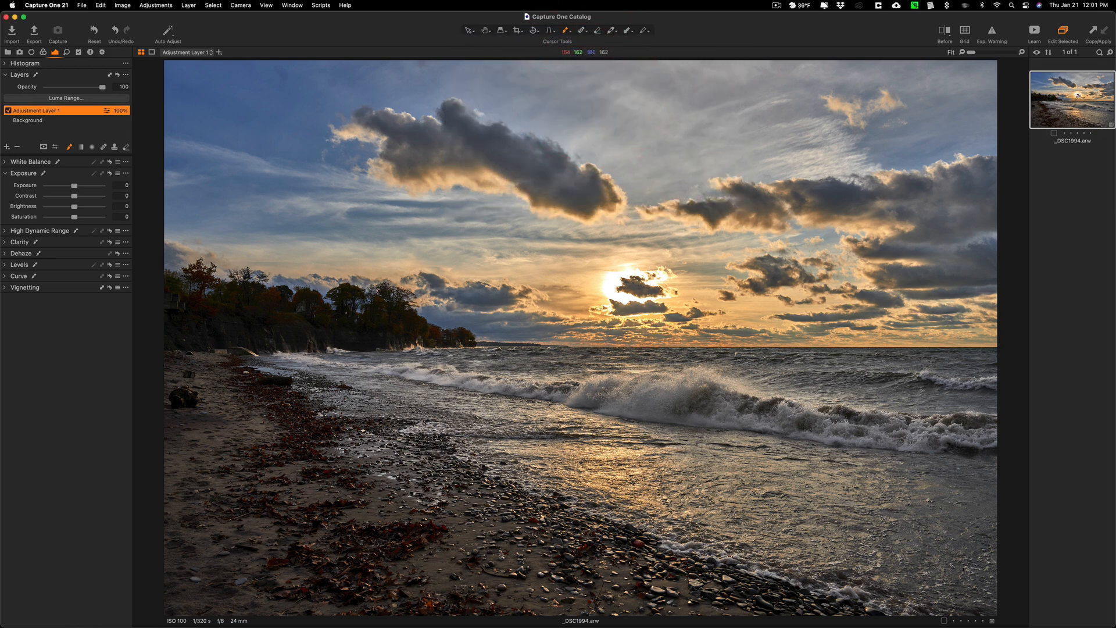
{"action": "mouse_move", "coordinate": [411, 333]}
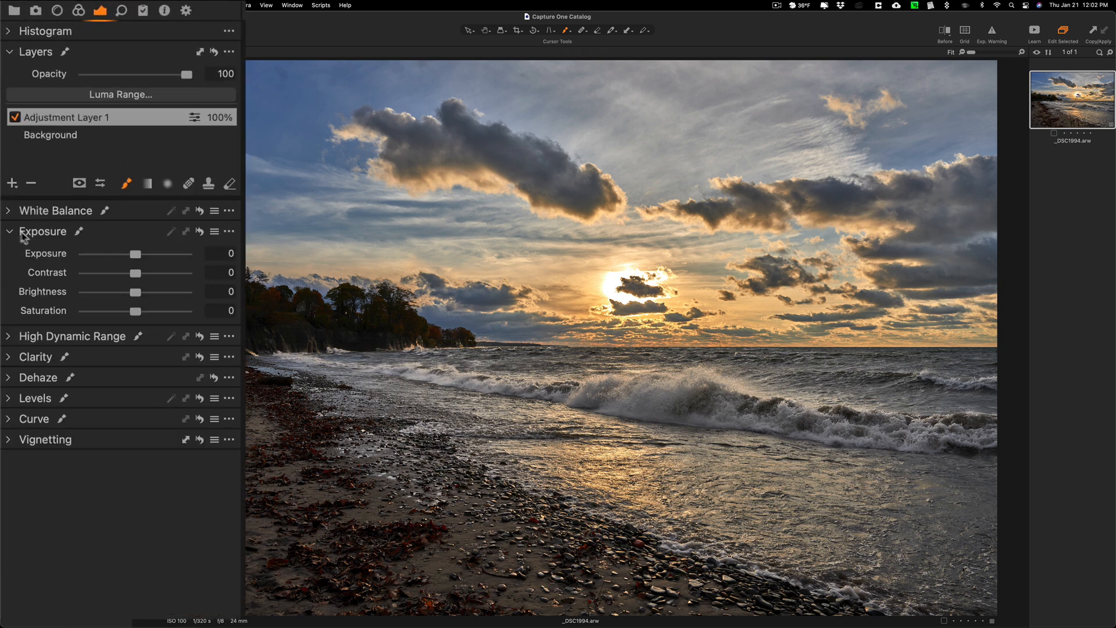
{"action": "mouse_move", "coordinate": [133, 255]}
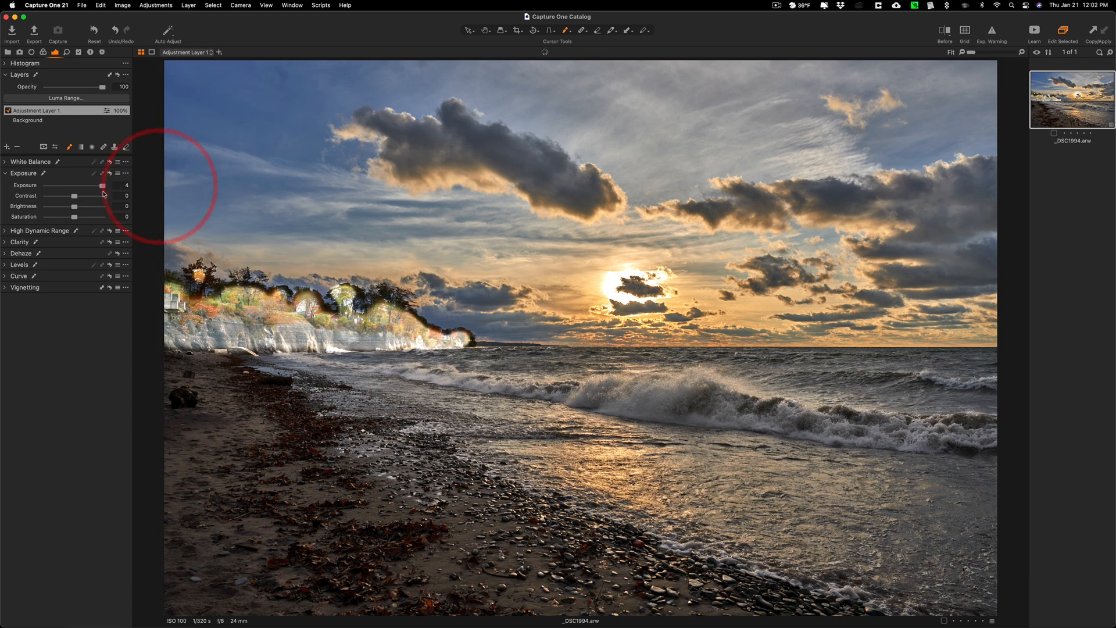
- Set Adjustment Layer 1's exposure to 1.29 and saturation to 34 for the cliffs
{"action": "left_click_drag", "start_coordinate": [103, 185], "coordinate": [81, 185]}
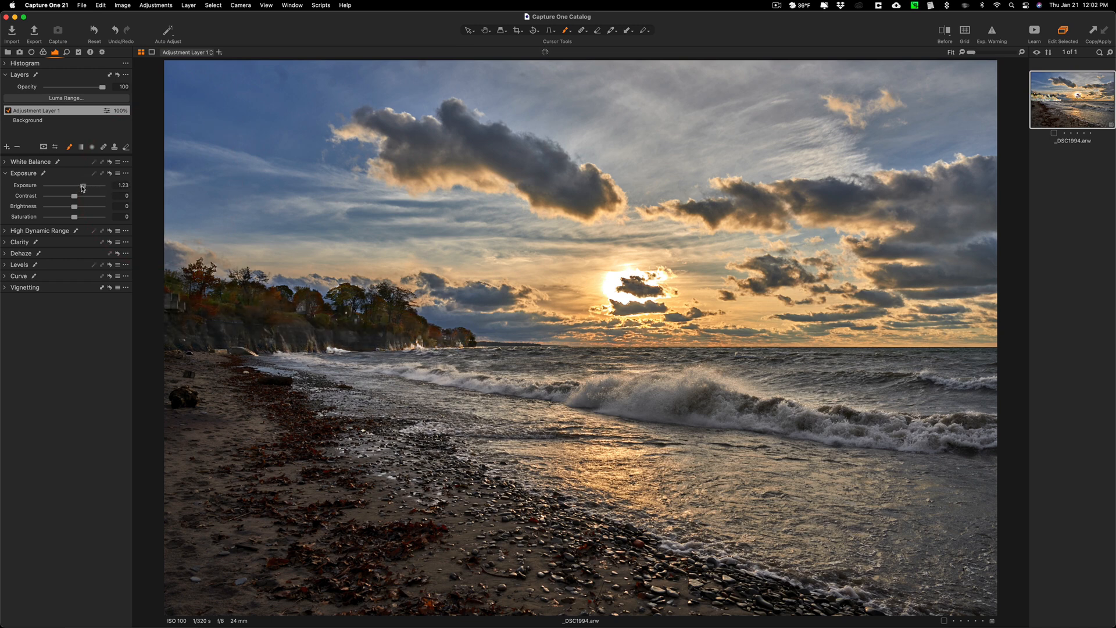
{"action": "left_click_drag", "start_coordinate": [53, 217], "coordinate": [75, 217]}
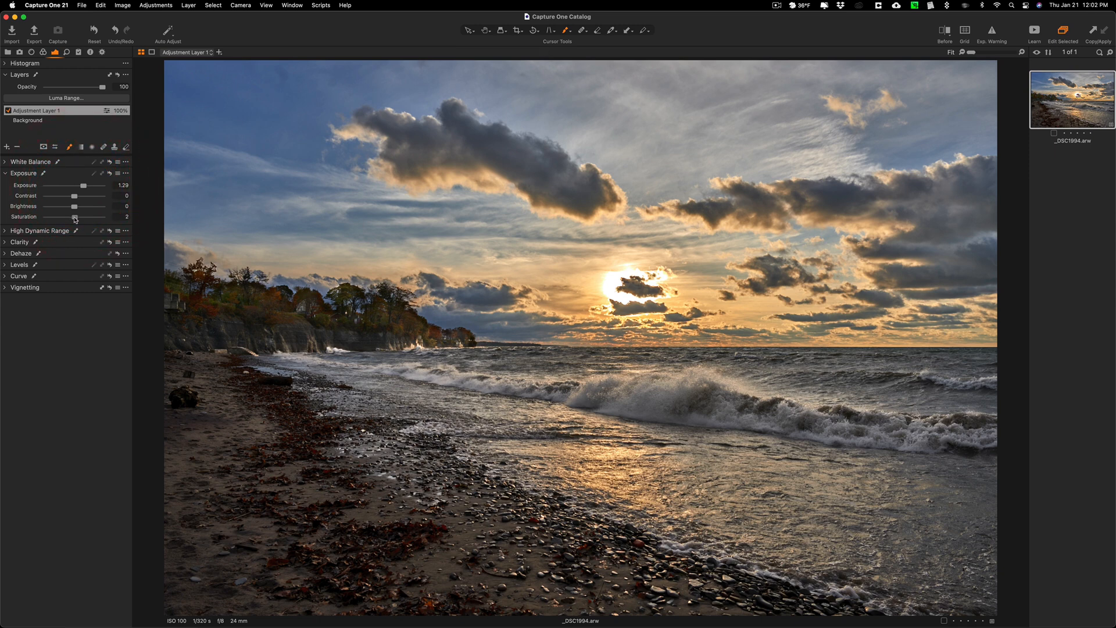
{"action": "left_click_drag", "start_coordinate": [74, 217], "coordinate": [83, 218]}
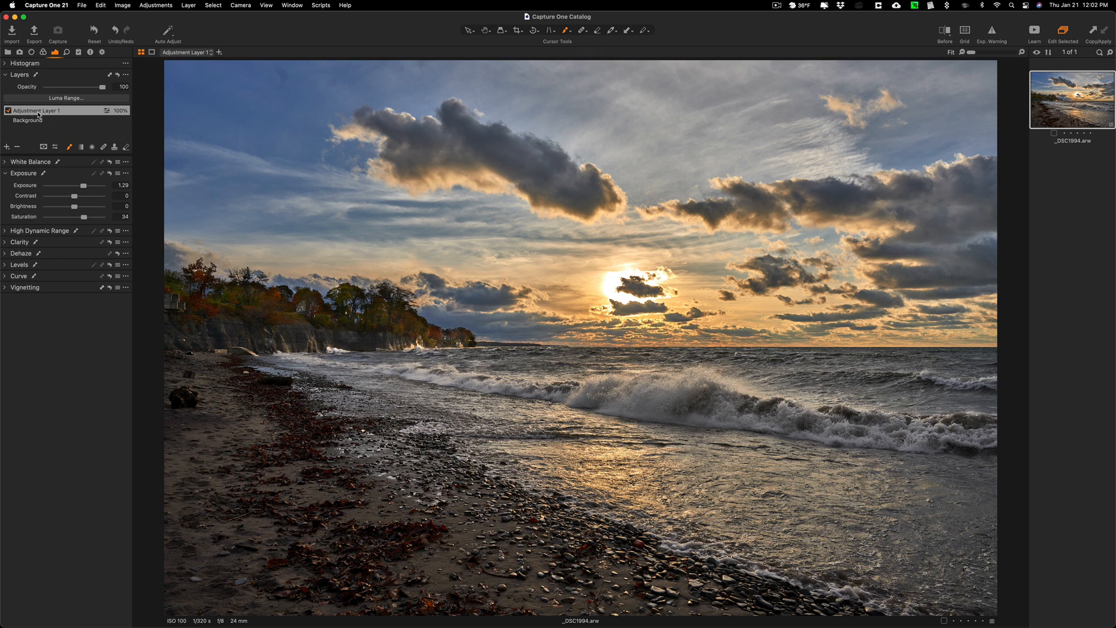
{"action": "mouse_move", "coordinate": [36, 127]}
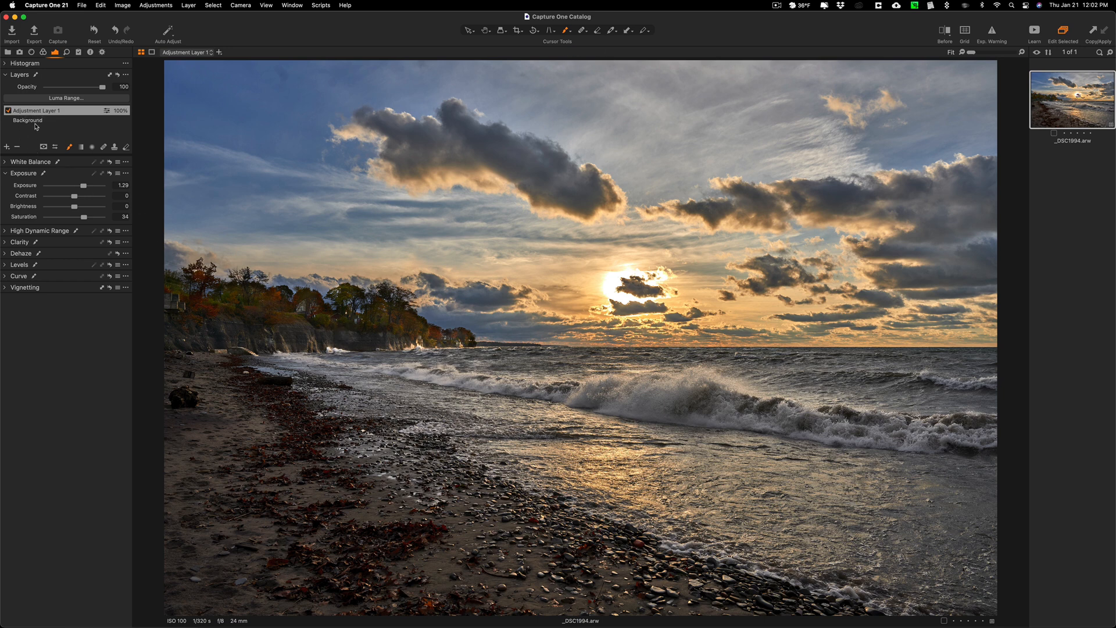
- Try a colour-range lightness change in Color Editor on the layer and reset it to 0
{"action": "left_click", "coordinate": [43, 52]}
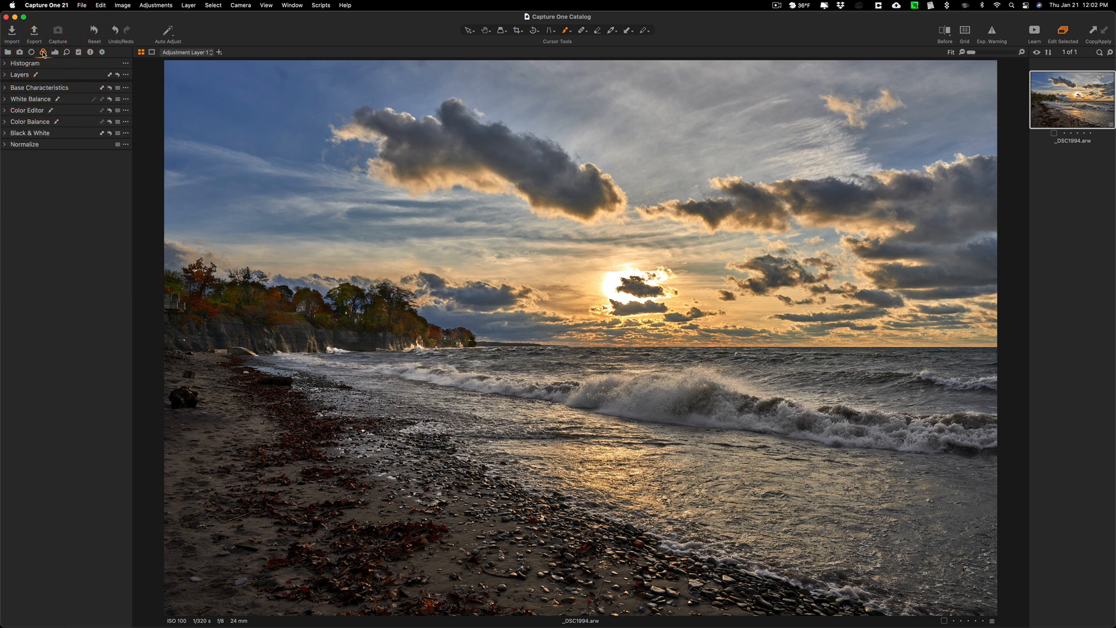
{"action": "left_click", "coordinate": [27, 110]}
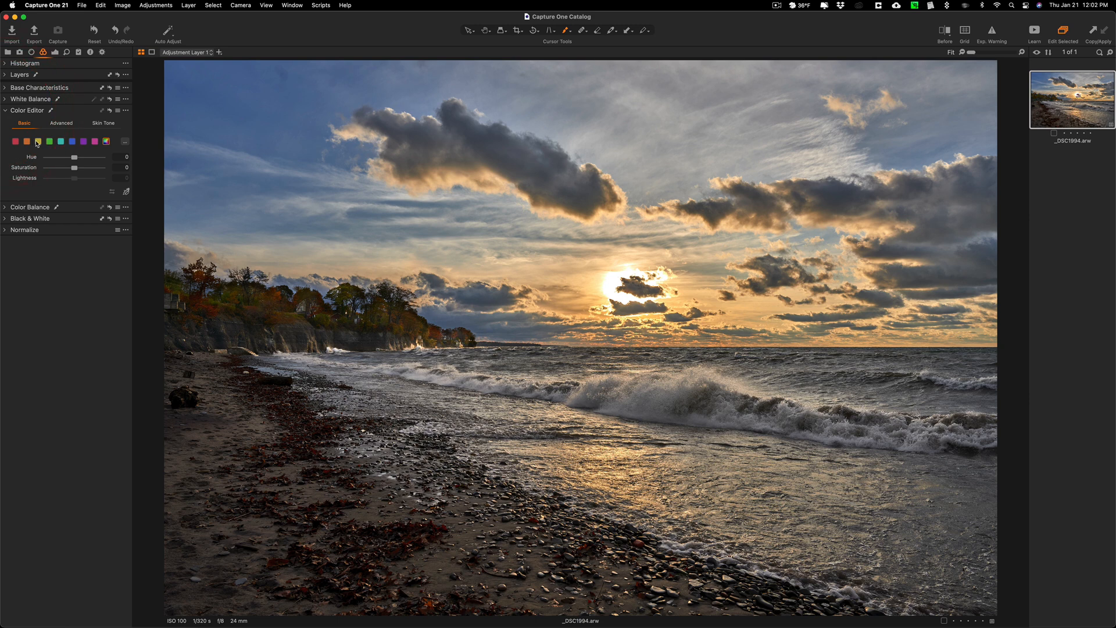
{"action": "left_click", "coordinate": [49, 140]}
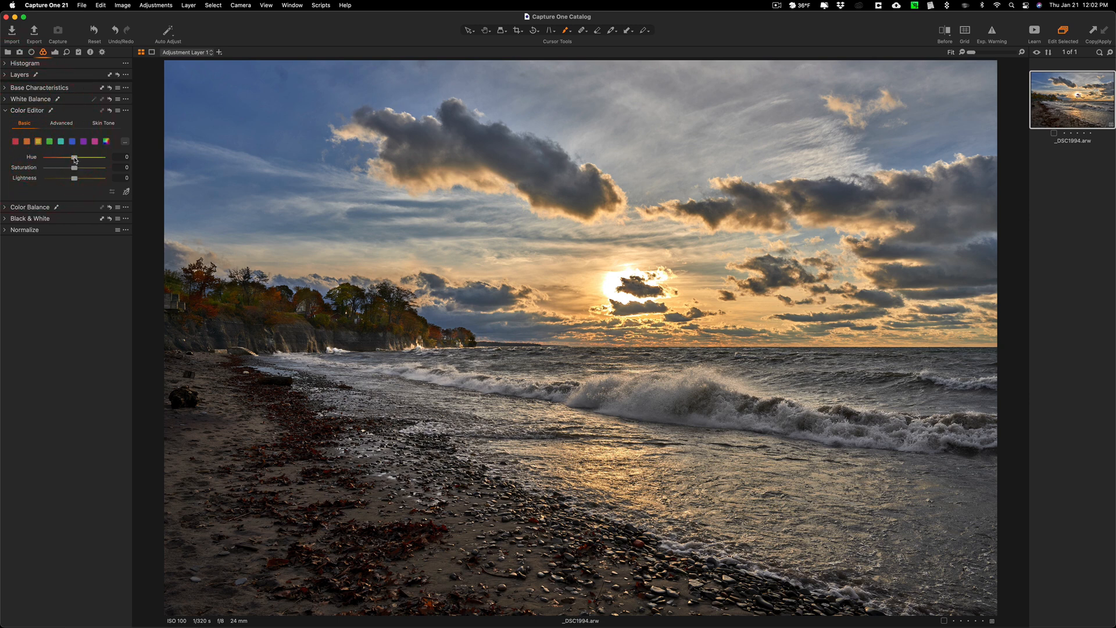
{"action": "left_click_drag", "start_coordinate": [75, 177], "coordinate": [103, 178]}
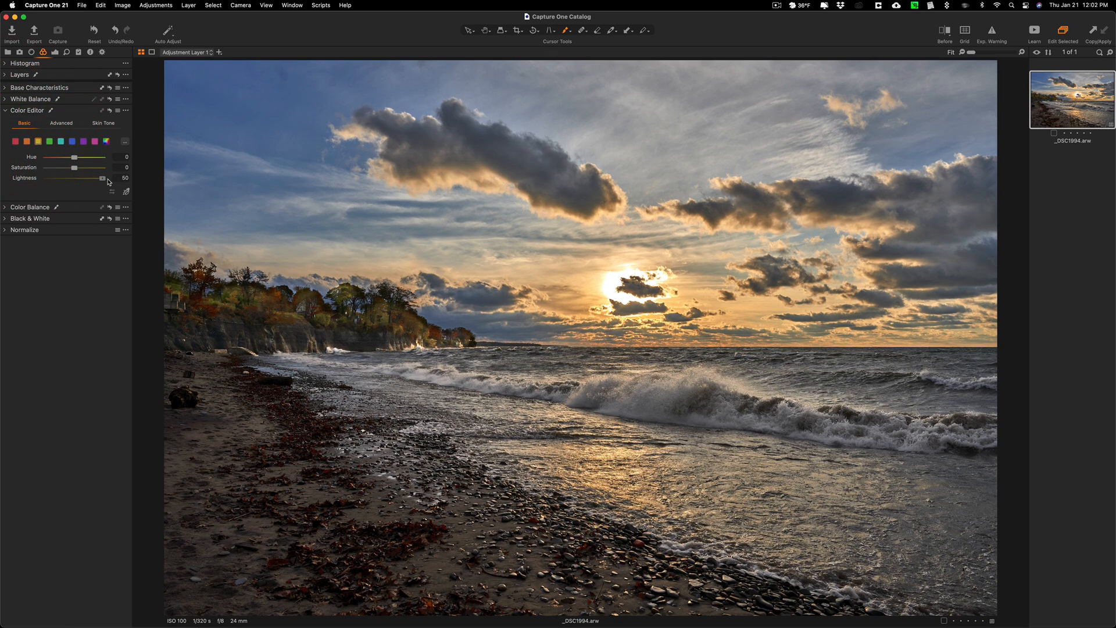
{"action": "left_click_drag", "start_coordinate": [102, 177], "coordinate": [87, 178]}
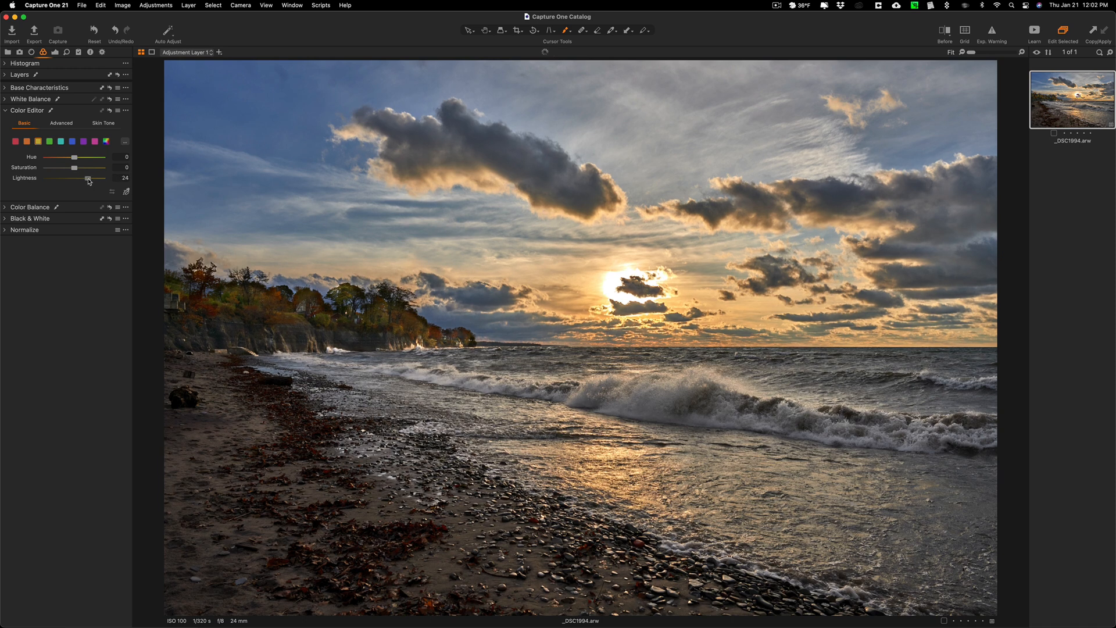
{"action": "left_click_drag", "start_coordinate": [87, 177], "coordinate": [68, 178]}
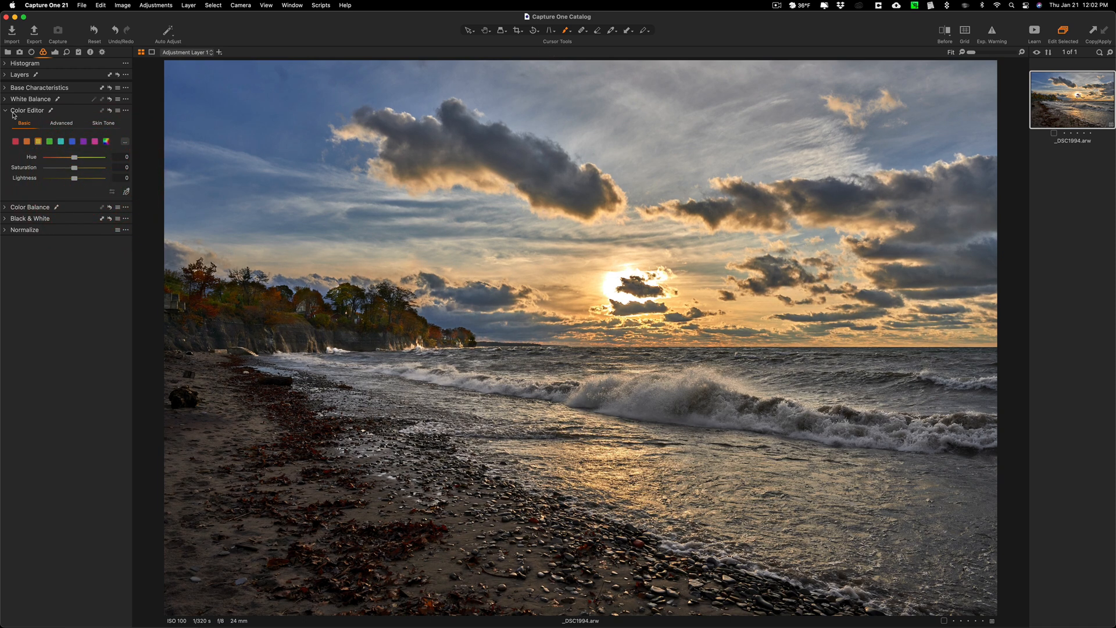
{"action": "left_click", "coordinate": [6, 111]}
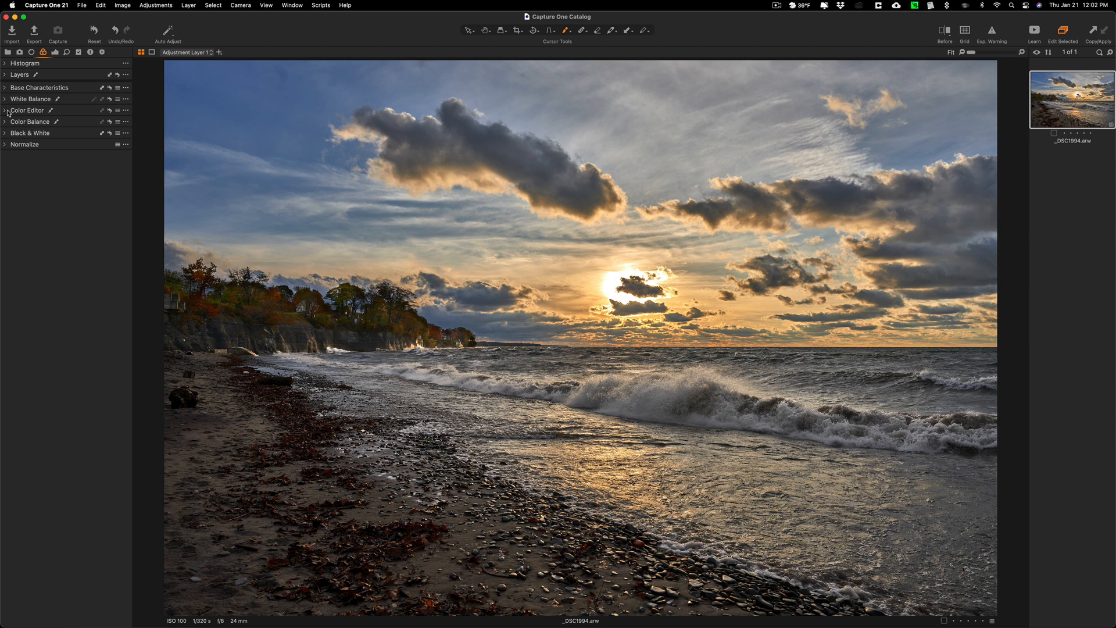
{"action": "mouse_move", "coordinate": [27, 110]}
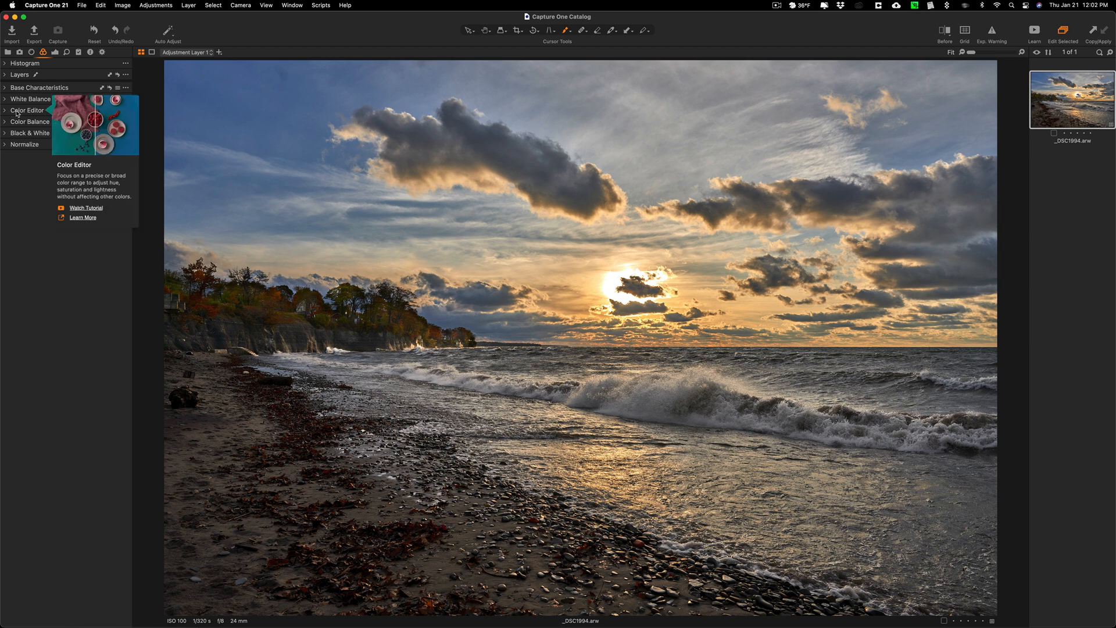
{"action": "mouse_move", "coordinate": [241, 127]}
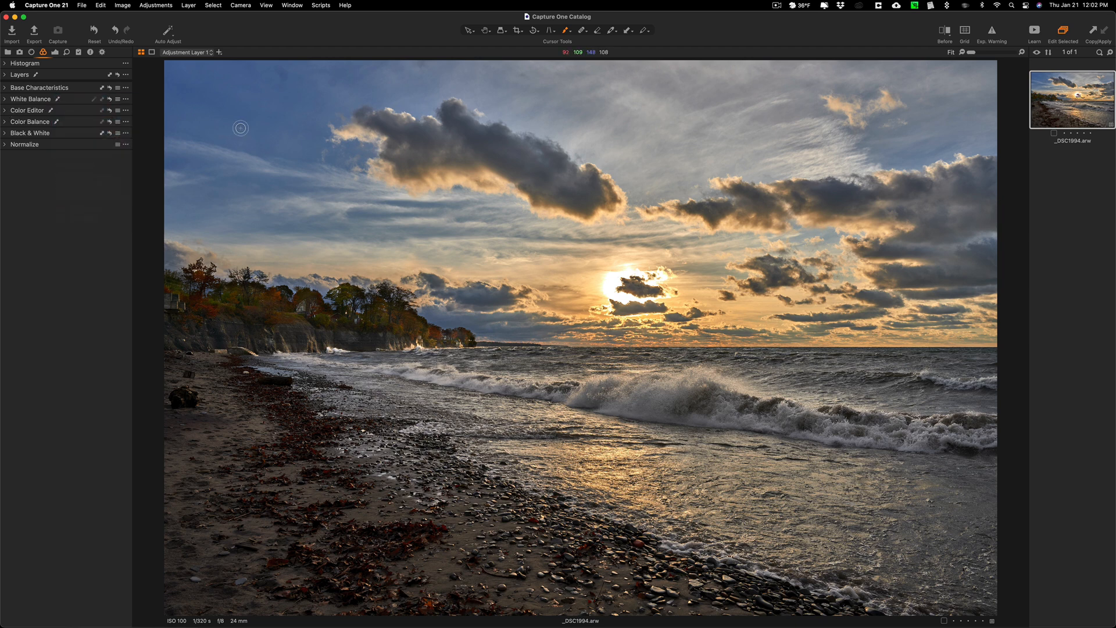
{"action": "mouse_move", "coordinate": [309, 137]}
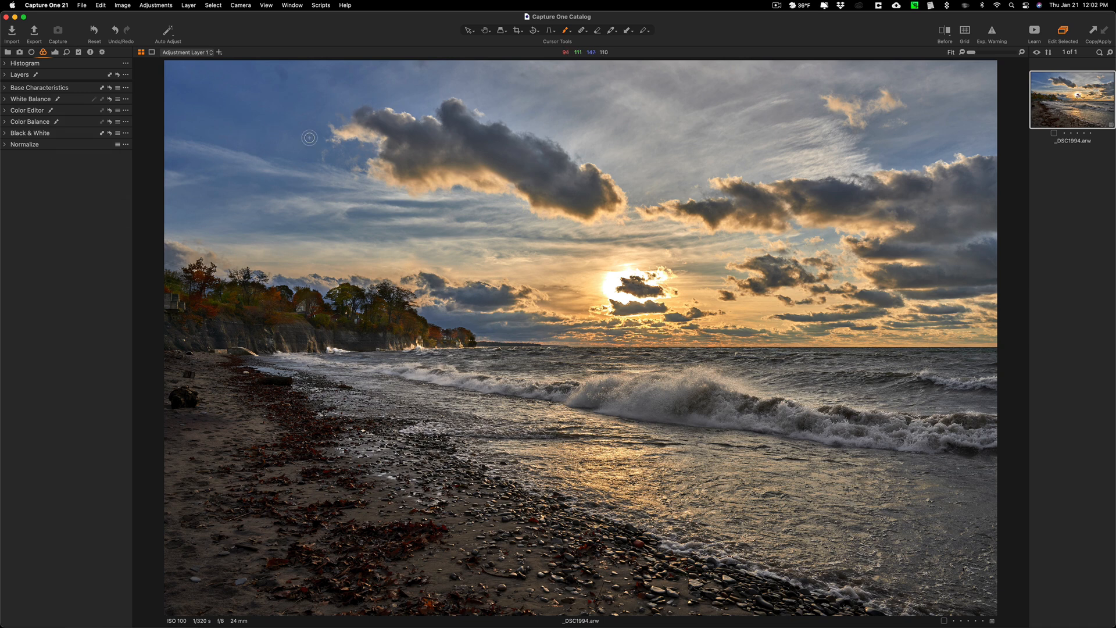
{"action": "mouse_move", "coordinate": [286, 81]}
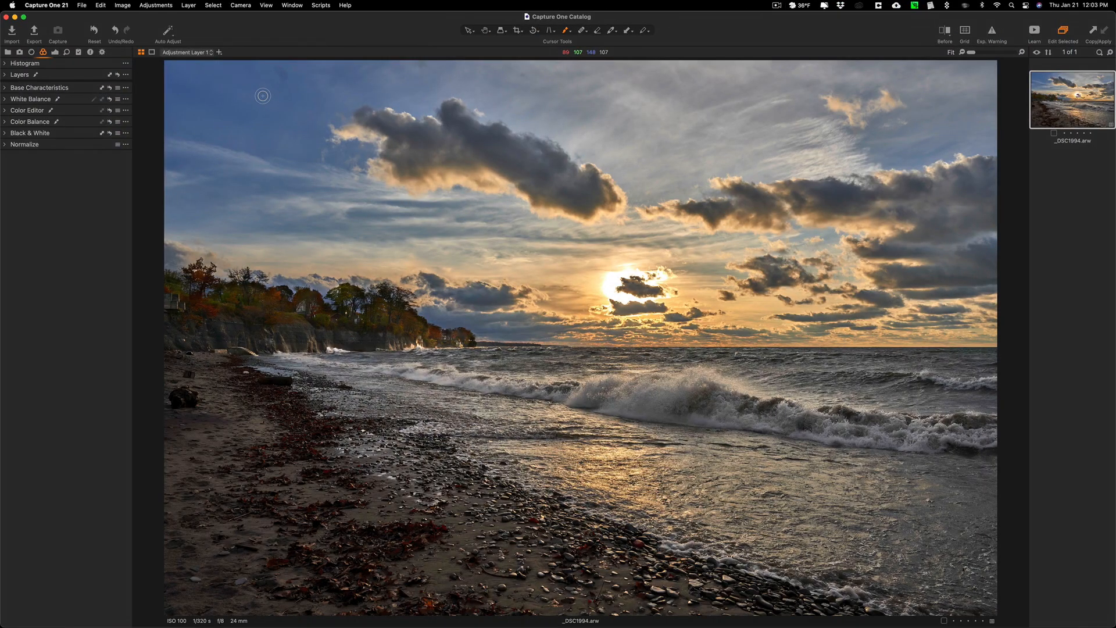
{"action": "mouse_move", "coordinate": [274, 72]}
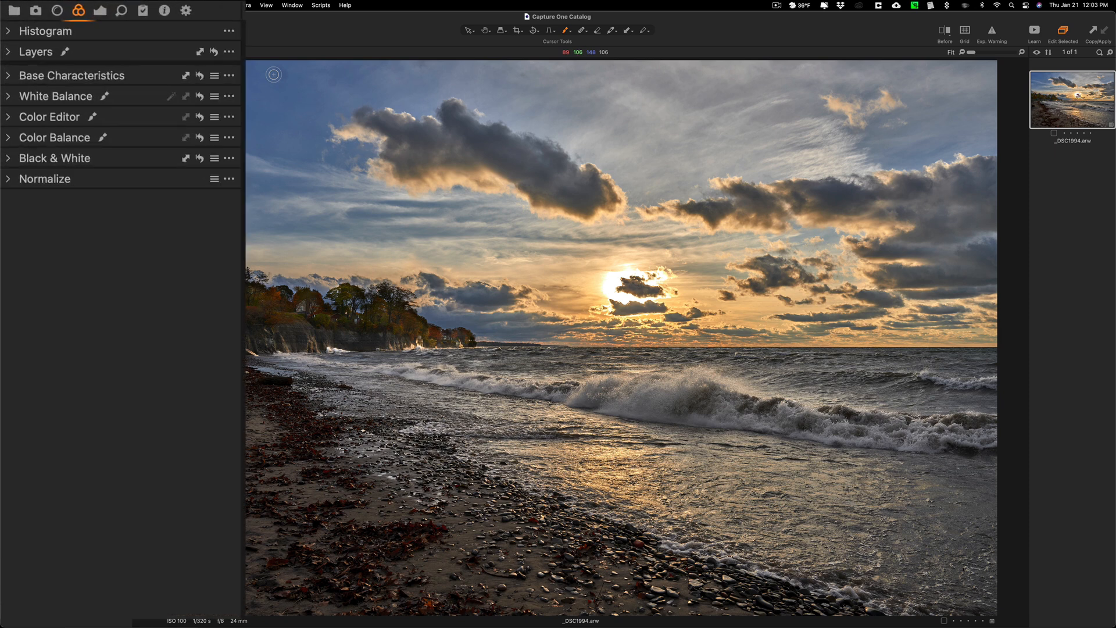
- Create Heal Layer 1 and heal the sensor spot in the upper-left sky
{"action": "left_click", "coordinate": [35, 51]}
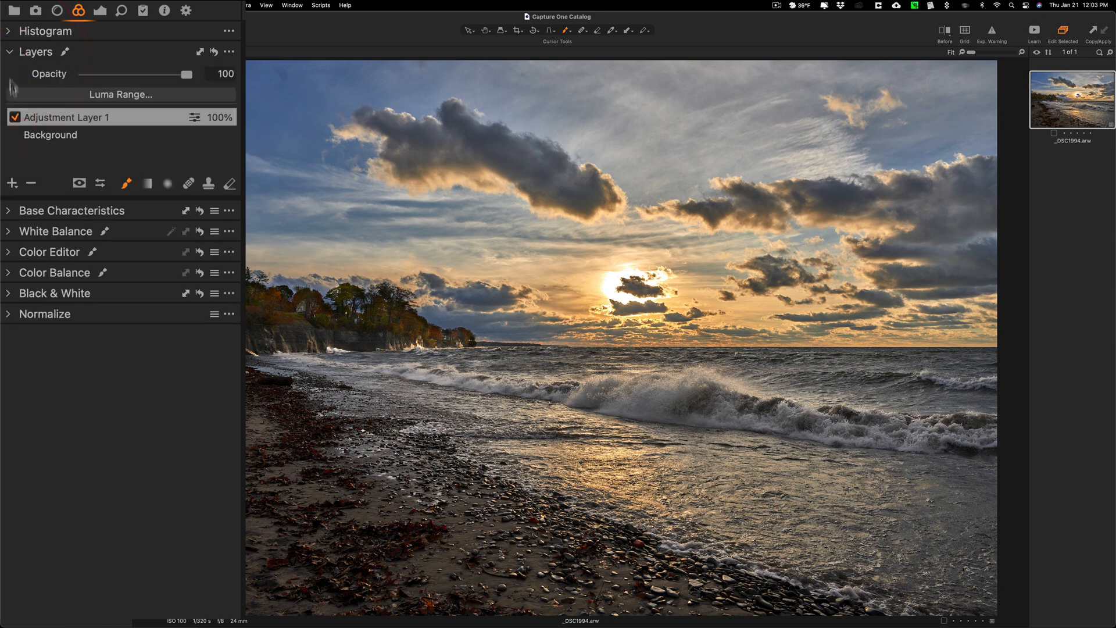
{"action": "left_click", "coordinate": [12, 183]}
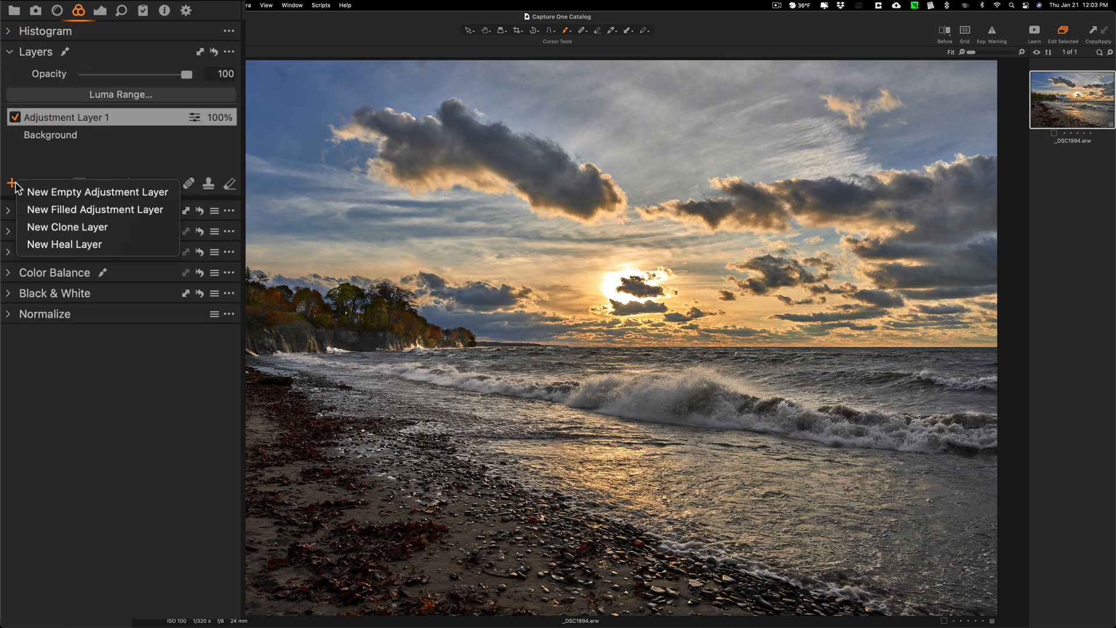
{"action": "mouse_move", "coordinate": [64, 244]}
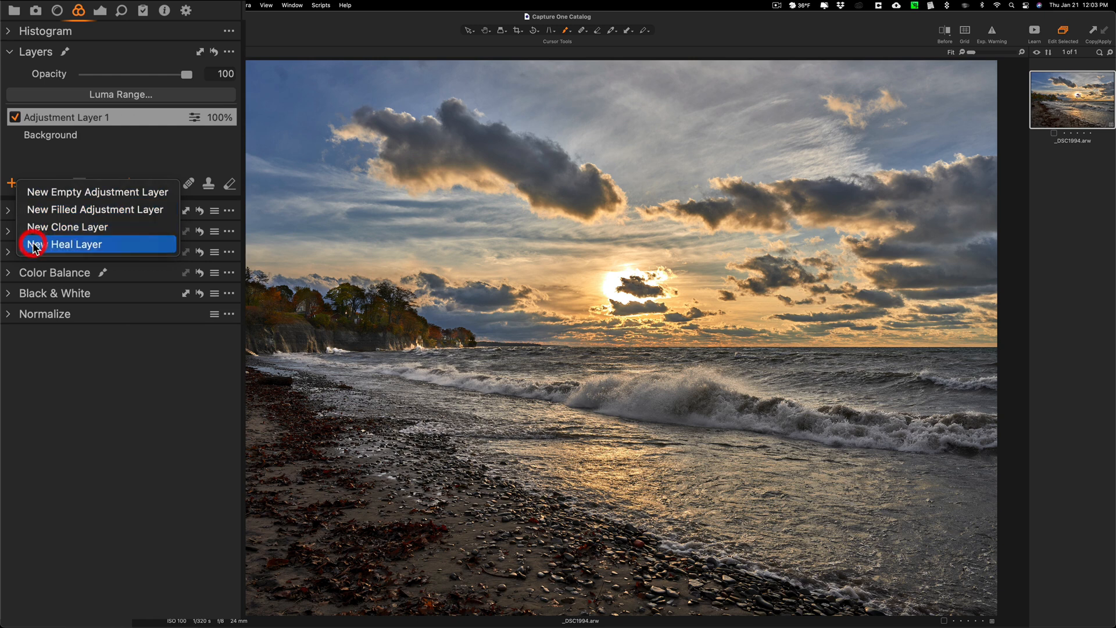
{"action": "left_click", "coordinate": [77, 244]}
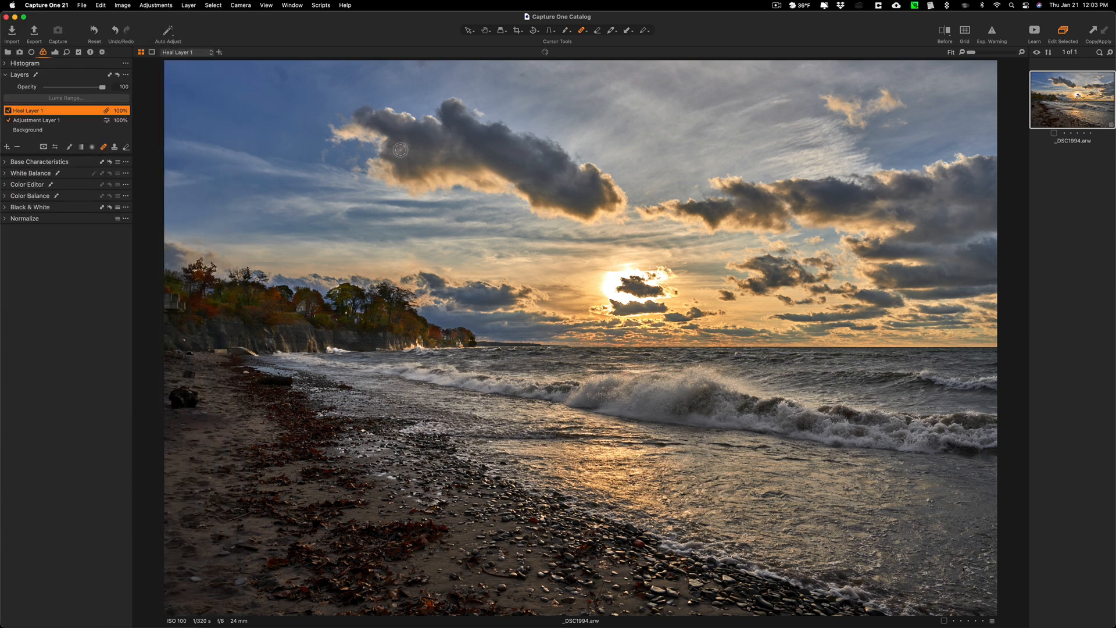
{"action": "mouse_move", "coordinate": [586, 30]}
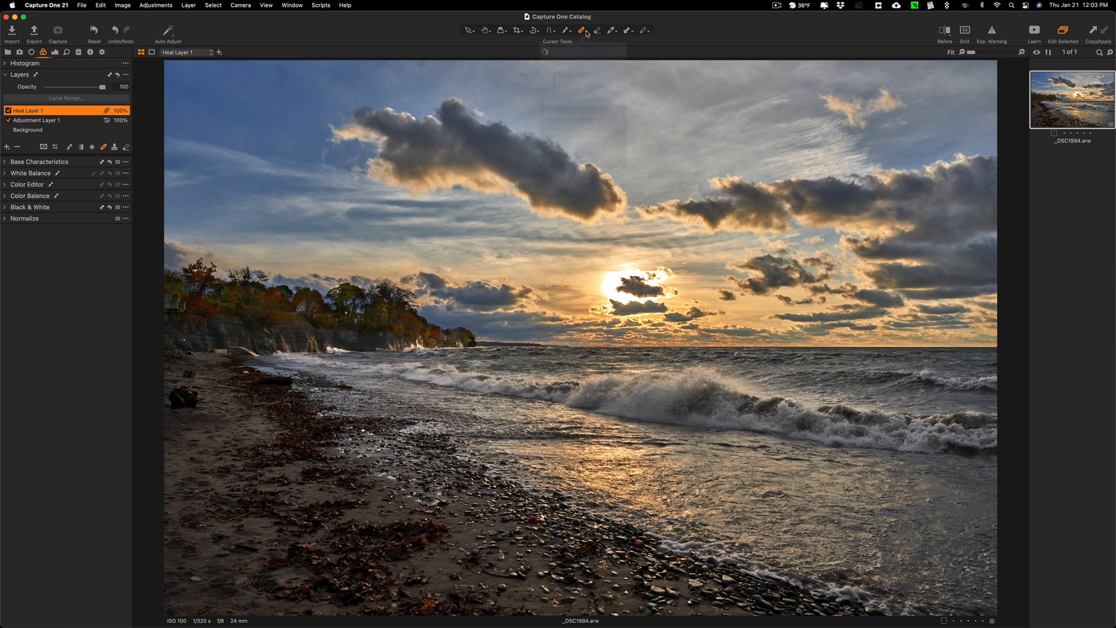
{"action": "left_click", "coordinate": [592, 30]}
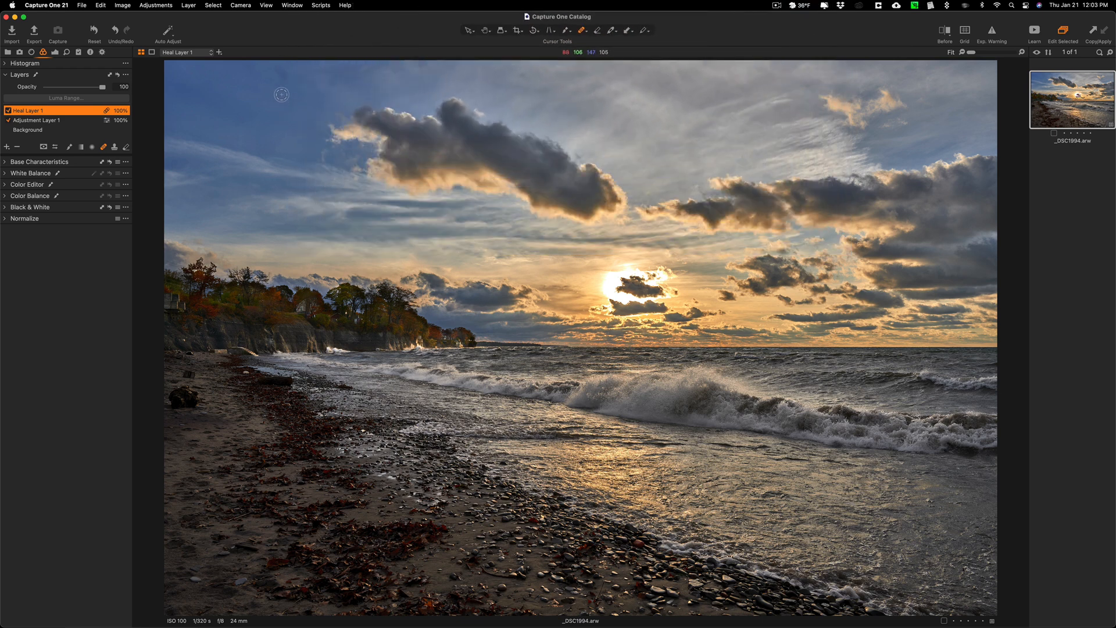
{"action": "mouse_move", "coordinate": [352, 115]}
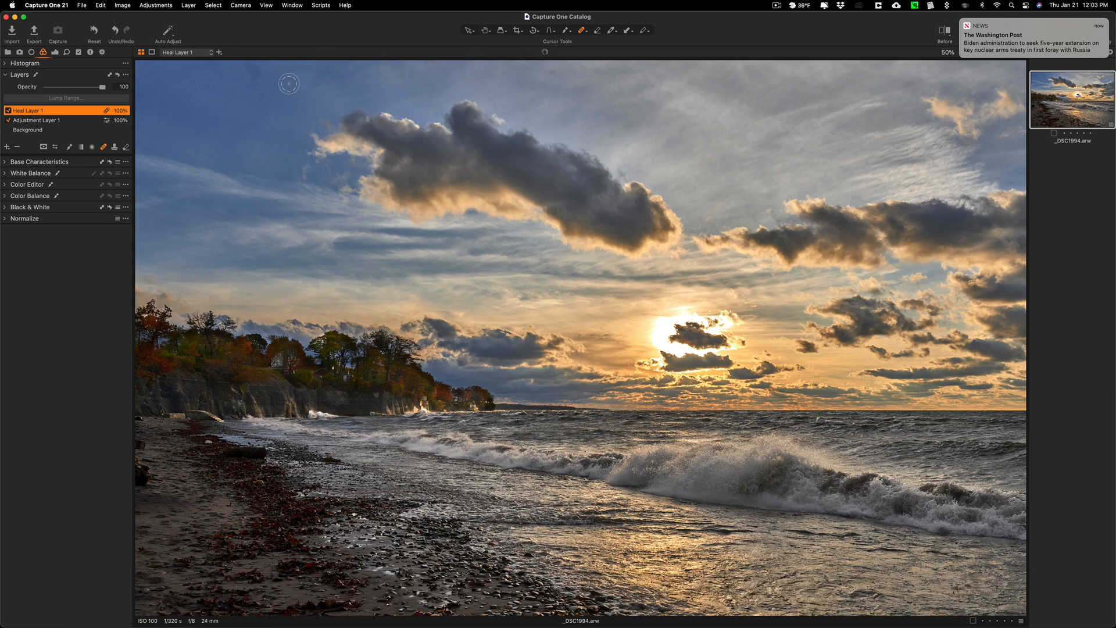
{"action": "left_click_drag", "start_coordinate": [248, 67], "coordinate": [288, 83]}
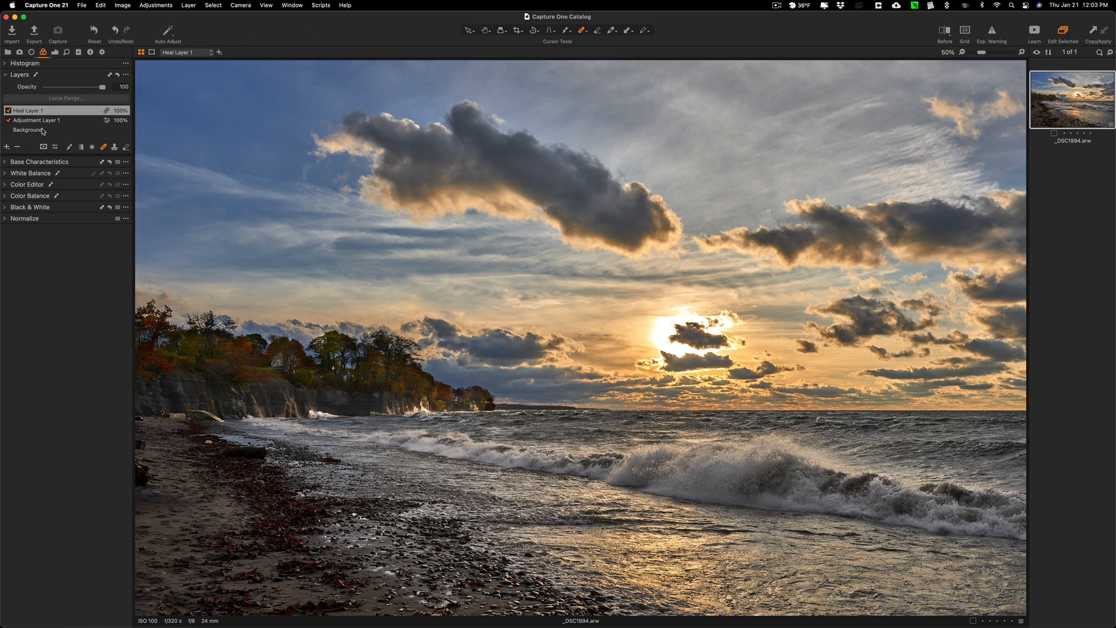
{"action": "mouse_move", "coordinate": [57, 62]}
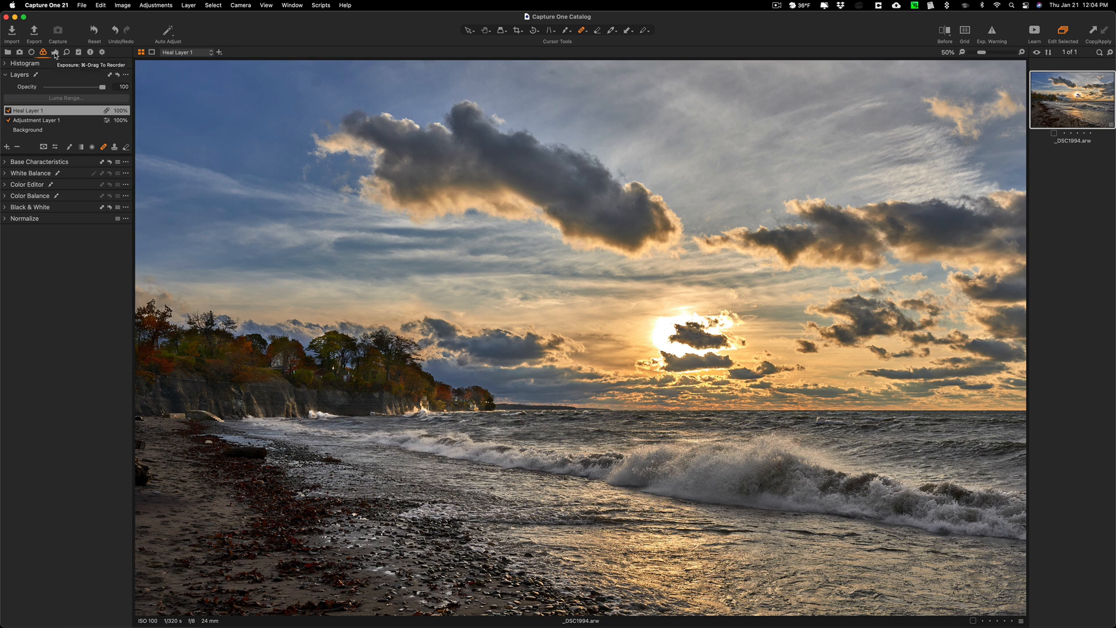
- Apply a Vignetting amount of -0.37 with Elliptic on Crop to darken the edges
{"action": "left_click", "coordinate": [100, 10]}
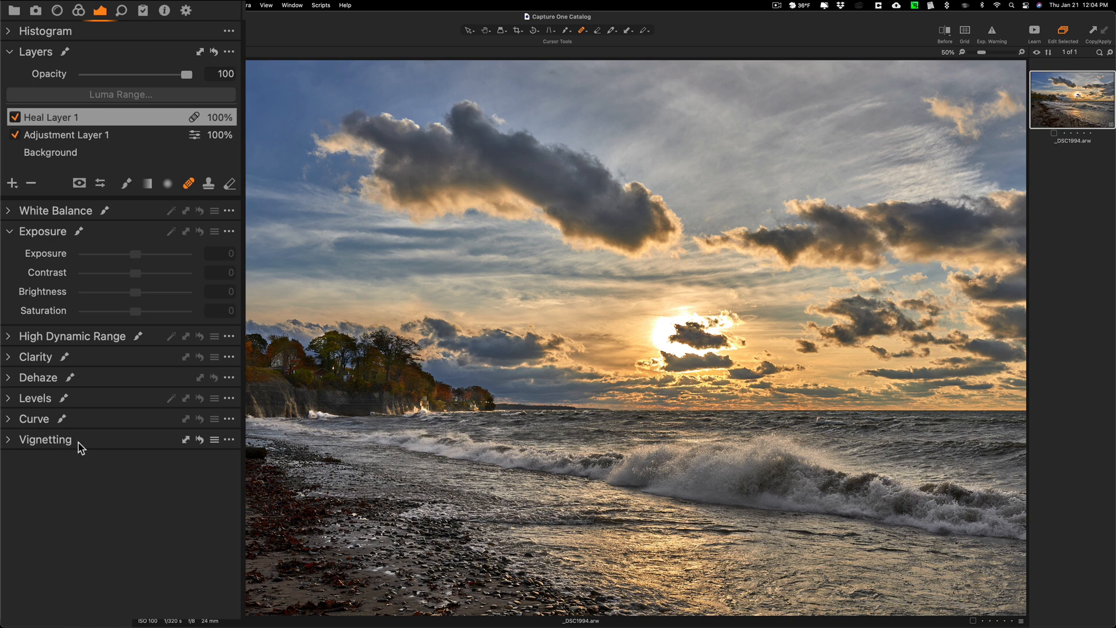
{"action": "mouse_move", "coordinate": [82, 444]}
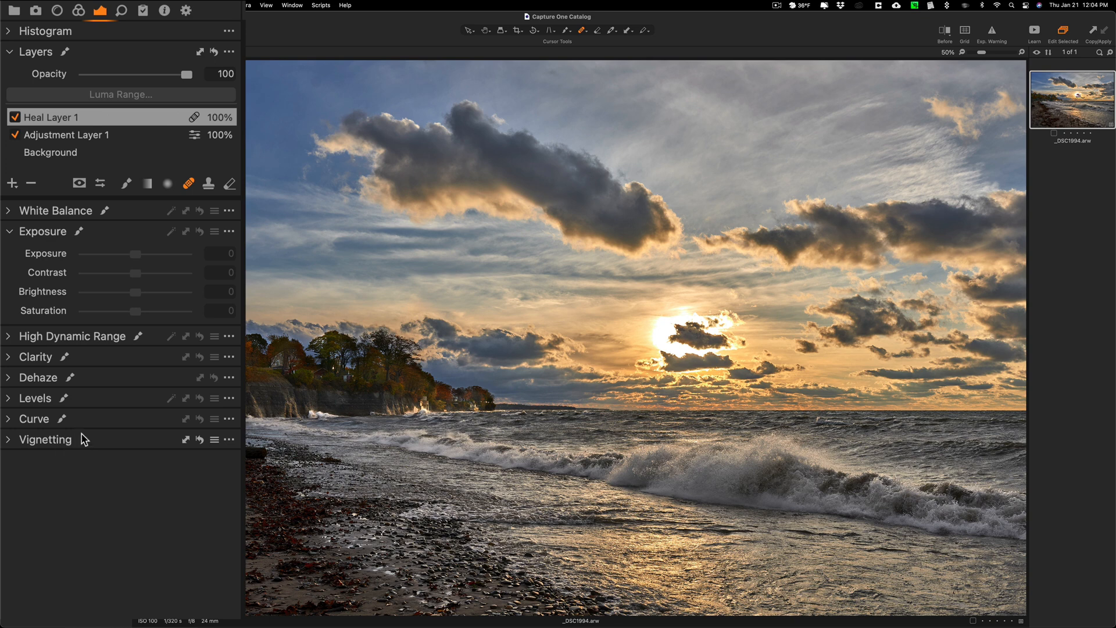
{"action": "mouse_move", "coordinate": [74, 454]}
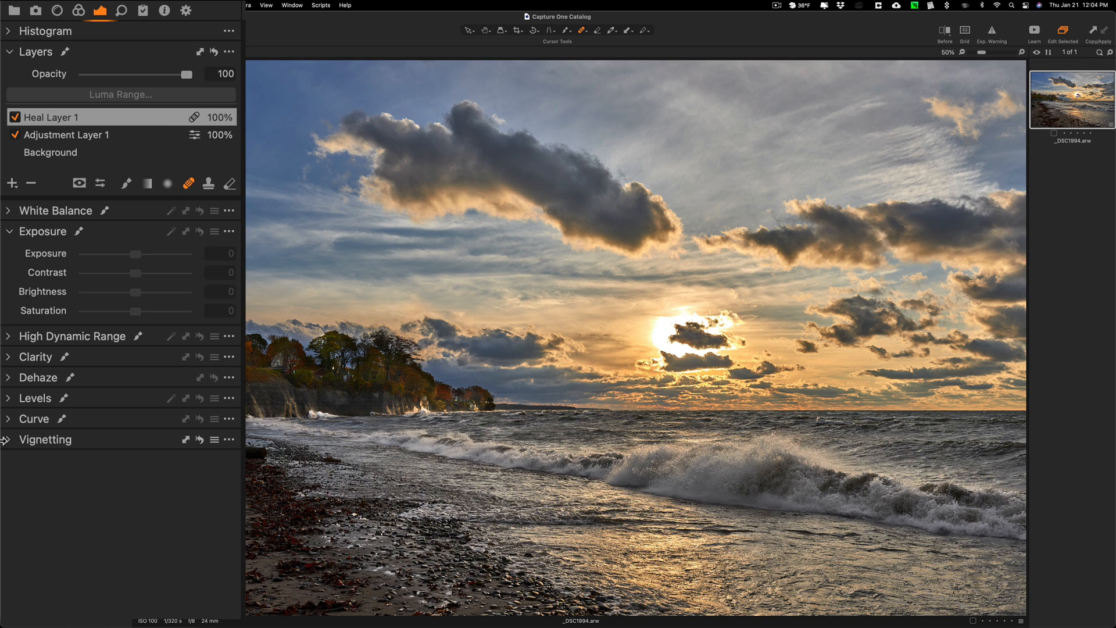
{"action": "left_click", "coordinate": [45, 440]}
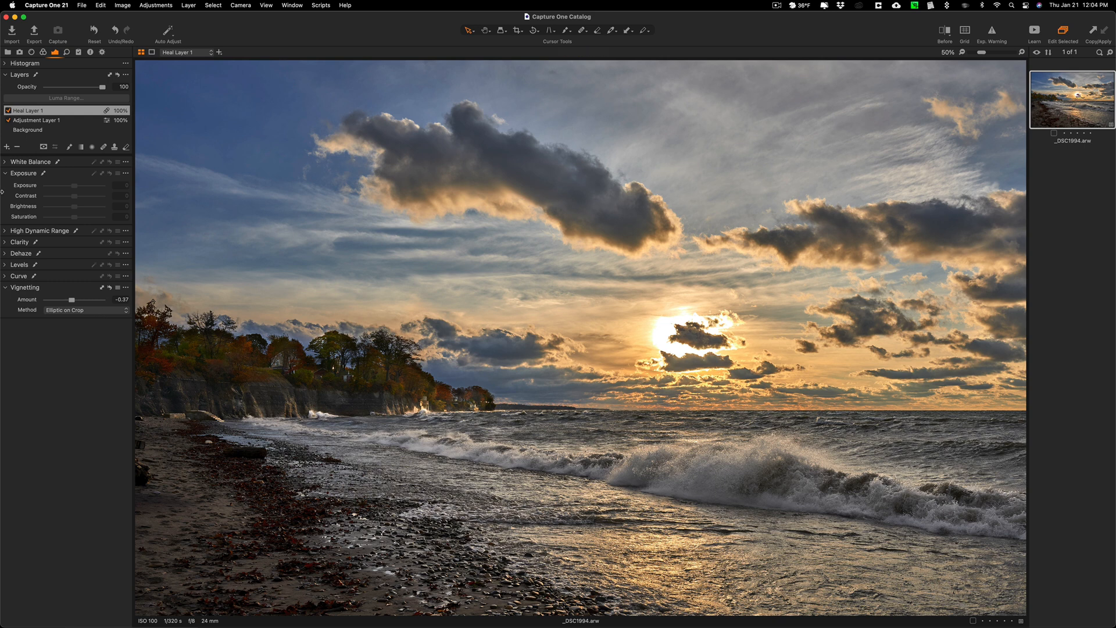
{"action": "left_click", "coordinate": [4, 287]}
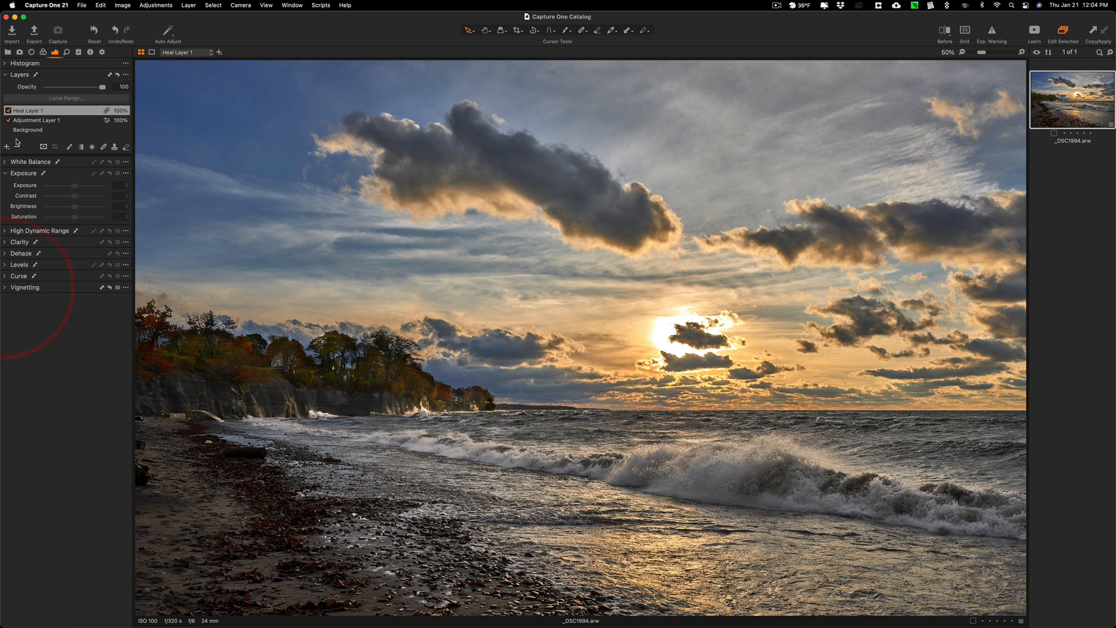